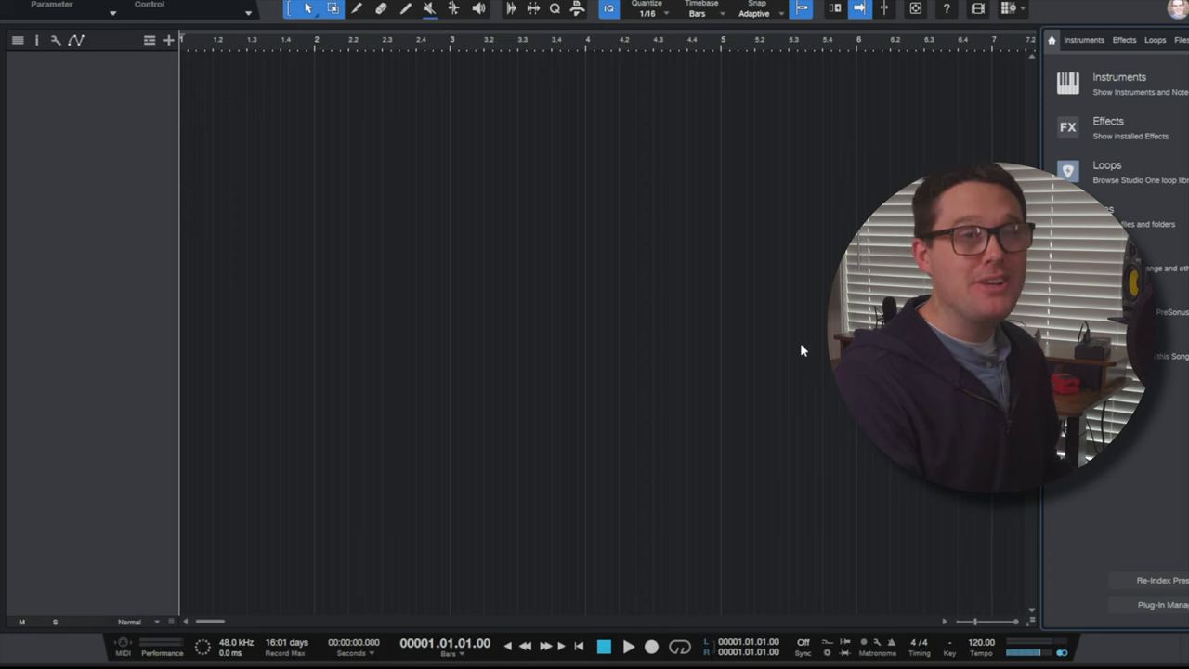
{"action": "mouse_move", "coordinate": [802, 389]}
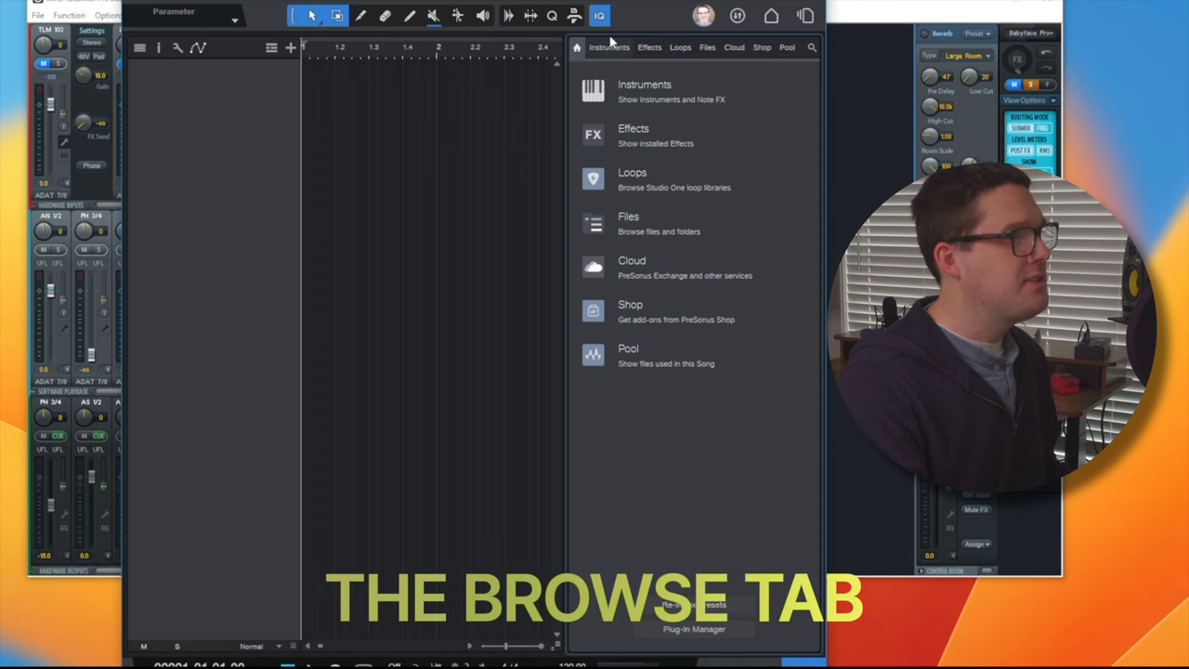
Switch the browser to Instruments and scroll to the PreSonus Presence instrument.
{"action": "left_click", "coordinate": [707, 47]}
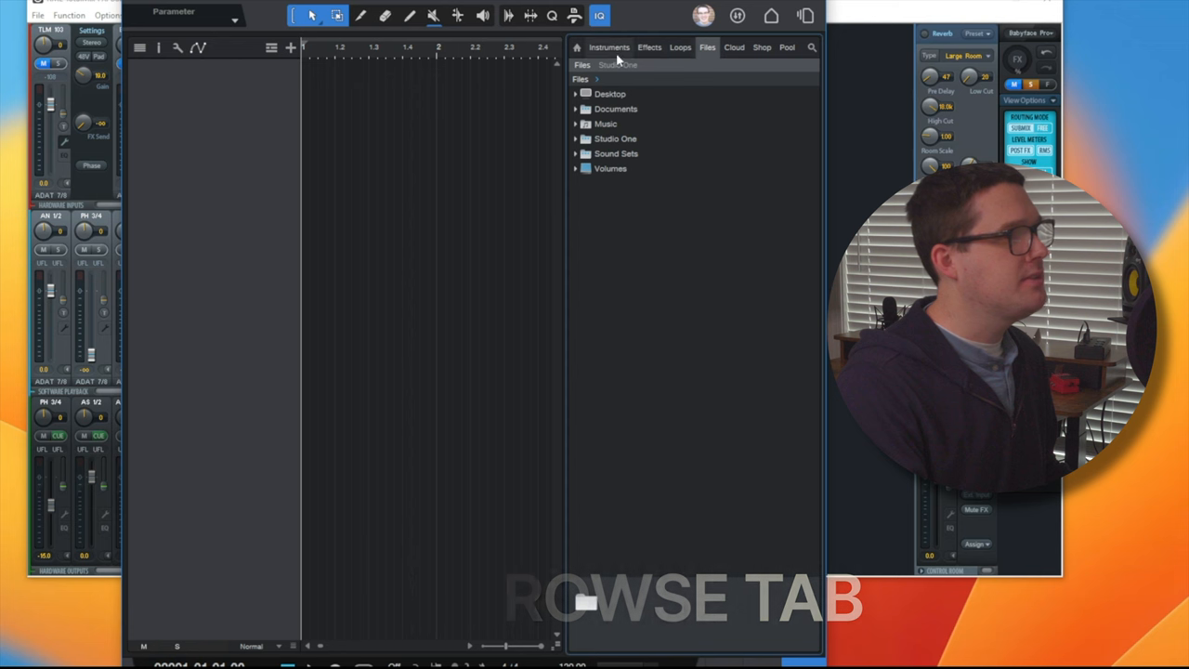
{"action": "left_click", "coordinate": [608, 47]}
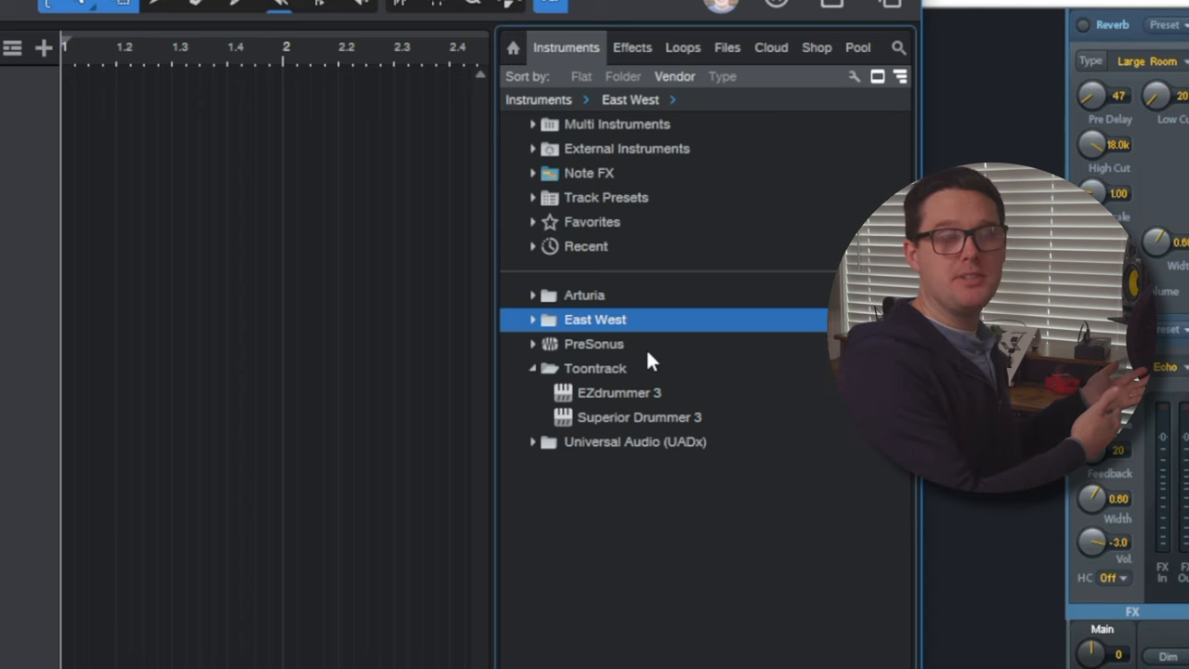
{"action": "mouse_move", "coordinate": [597, 307]}
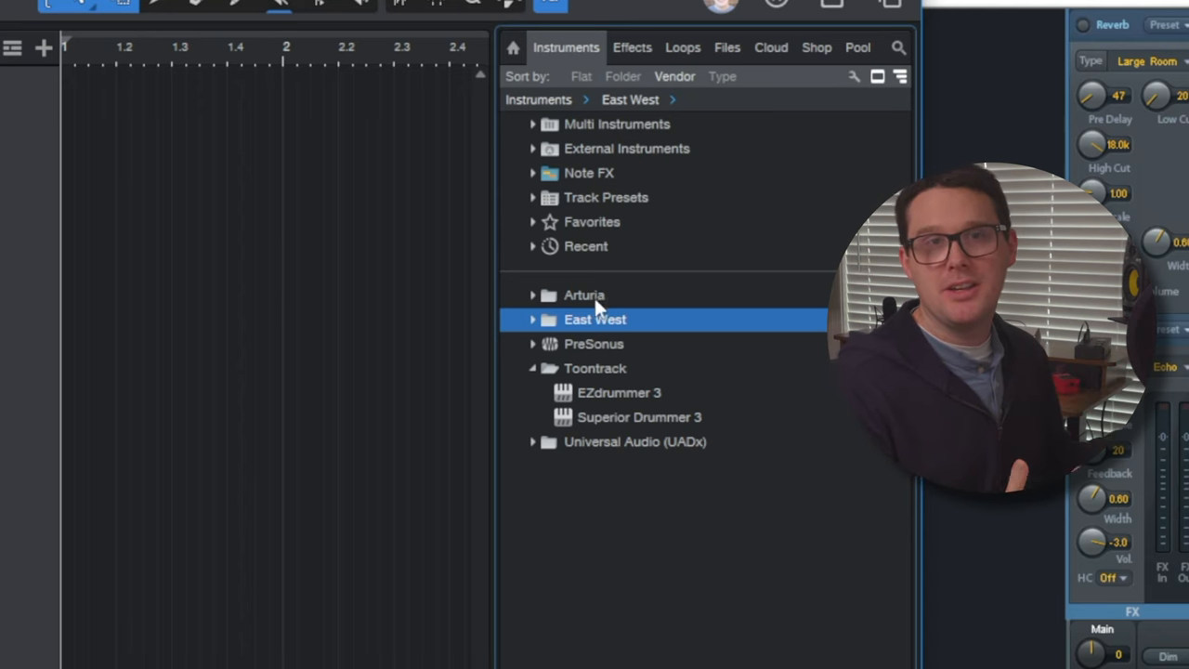
{"action": "mouse_move", "coordinate": [516, 304]}
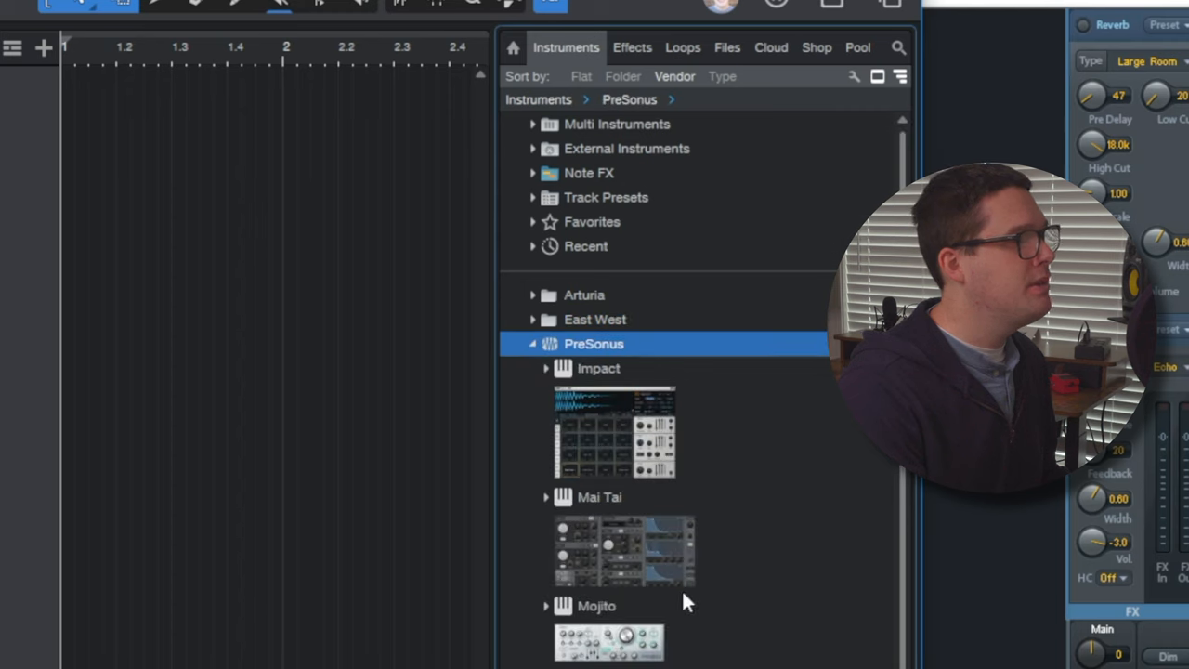
{"action": "scroll", "scroll_direction": "down", "scroll_amount": 3}
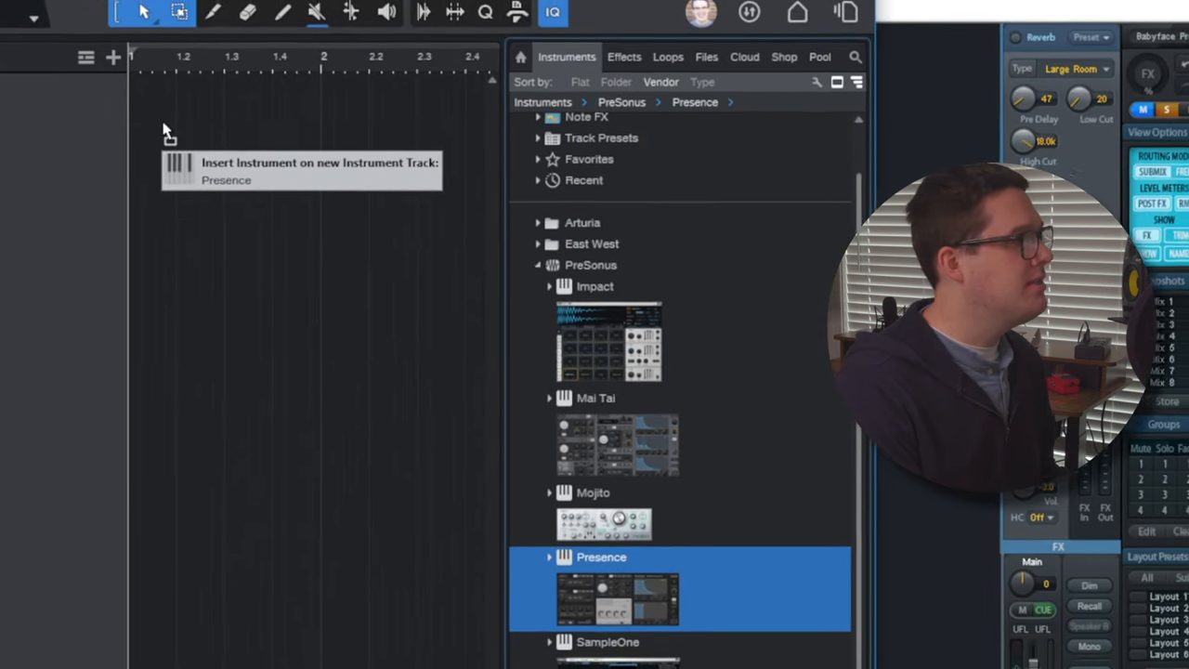
Add Presence on a new instrument track and load the Strings Violin Full preset.
{"action": "double_click", "coordinate": [617, 599]}
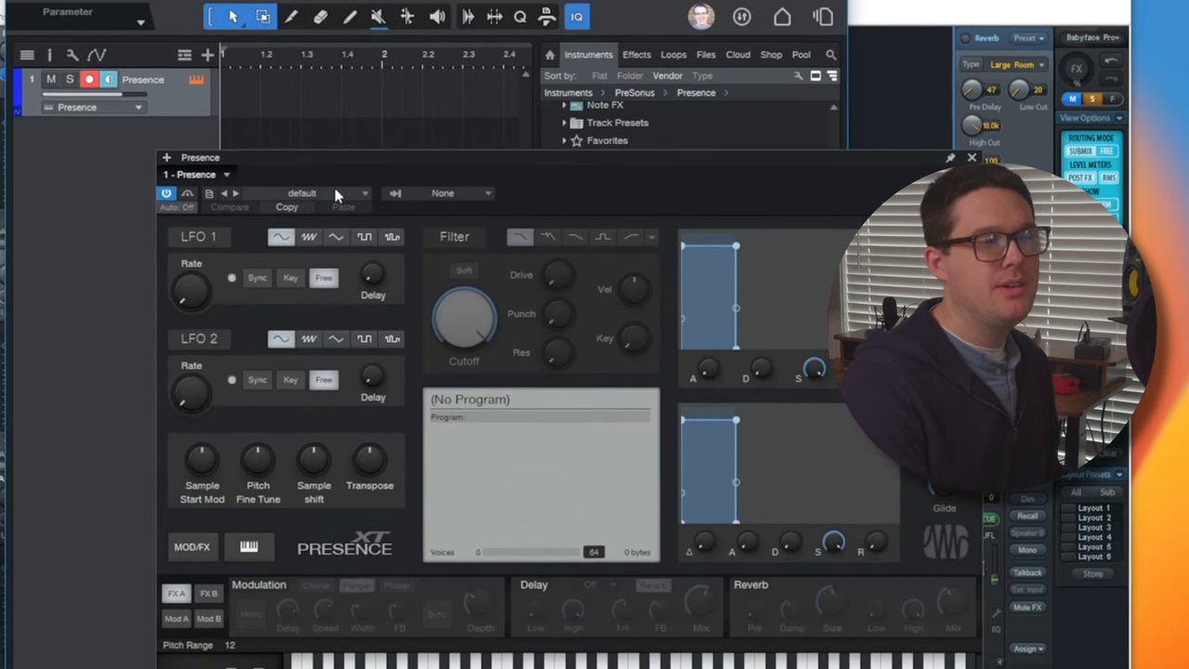
{"action": "left_click", "coordinate": [339, 192]}
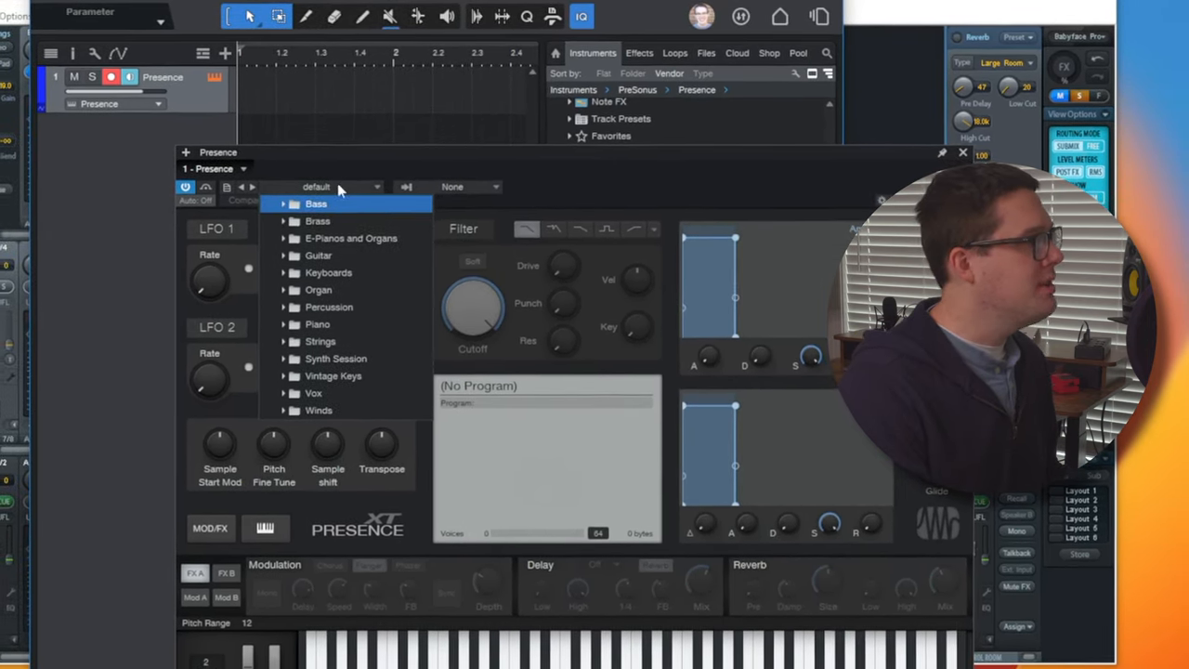
{"action": "left_click", "coordinate": [332, 313]}
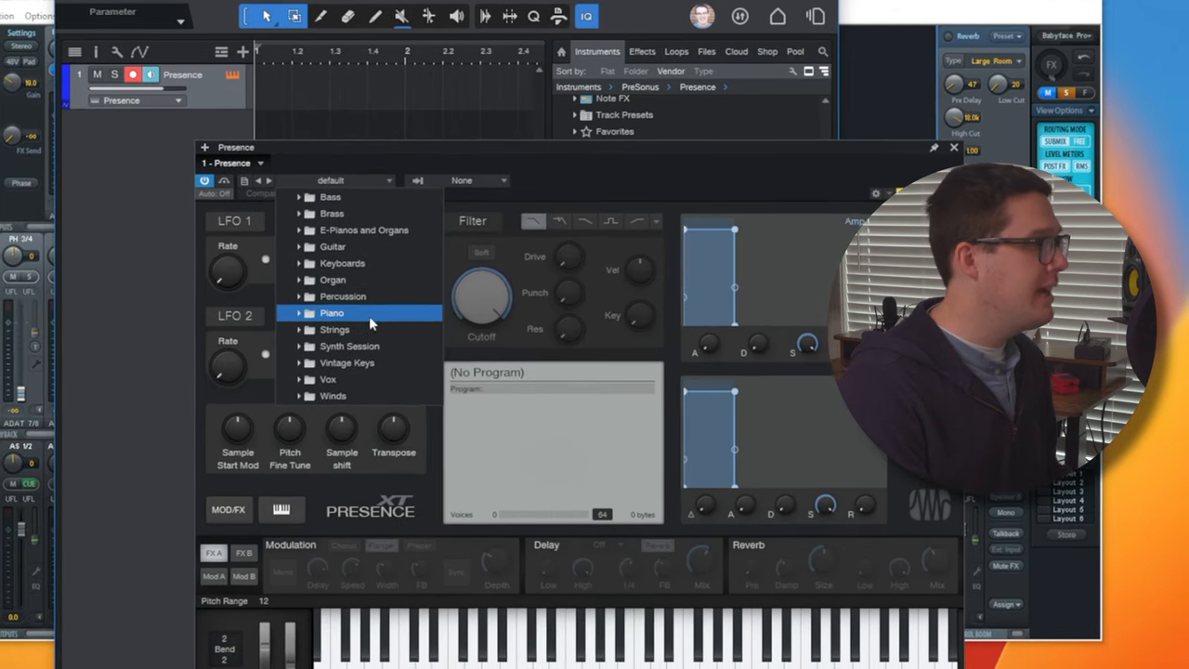
{"action": "left_click", "coordinate": [348, 318]}
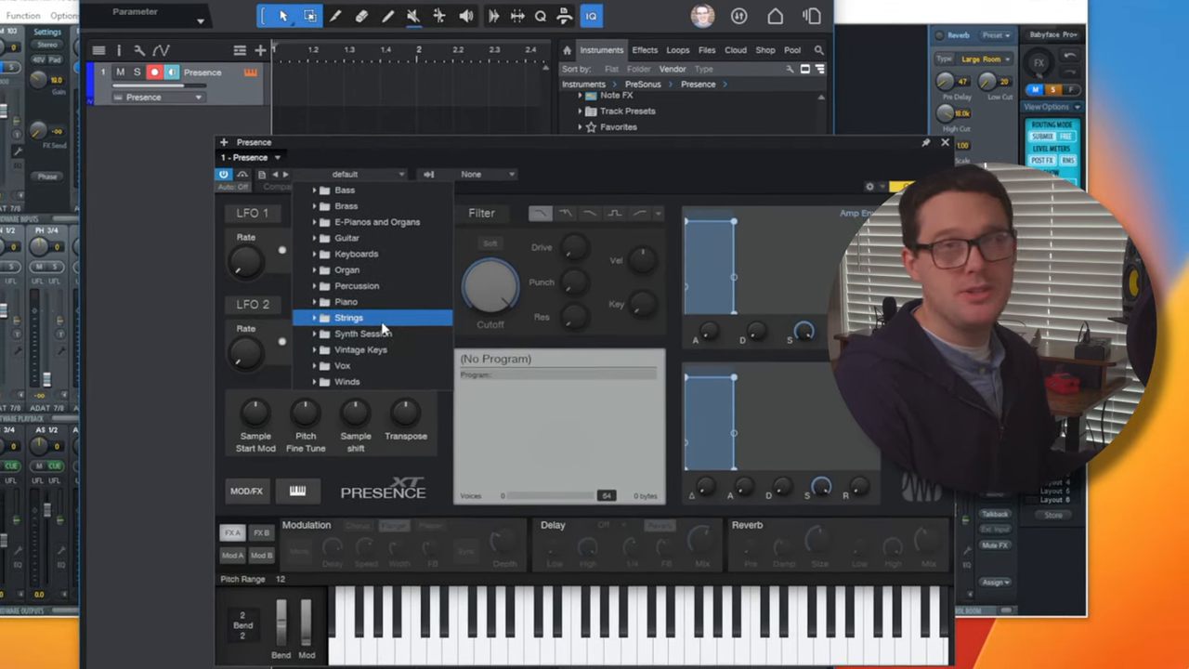
{"action": "left_click", "coordinate": [314, 316]}
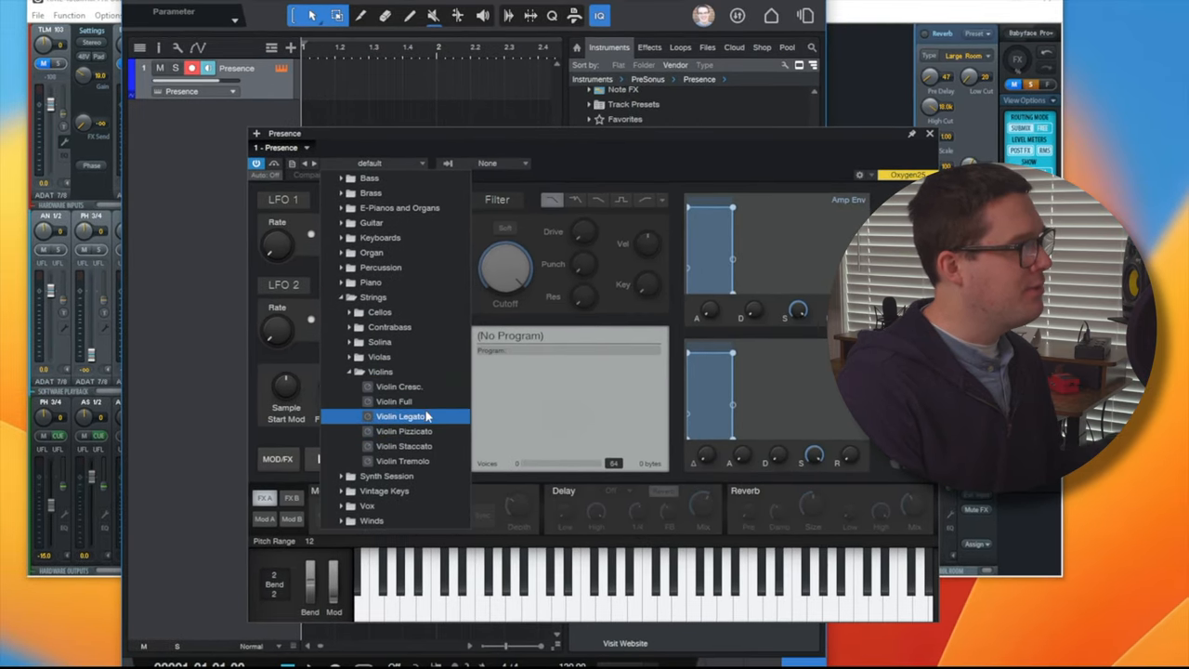
{"action": "left_click", "coordinate": [394, 400]}
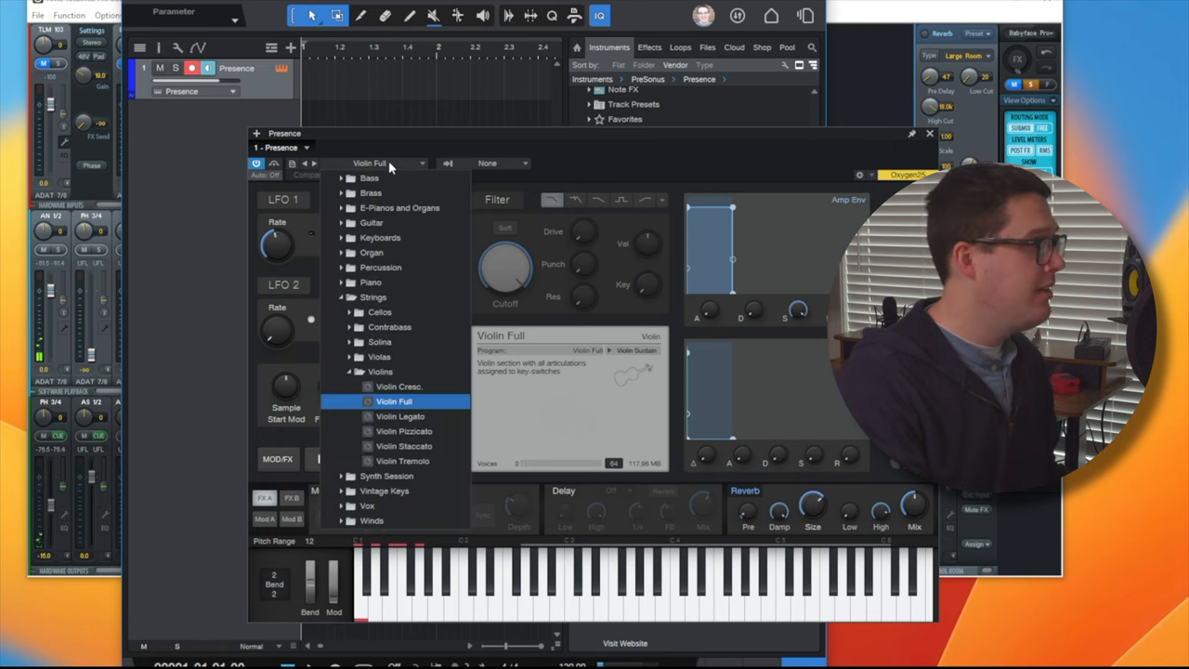
Load the Organ 8 preset from the Organ category and close the preset list.
{"action": "left_click", "coordinate": [370, 252]}
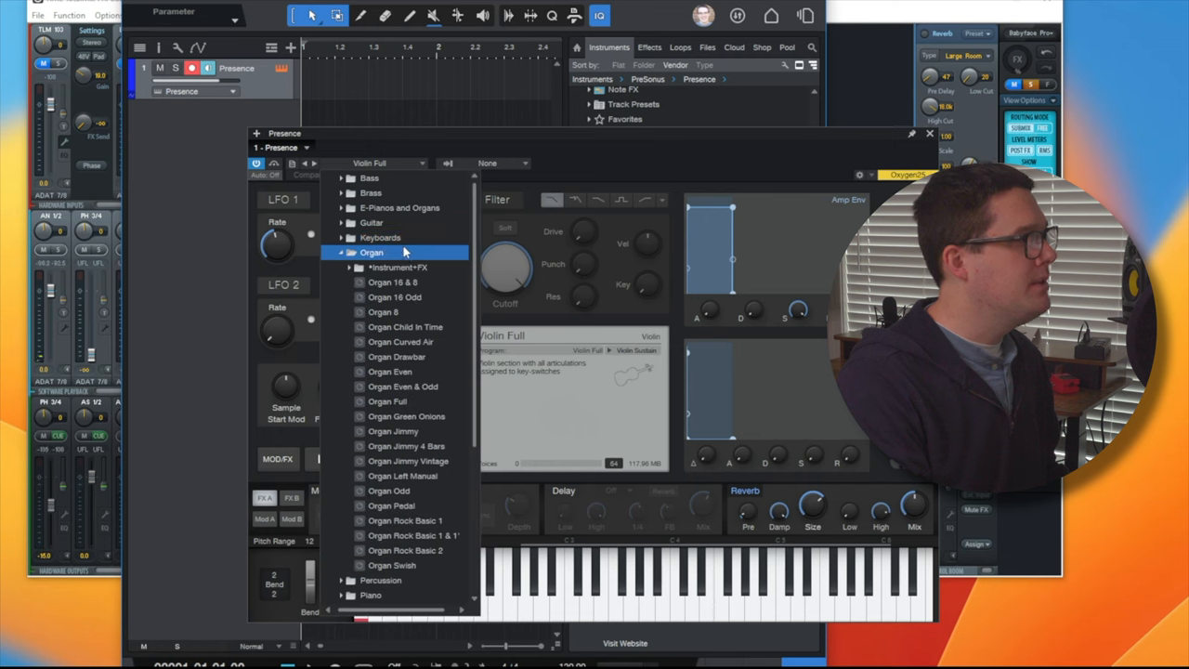
{"action": "left_click", "coordinate": [383, 311]}
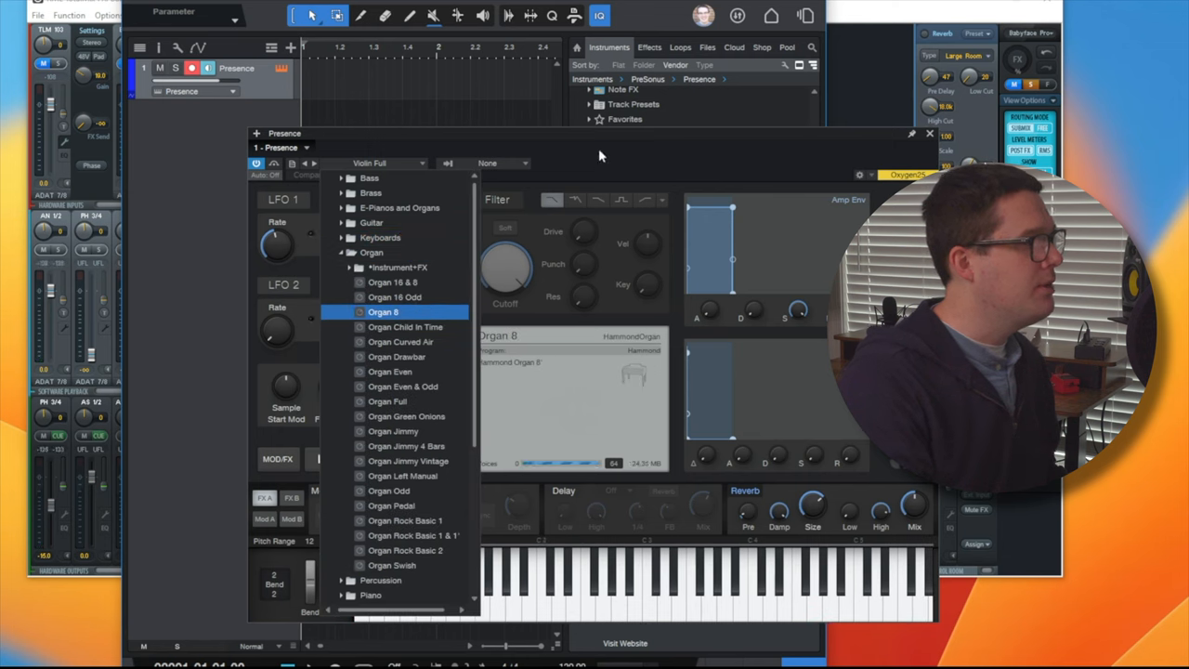
{"action": "left_click", "coordinate": [384, 311]}
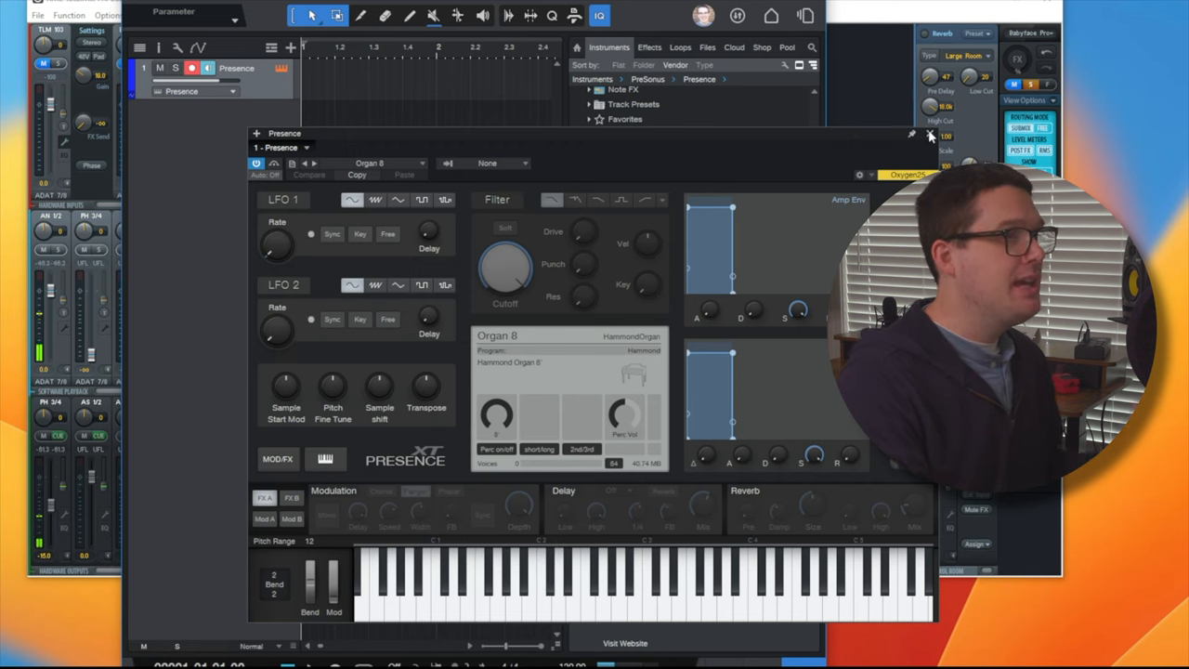
Close the Presence window and browse the PreSonus and FabFilter effects in the browser.
{"action": "left_click", "coordinate": [930, 134]}
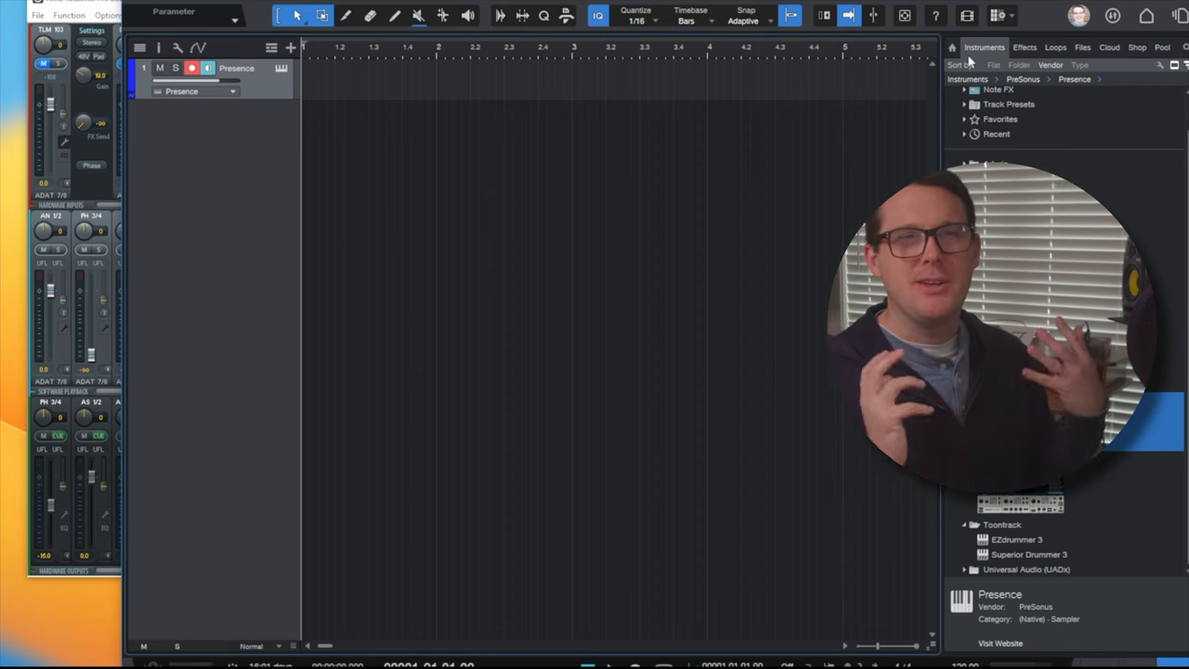
{"action": "left_click", "coordinate": [1023, 47]}
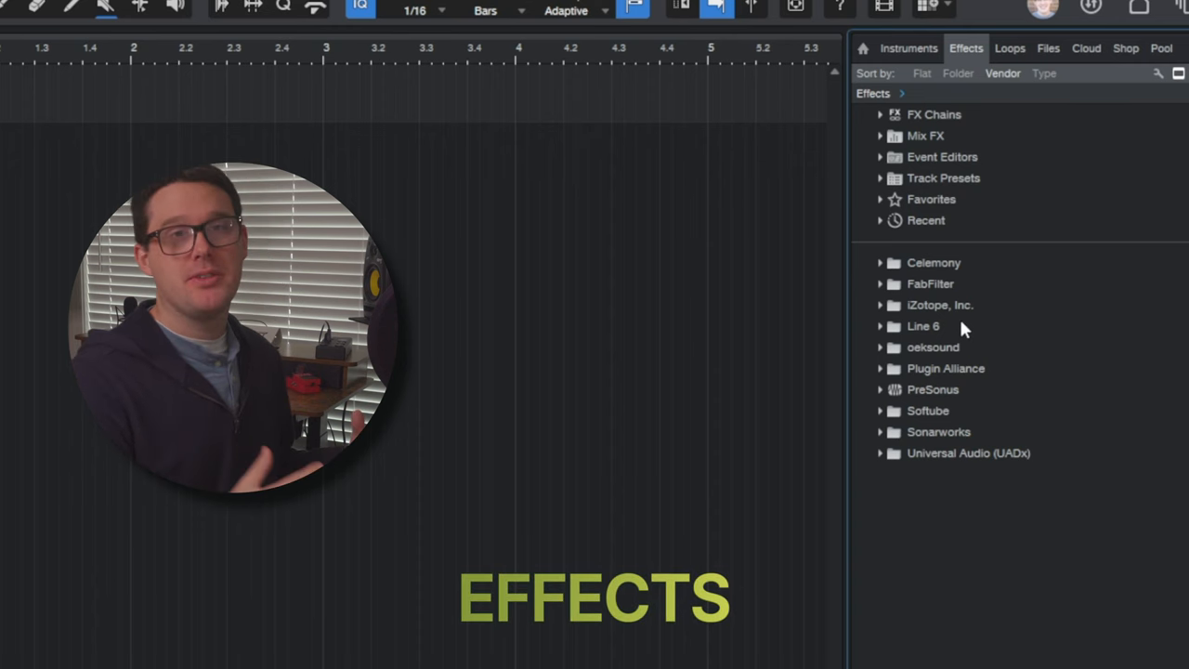
{"action": "mouse_move", "coordinate": [905, 404]}
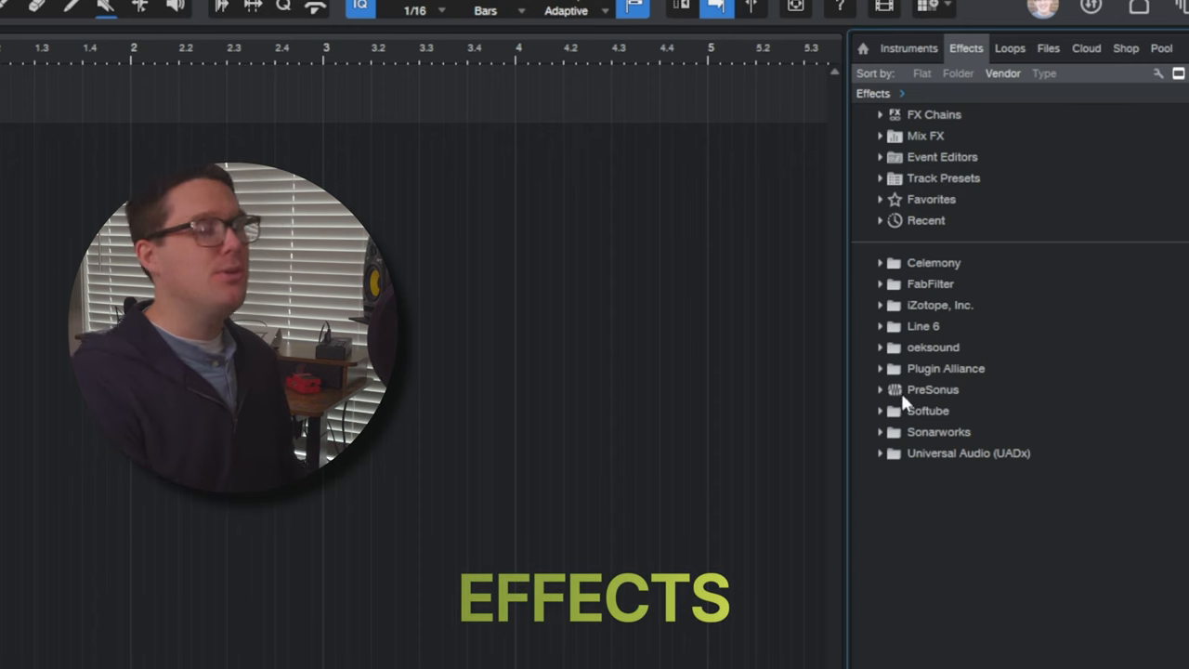
{"action": "left_click", "coordinate": [933, 389]}
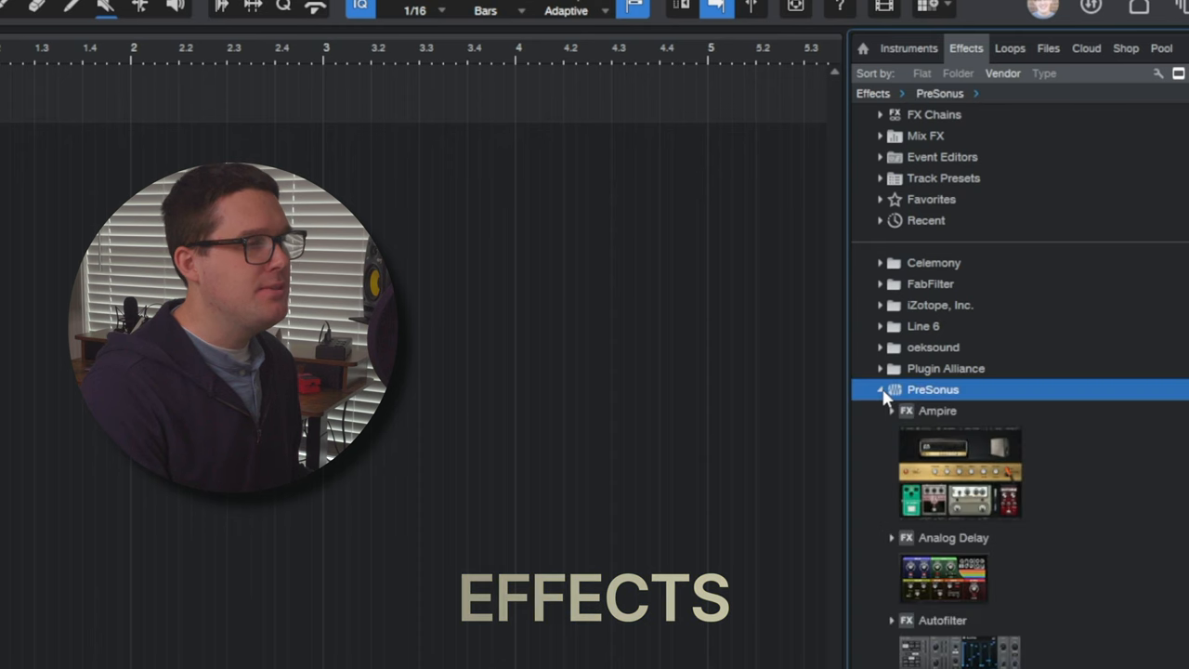
{"action": "scroll", "scroll_direction": "down", "scroll_amount": 3}
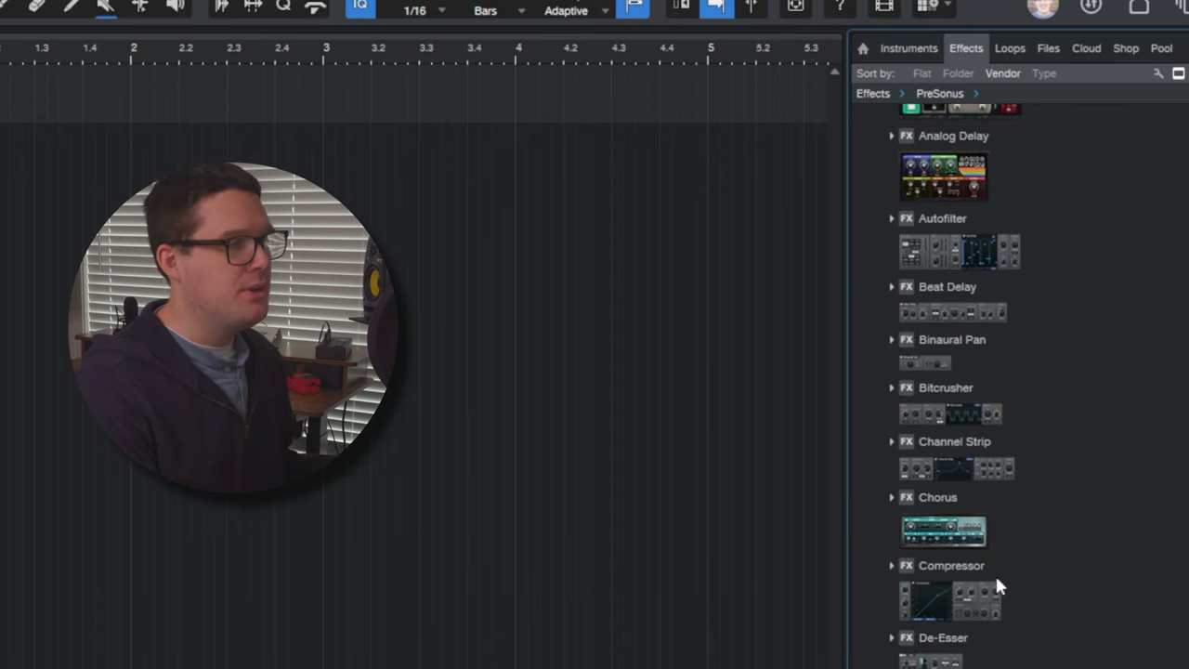
{"action": "scroll", "scroll_direction": "down", "scroll_amount": 3}
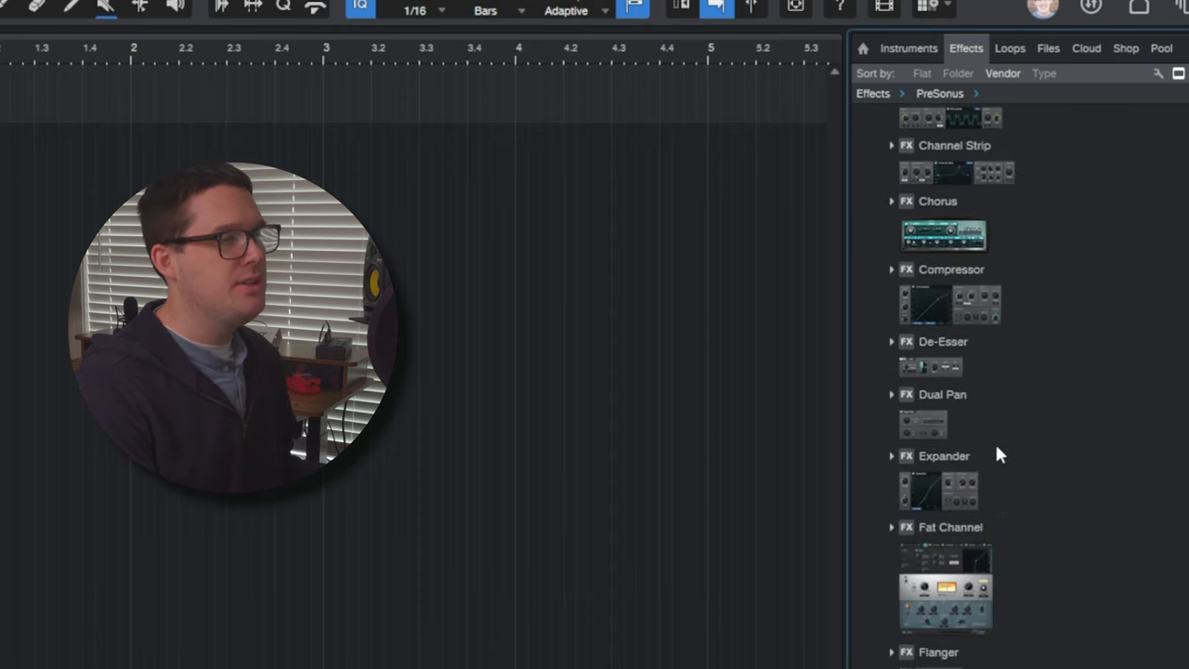
{"action": "scroll", "scroll_direction": "down", "scroll_amount": 3}
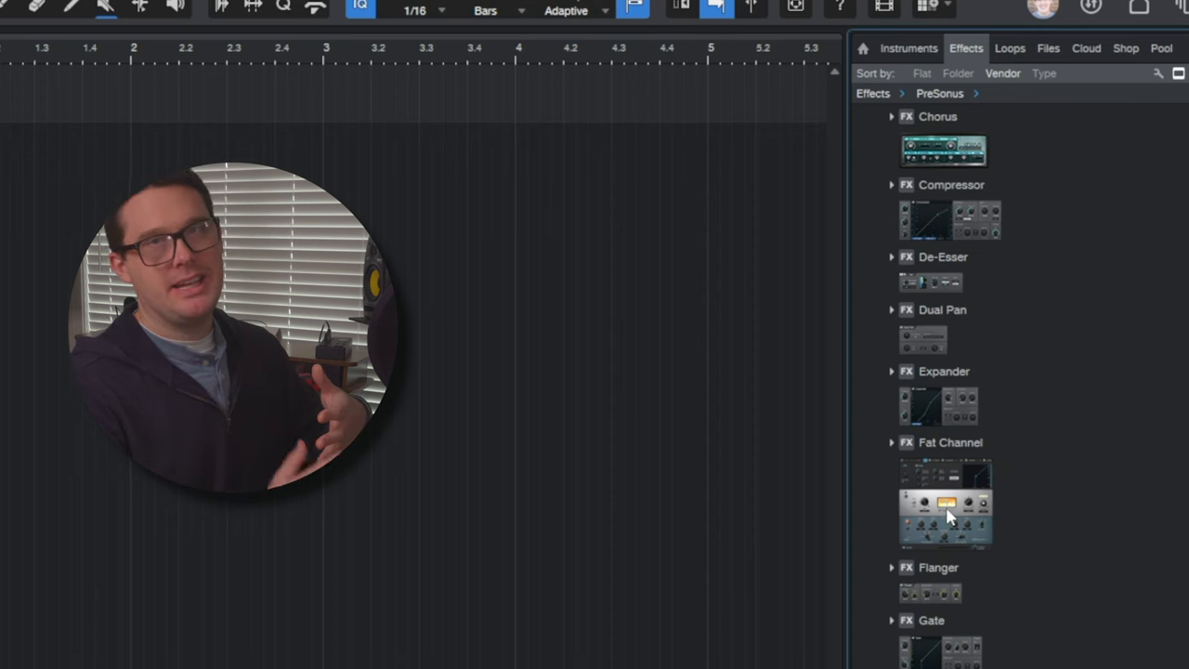
{"action": "scroll", "scroll_direction": "down", "scroll_amount": 3}
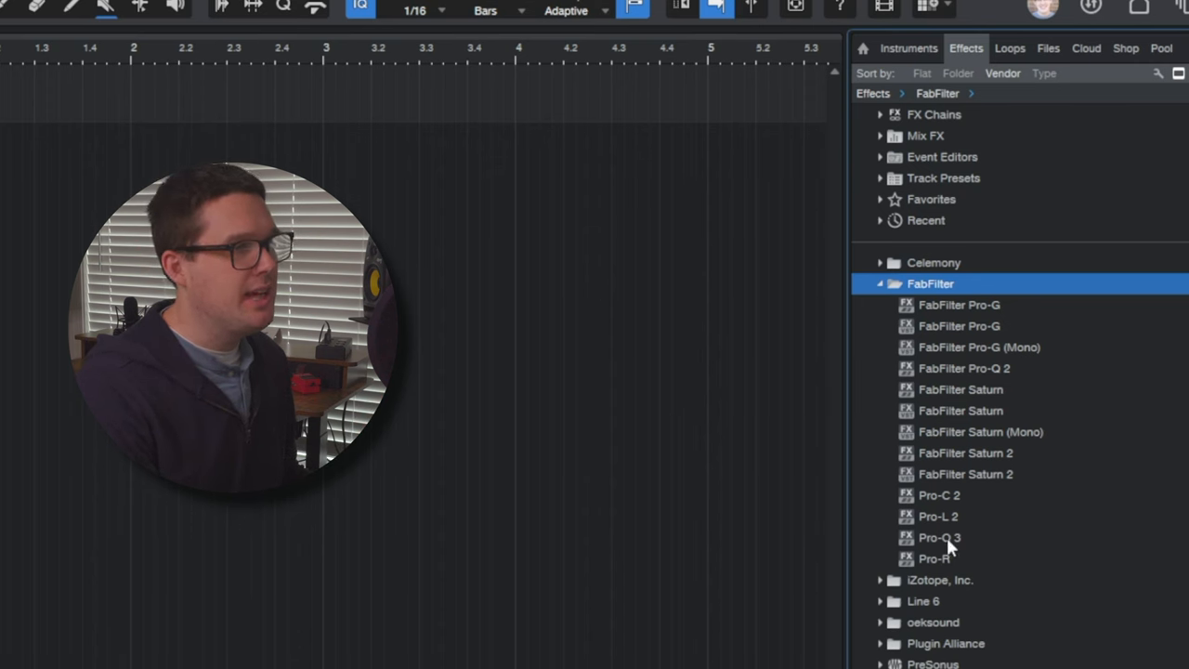
Insert Pro-Q 3 on the Presence channel with a +2.9 dB boost near 206 Hz.
{"action": "left_click", "coordinate": [939, 537]}
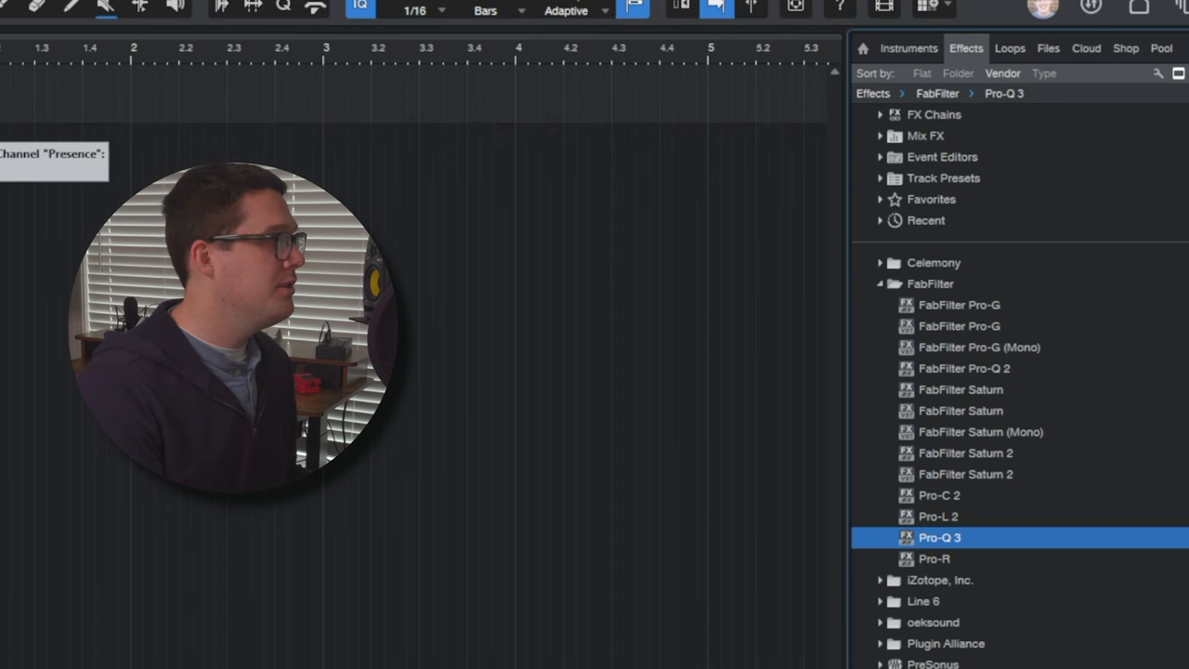
{"action": "double_click", "coordinate": [939, 536]}
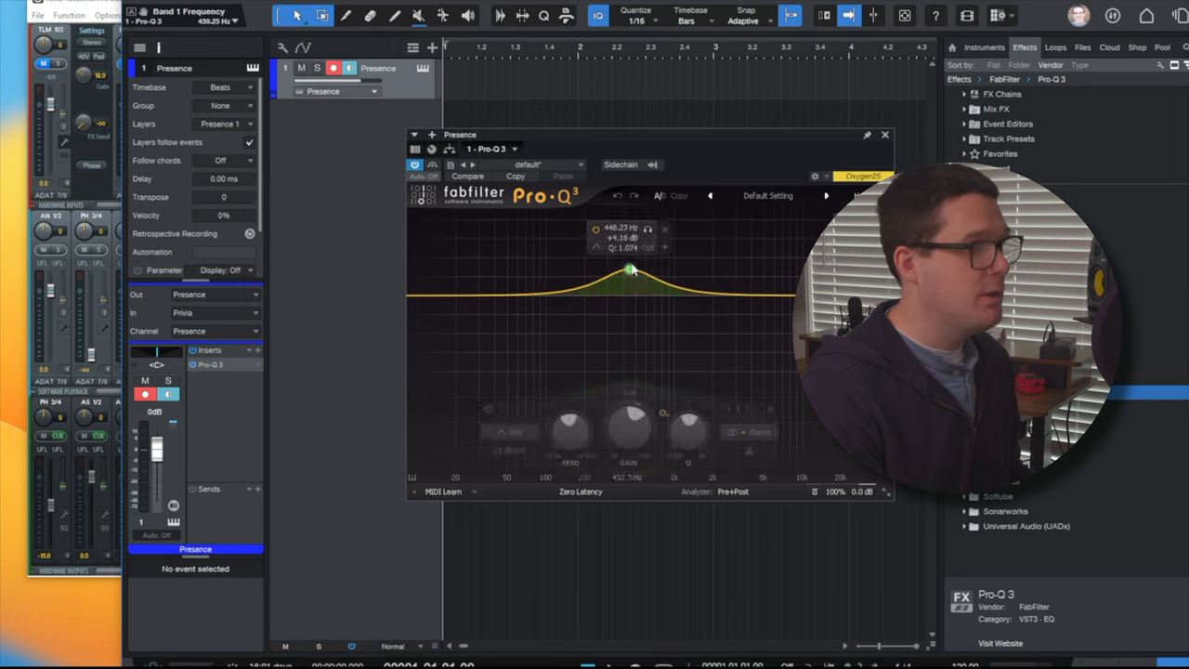
{"action": "left_click_drag", "start_coordinate": [629, 270], "coordinate": [585, 279]}
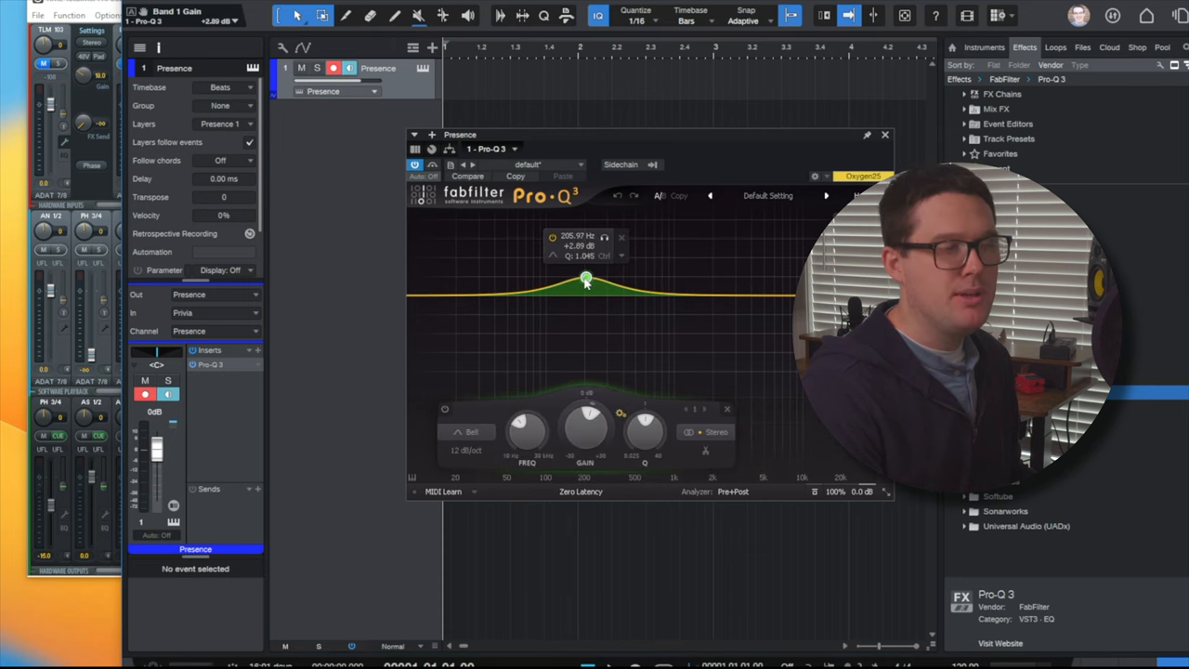
{"action": "left_click", "coordinate": [884, 134]}
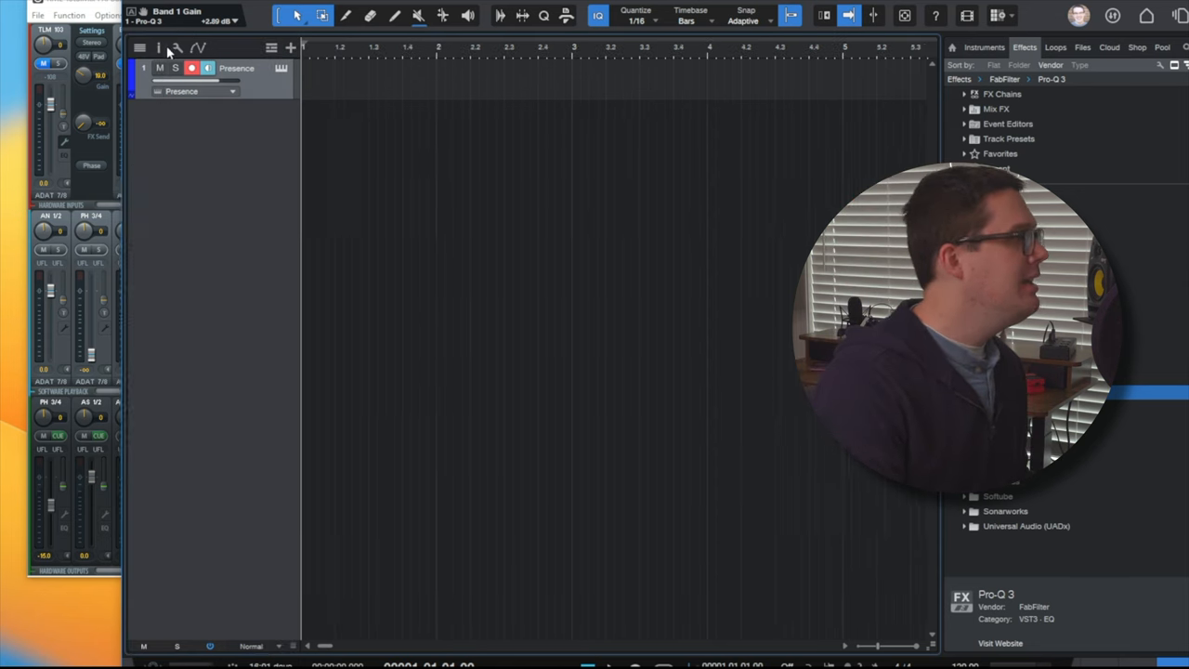
{"action": "left_click", "coordinate": [974, 213]}
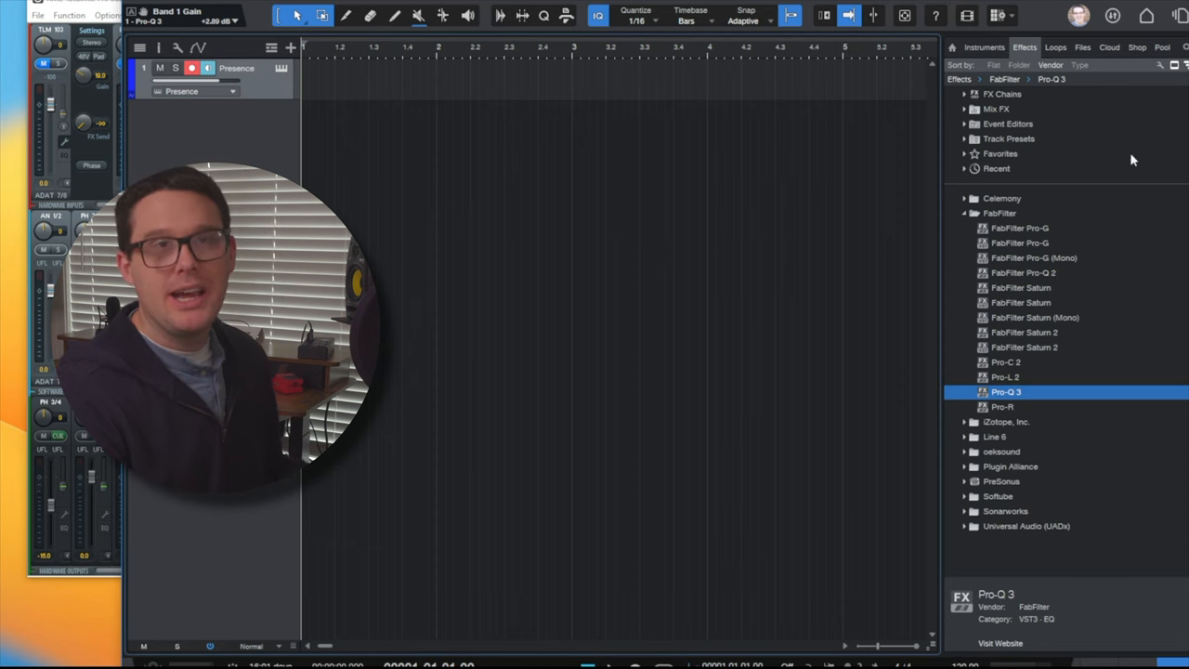
Sort loops by instrument and select Cihat Classic Basic under Drums > hats > Electronic.
{"action": "left_click", "coordinate": [1055, 47]}
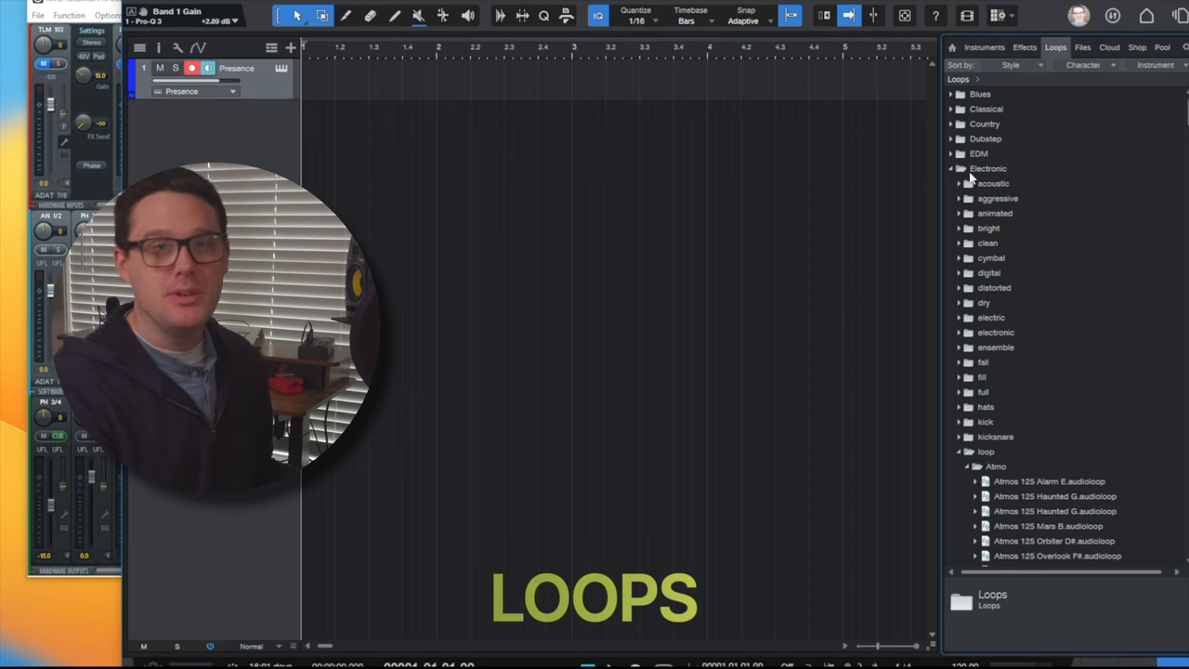
{"action": "left_click", "coordinate": [961, 168]}
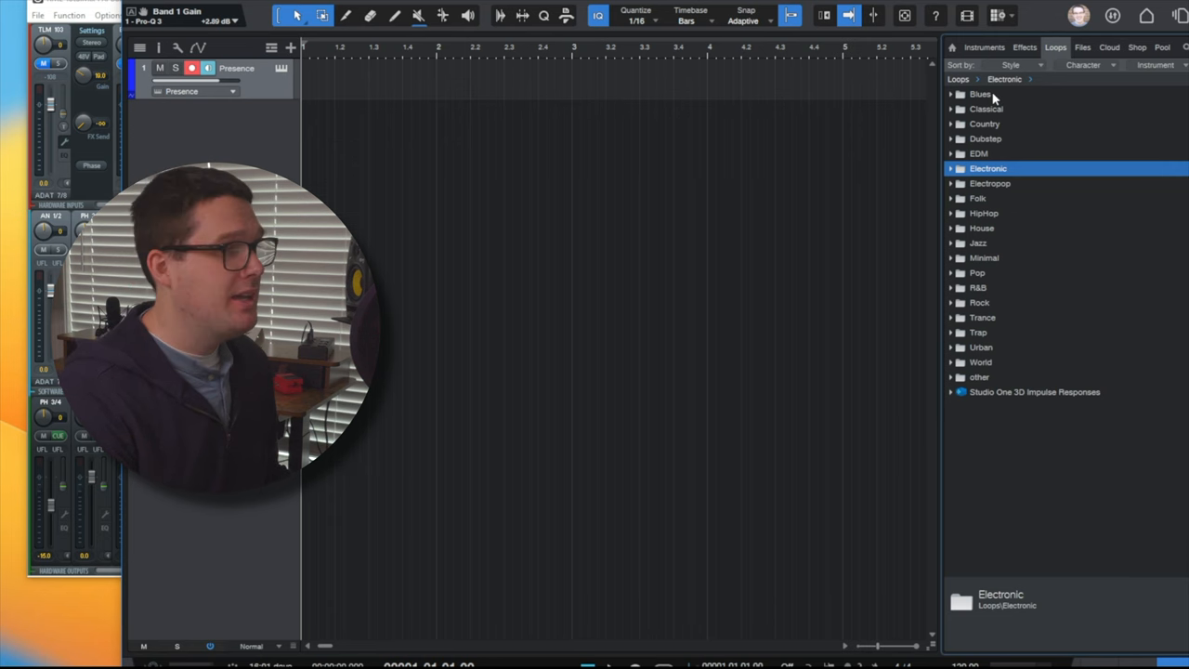
{"action": "left_click", "coordinate": [1012, 65]}
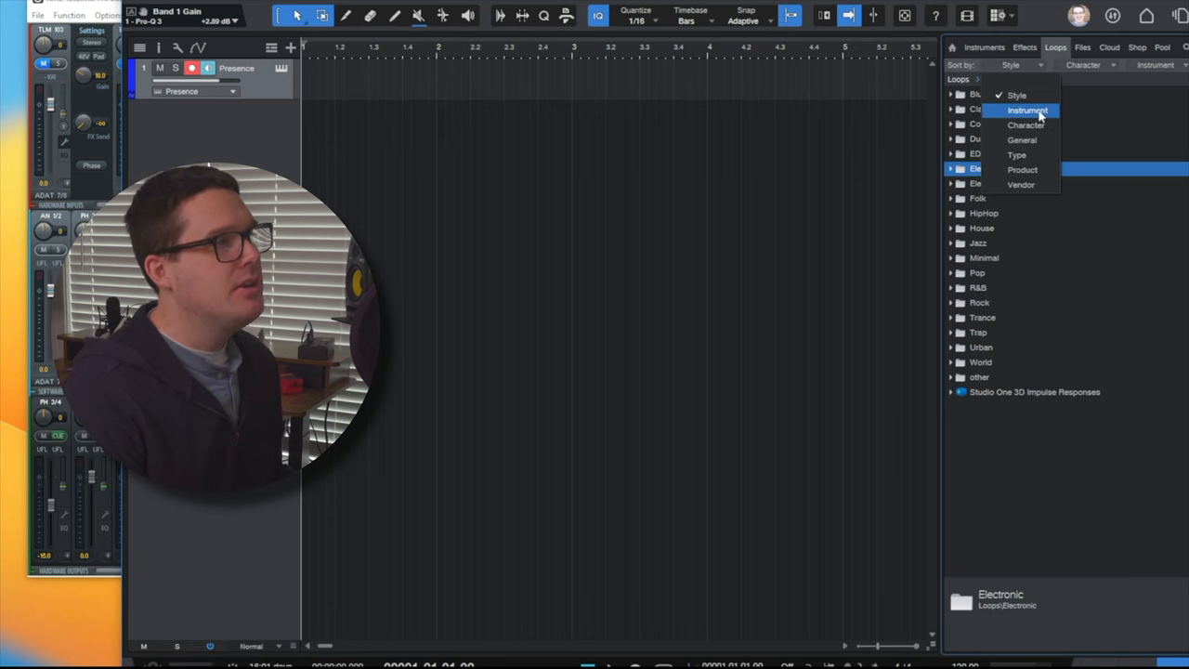
{"action": "left_click", "coordinate": [1027, 110]}
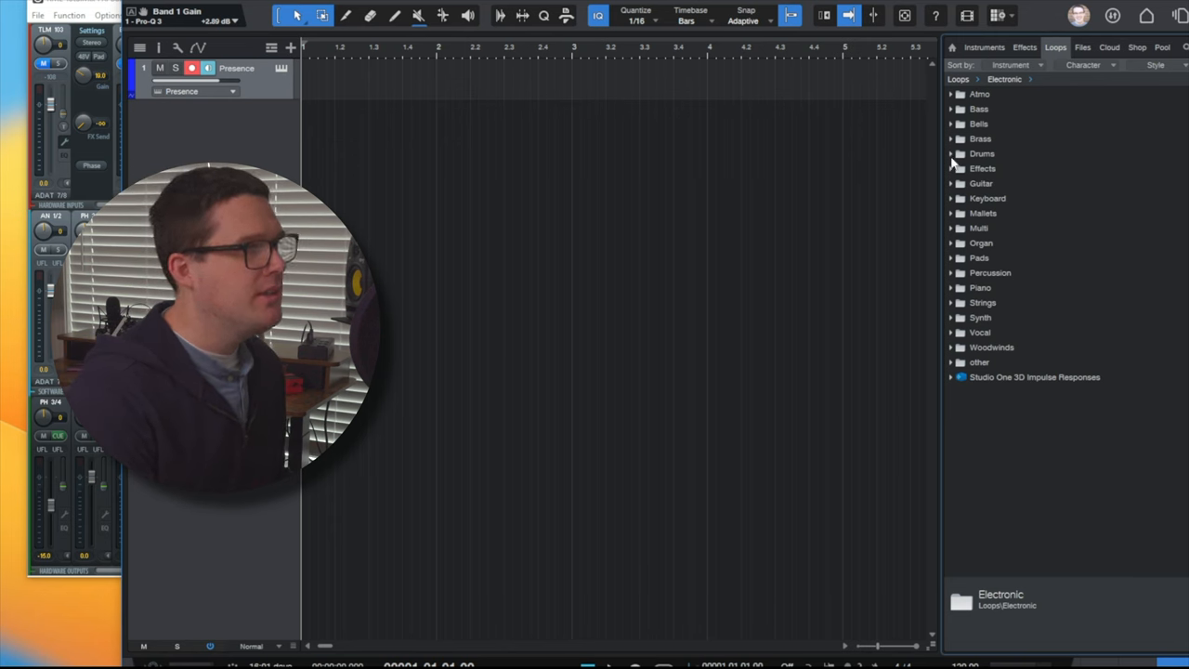
{"action": "left_click", "coordinate": [981, 153]}
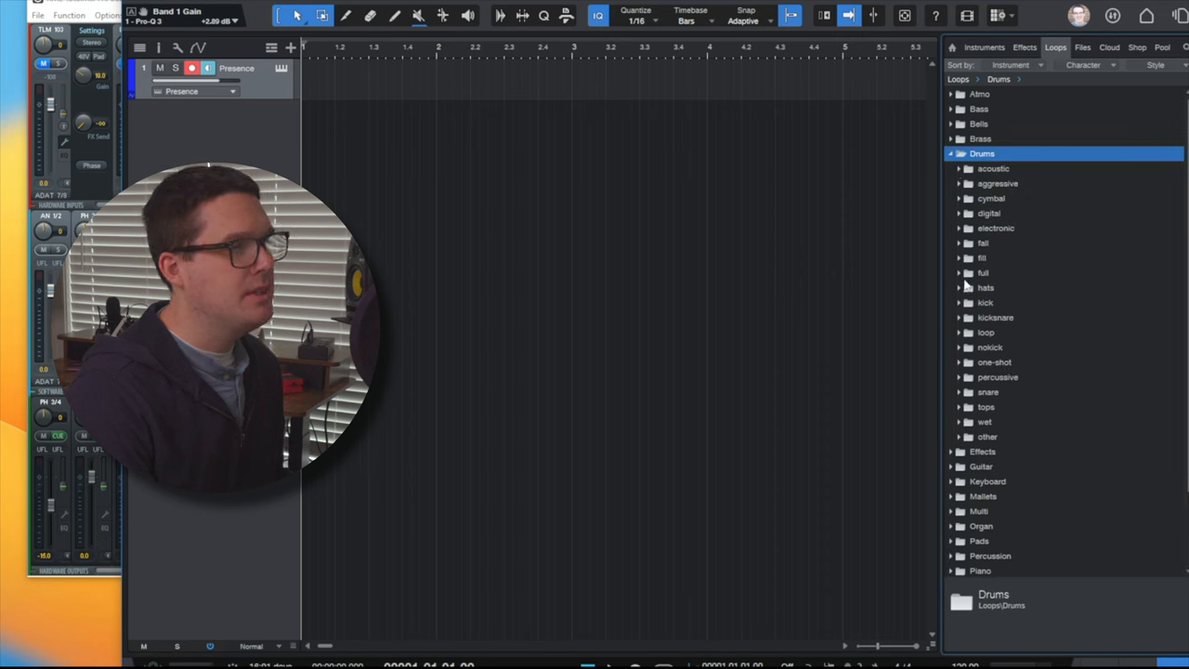
{"action": "left_click", "coordinate": [986, 287]}
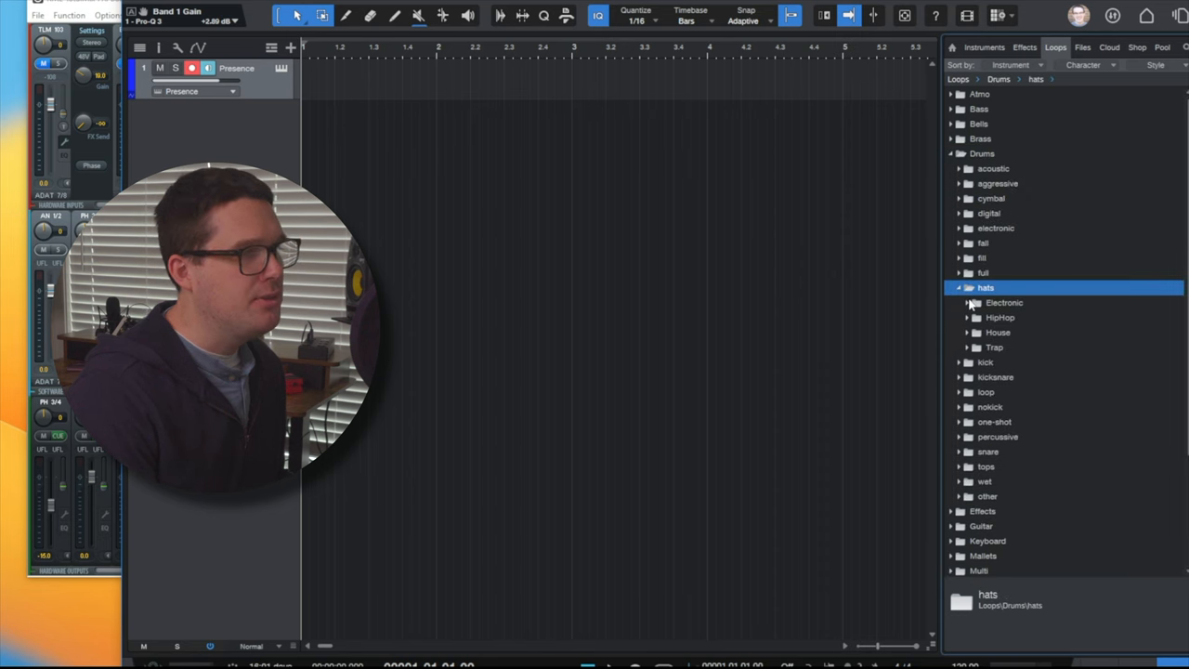
{"action": "left_click", "coordinate": [1003, 302]}
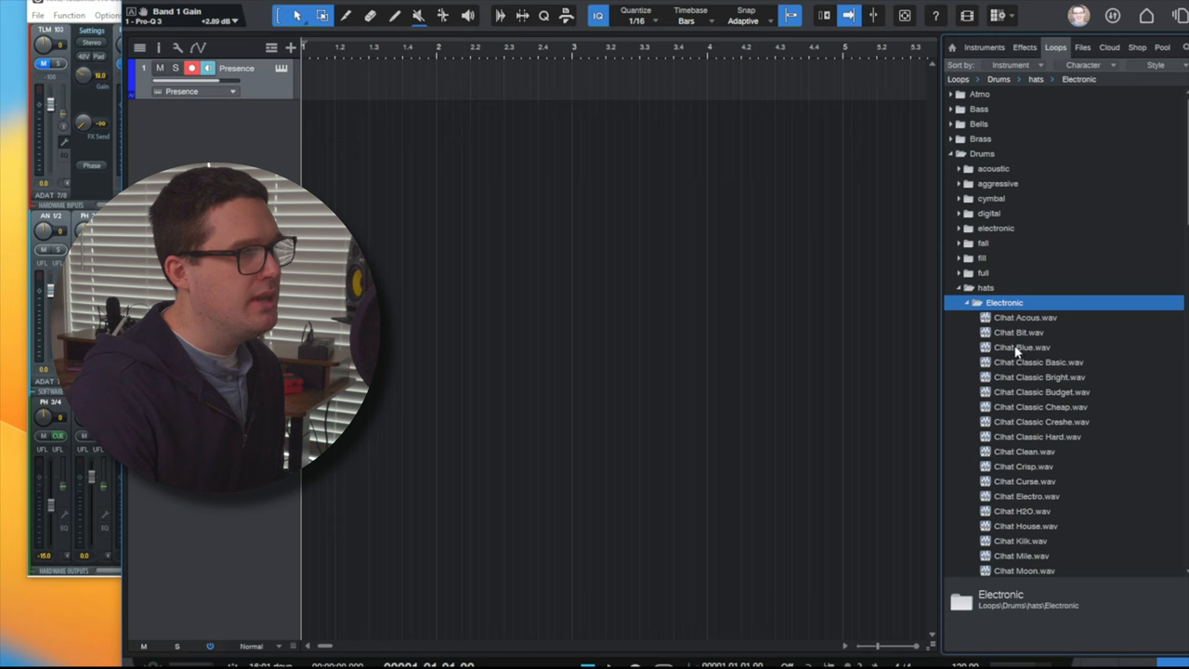
{"action": "left_click", "coordinate": [1038, 361]}
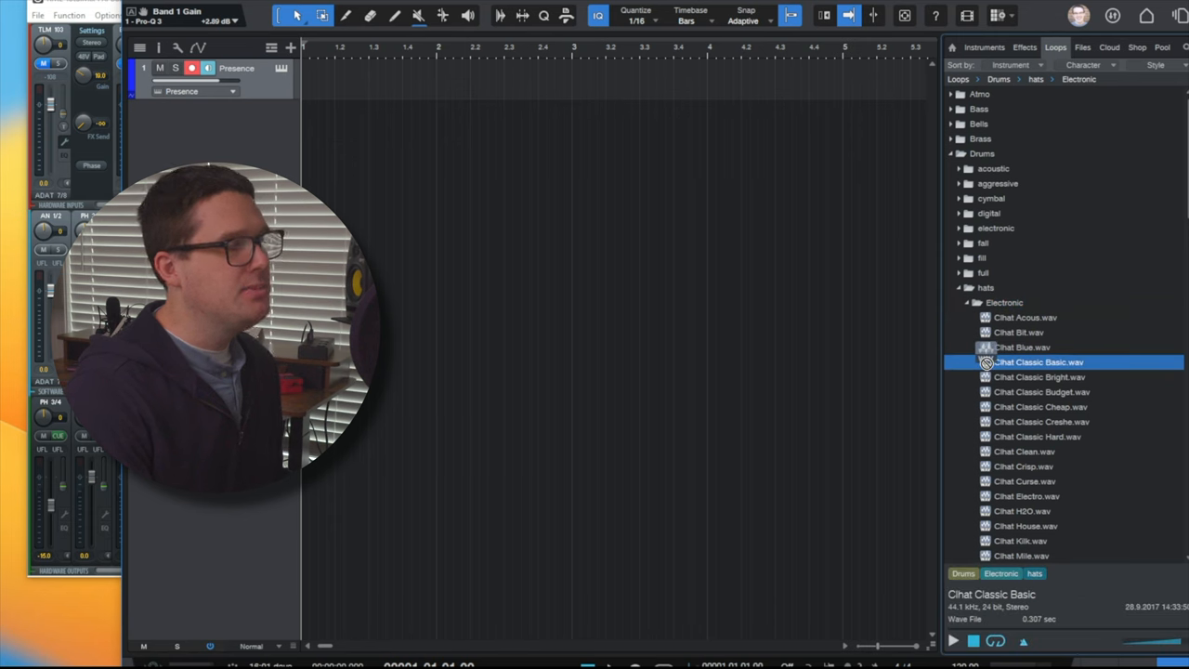
Place the hi-hat sample on a new track and duplicate it three times with D.
{"action": "left_click_drag", "start_coordinate": [1038, 361], "coordinate": [464, 125]}
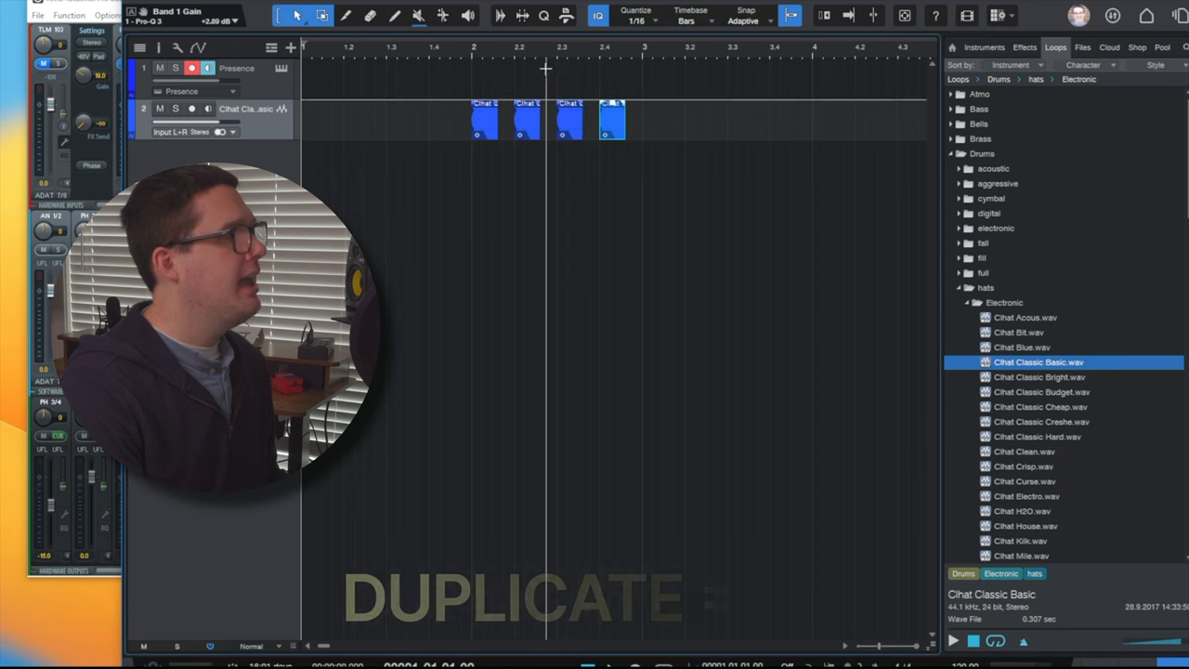
{"action": "key", "text": "d"}
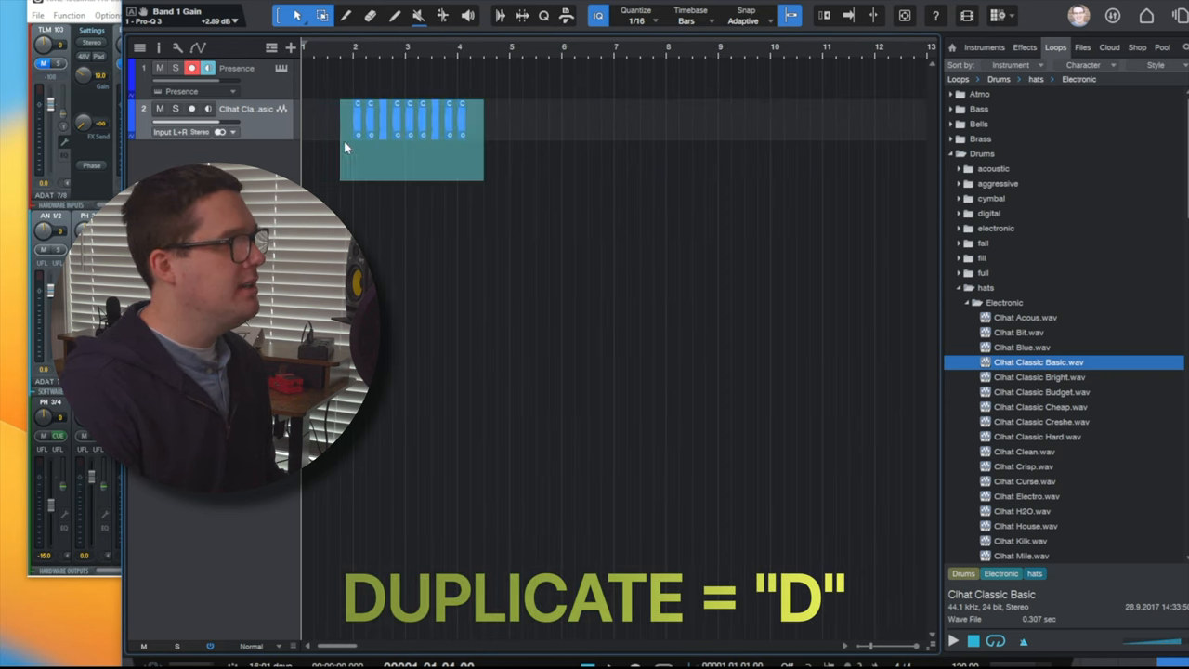
{"action": "key", "text": "d"}
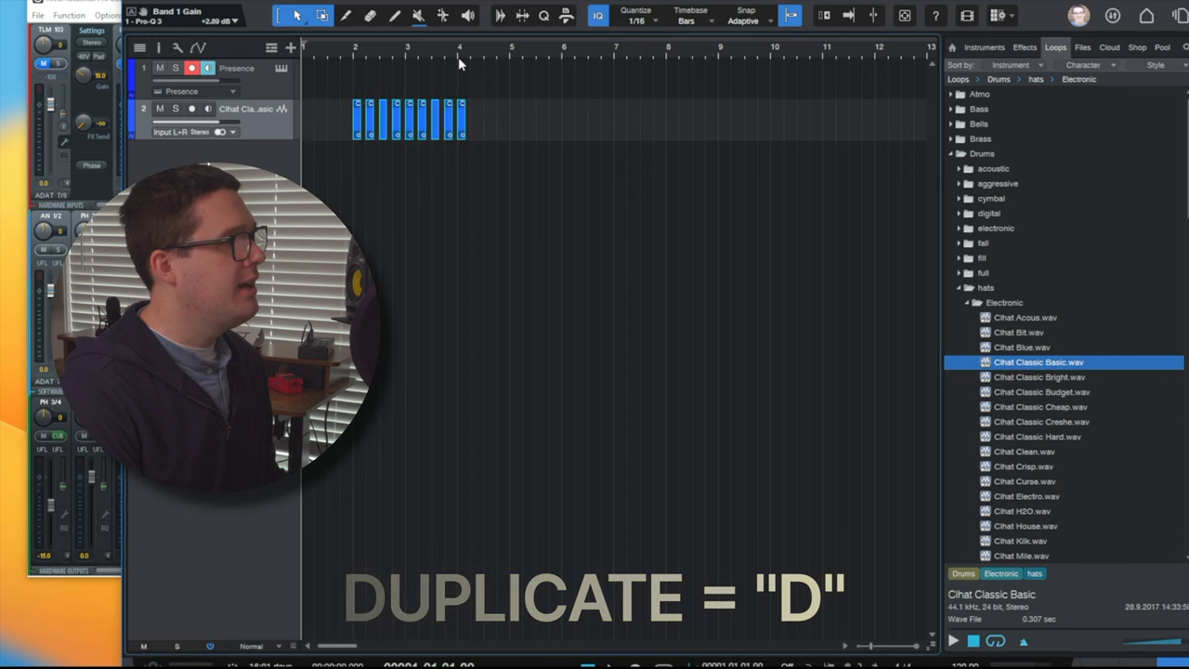
{"action": "key", "text": "d"}
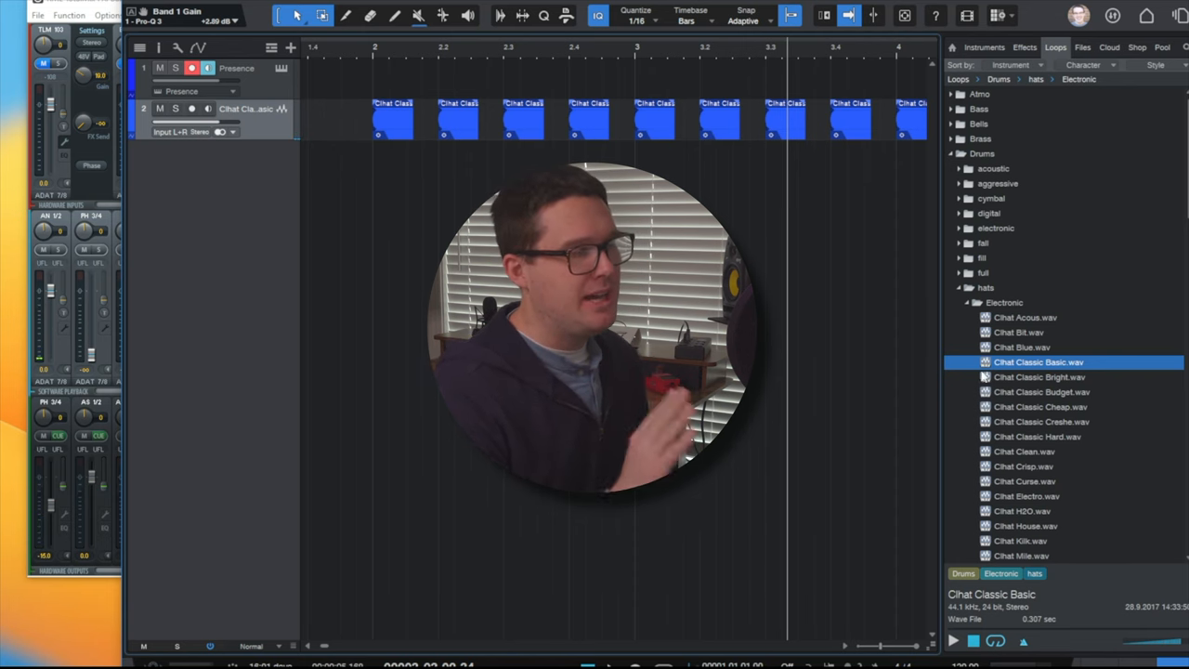
{"action": "left_click", "coordinate": [1082, 48]}
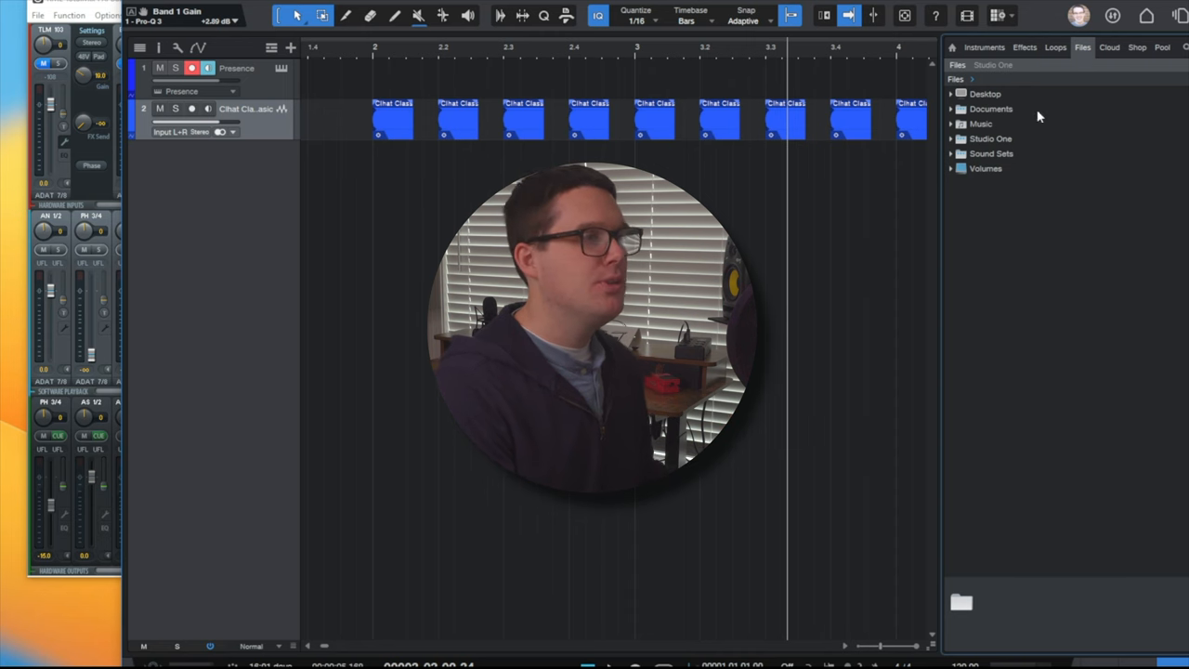
Tour the browser's Files, Cloud and Shop sections.
{"action": "left_click", "coordinate": [1108, 48]}
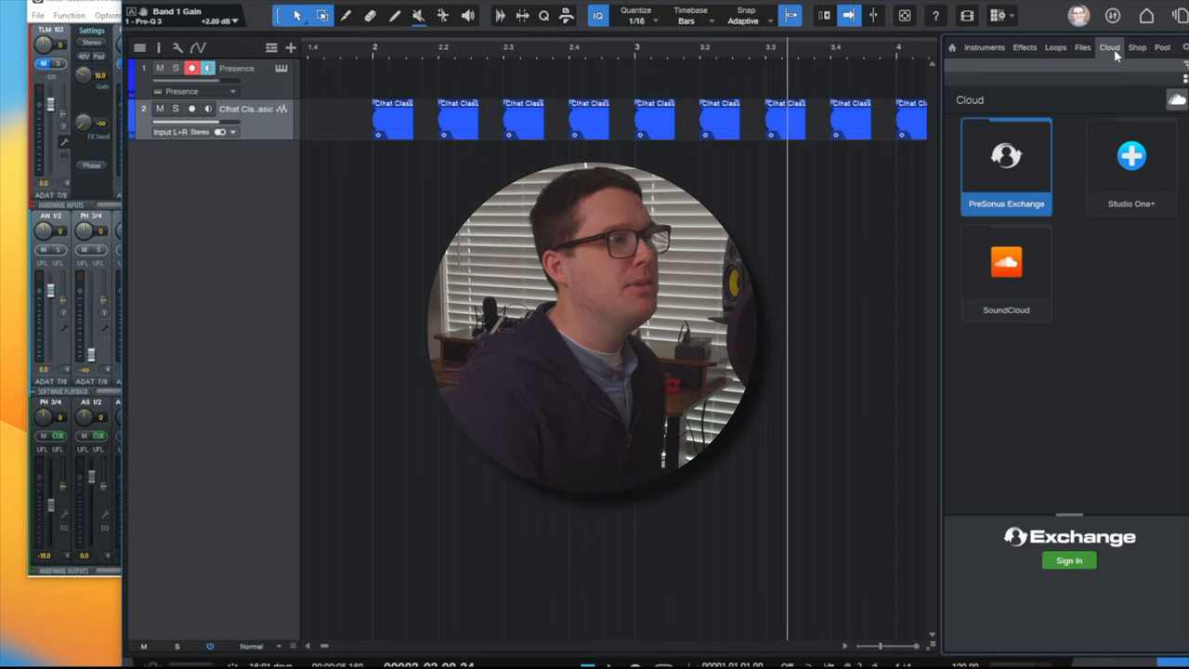
{"action": "left_click", "coordinate": [1137, 48]}
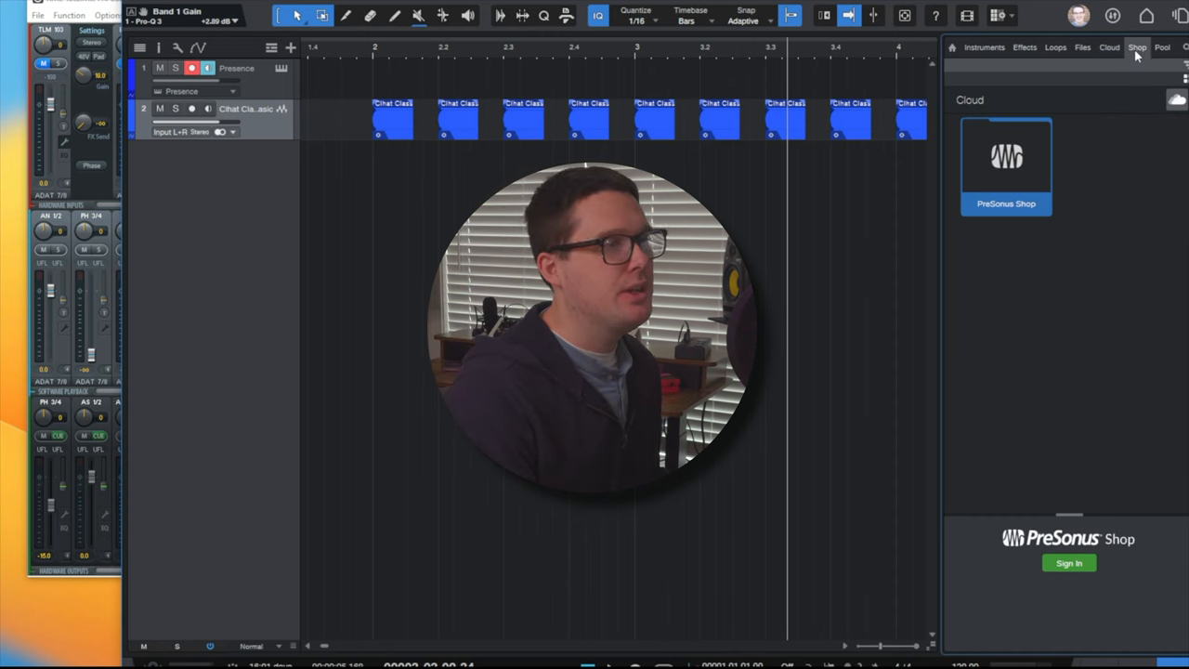
{"action": "left_click", "coordinate": [1161, 47]}
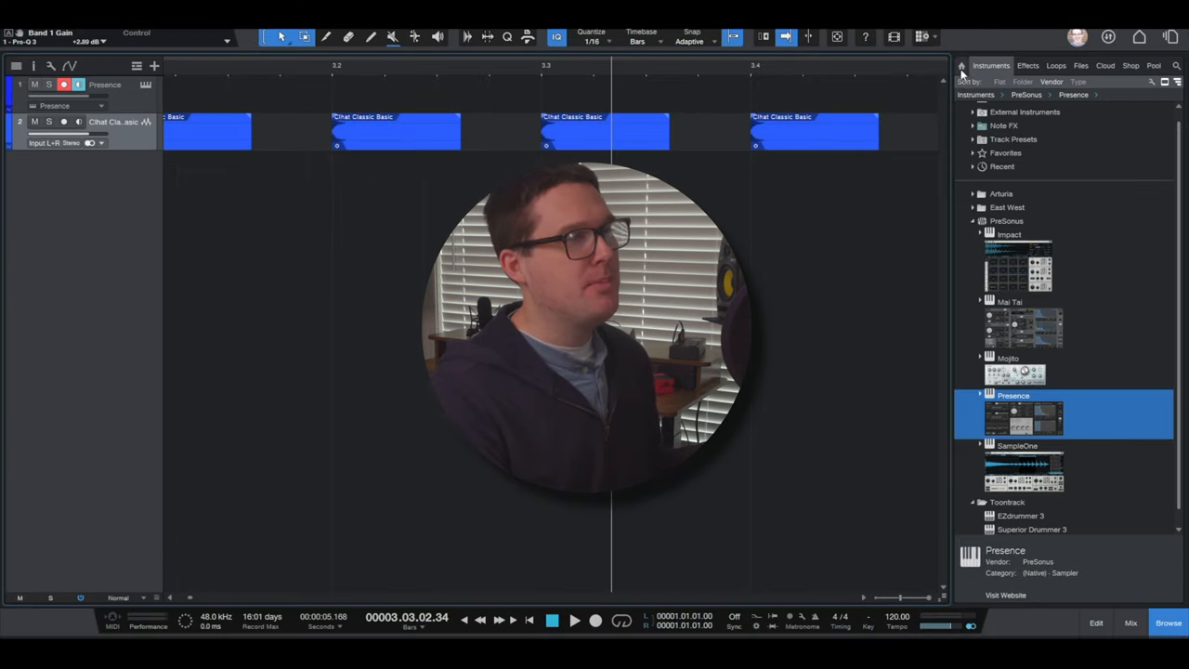
Hide the browser so the arrangement fills the window.
{"action": "left_click", "coordinate": [1167, 622]}
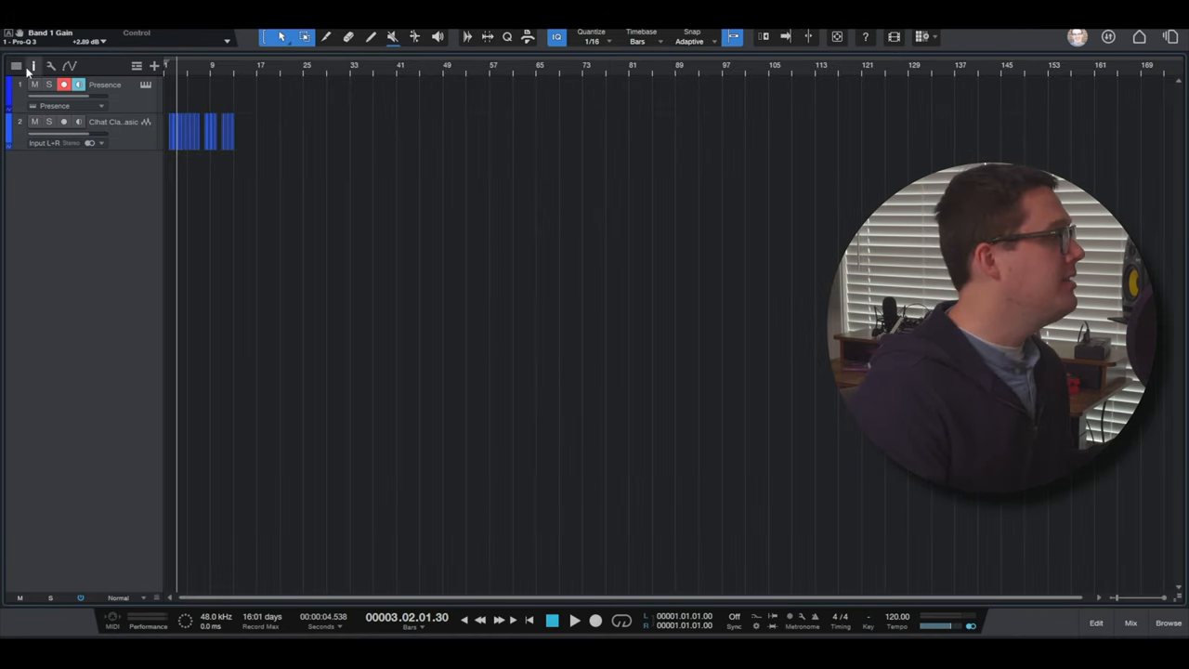
{"action": "mouse_move", "coordinate": [34, 65]}
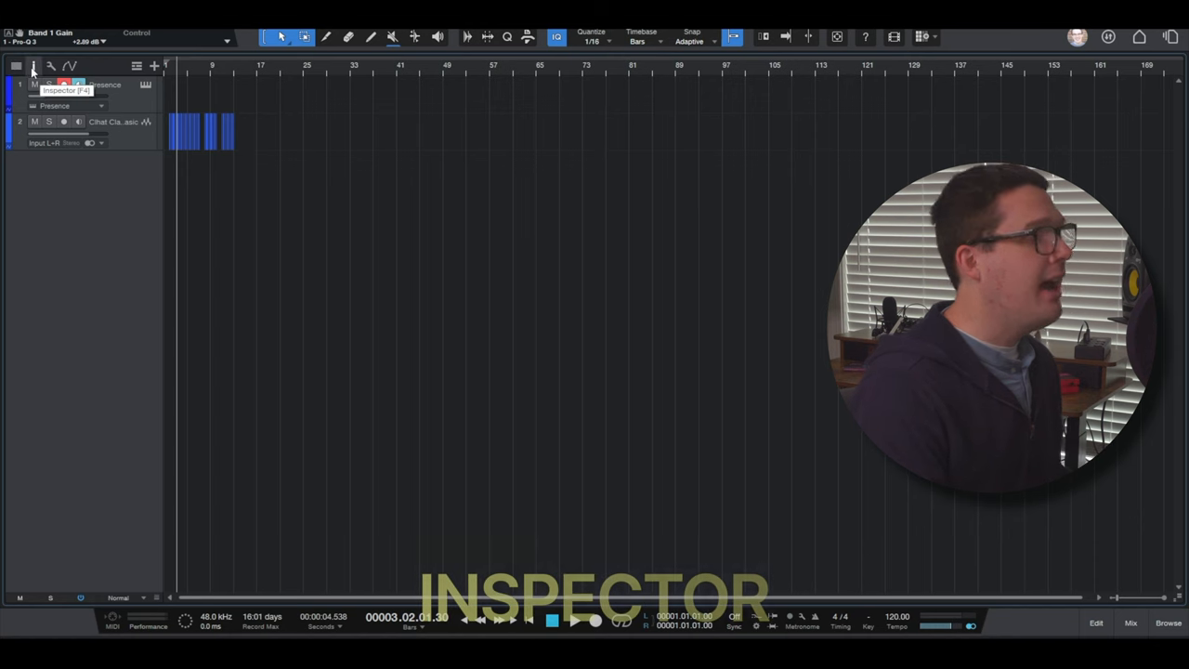
Show the track inspector, select a track, and briefly open and close the mixer.
{"action": "left_click", "coordinate": [16, 65]}
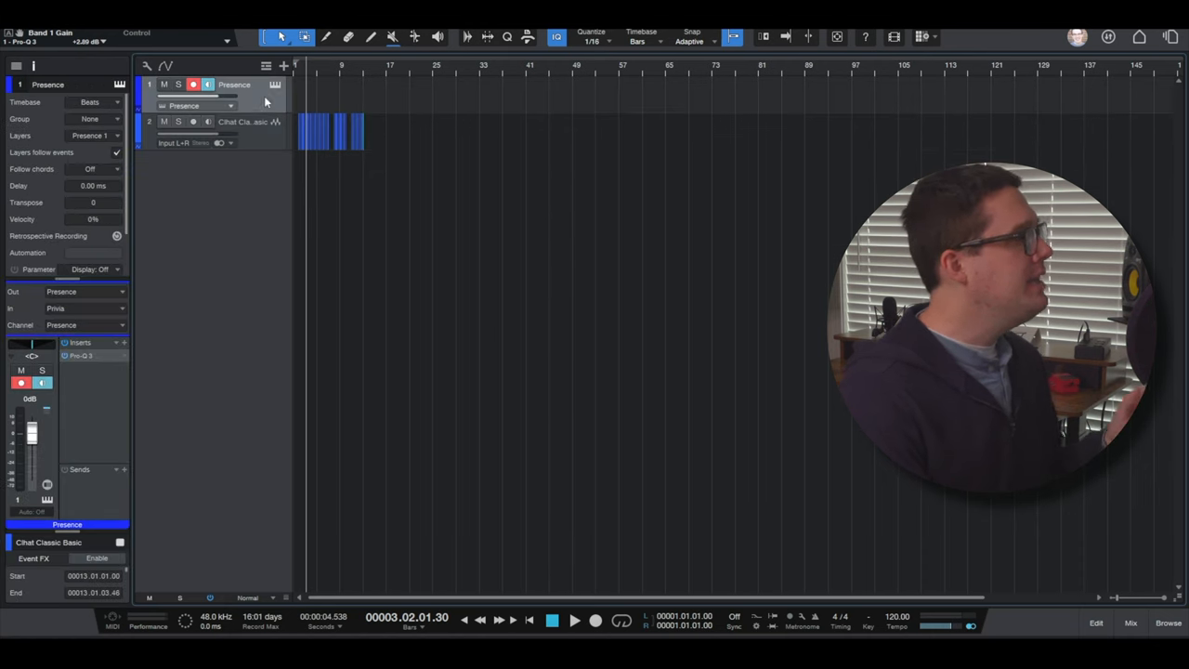
{"action": "left_click", "coordinate": [241, 121]}
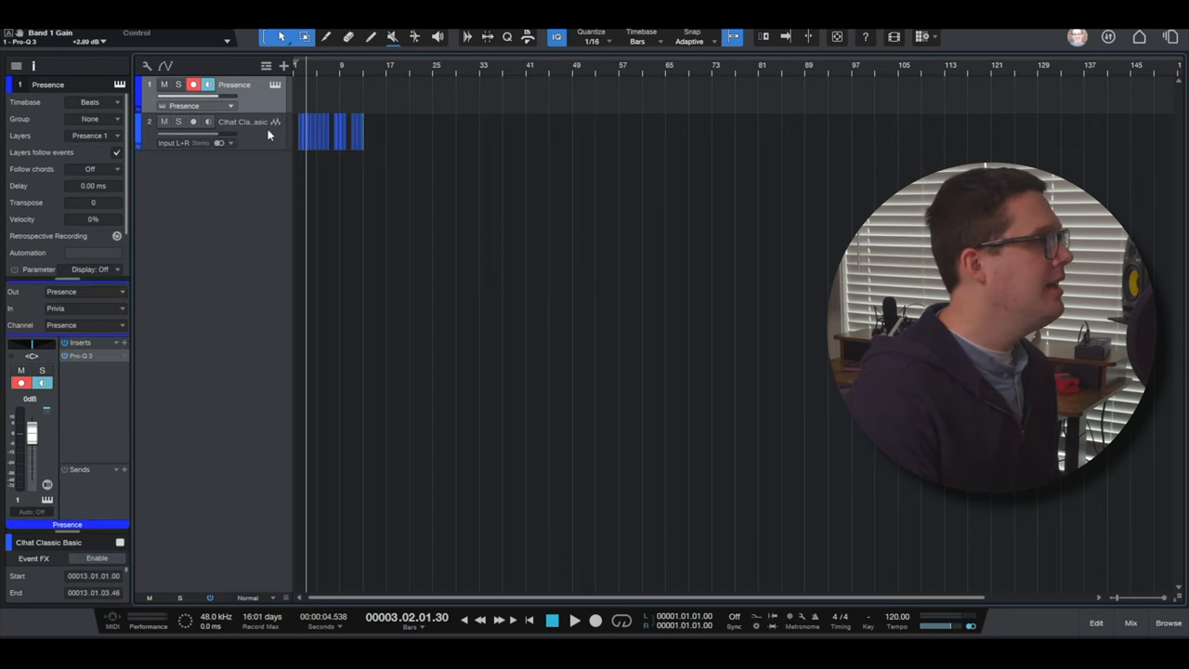
{"action": "left_click", "coordinate": [1131, 622]}
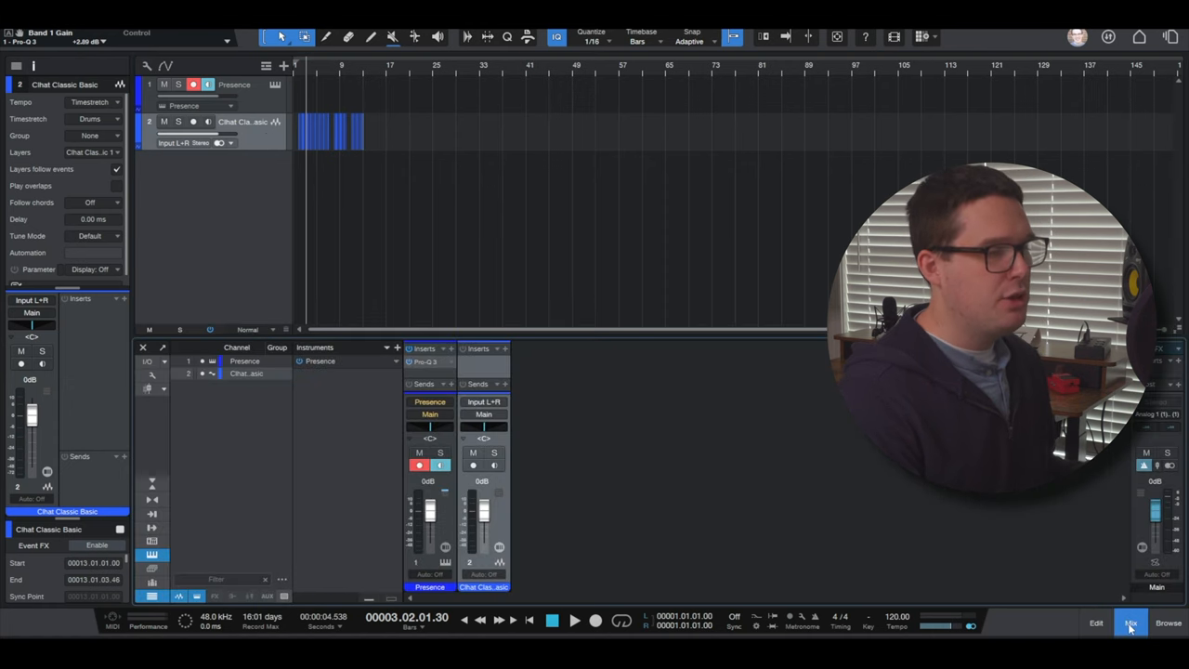
{"action": "left_click", "coordinate": [1130, 622]}
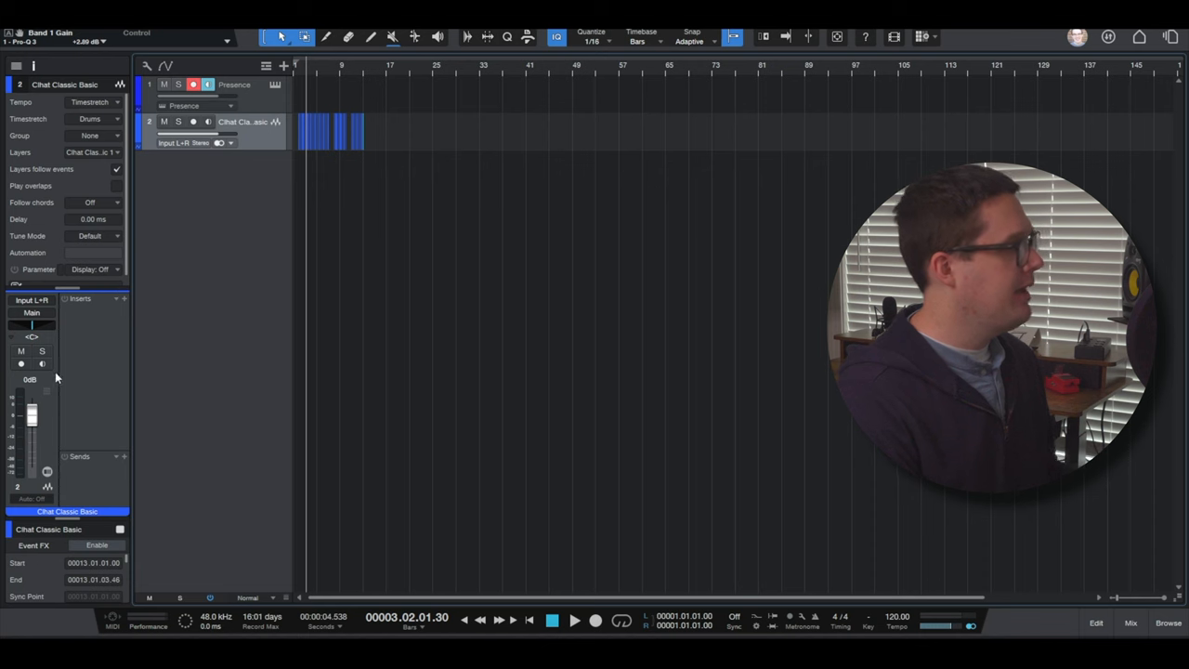
Pan the hi-hat track right to R12, then toggle its mute and solo.
{"action": "left_click_drag", "start_coordinate": [32, 409], "coordinate": [32, 436]}
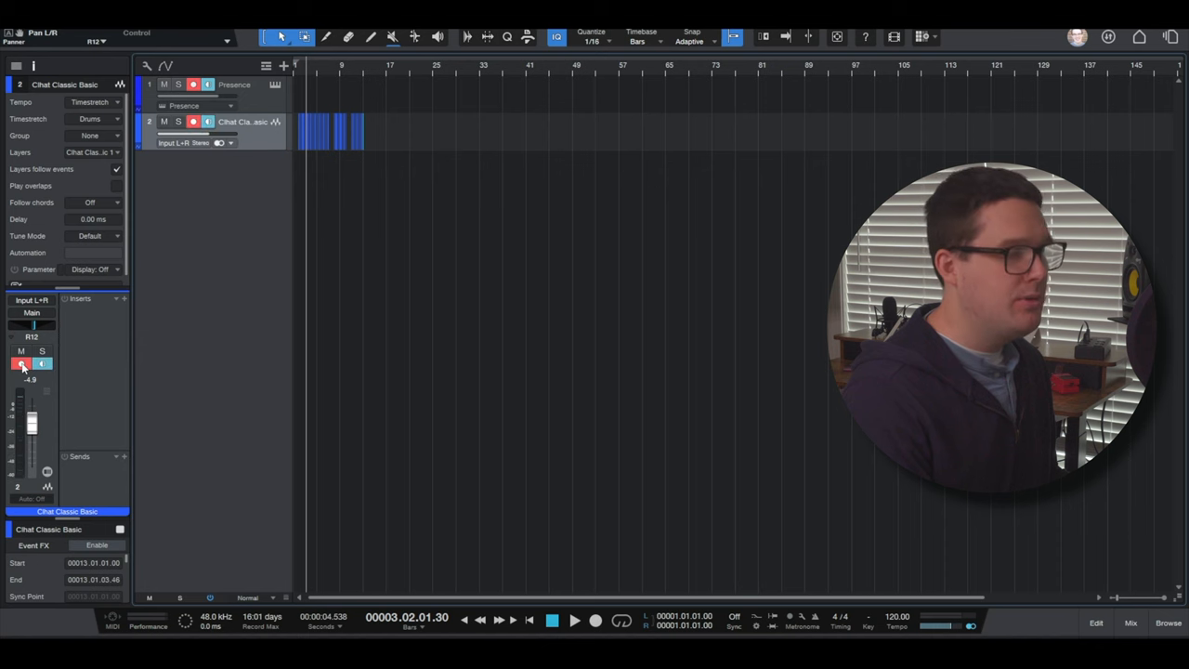
{"action": "left_click", "coordinate": [21, 363]}
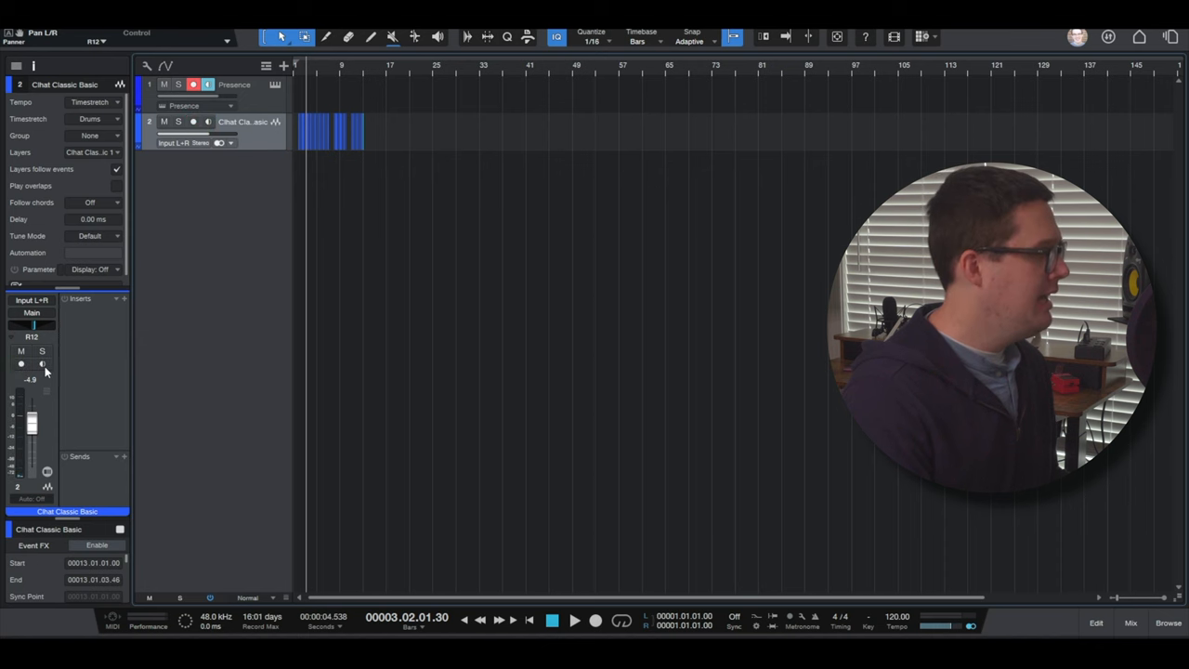
{"action": "left_click", "coordinate": [42, 363]}
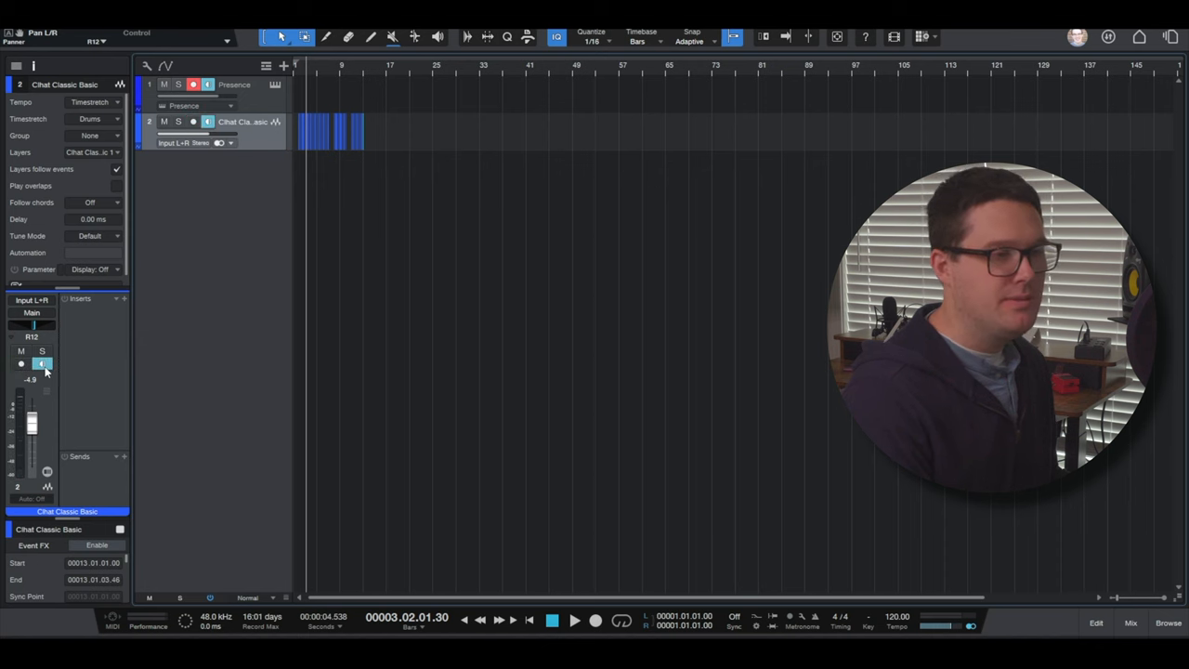
{"action": "left_click", "coordinate": [41, 363]}
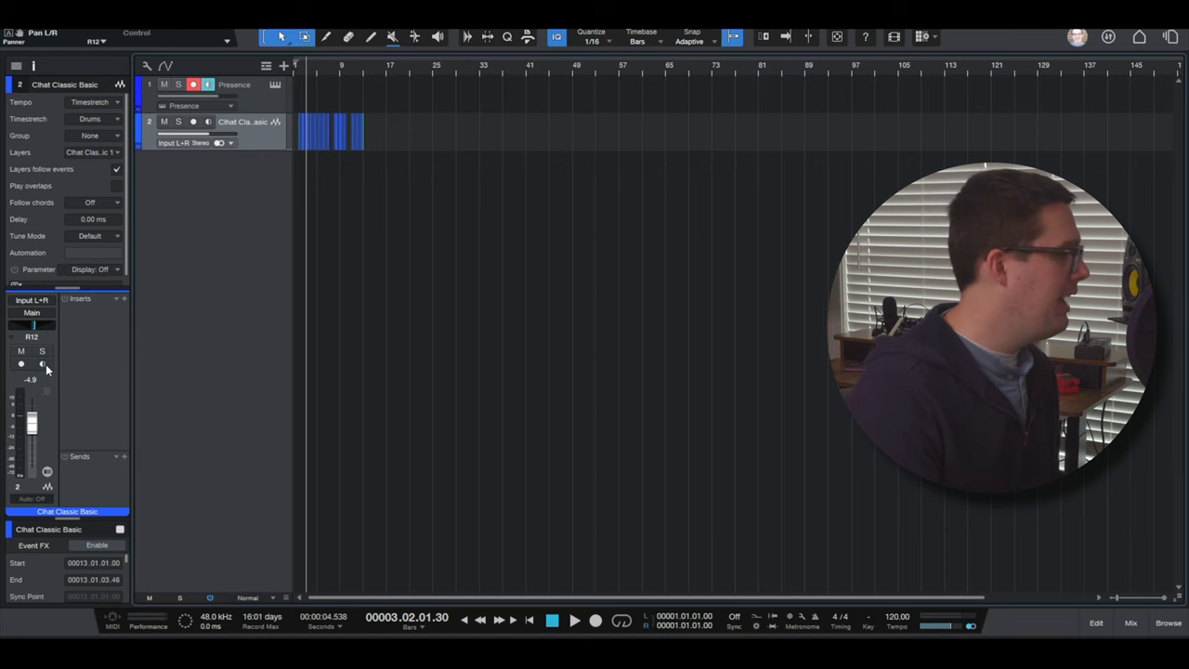
{"action": "left_click", "coordinate": [20, 351]}
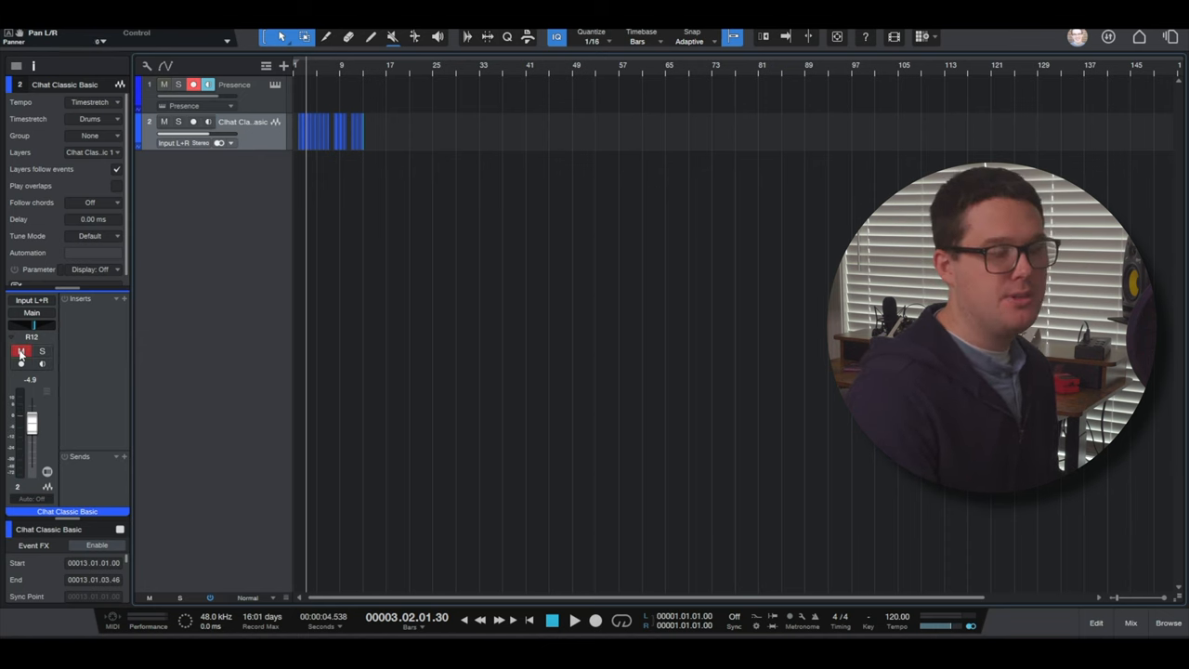
{"action": "left_click", "coordinate": [21, 351]}
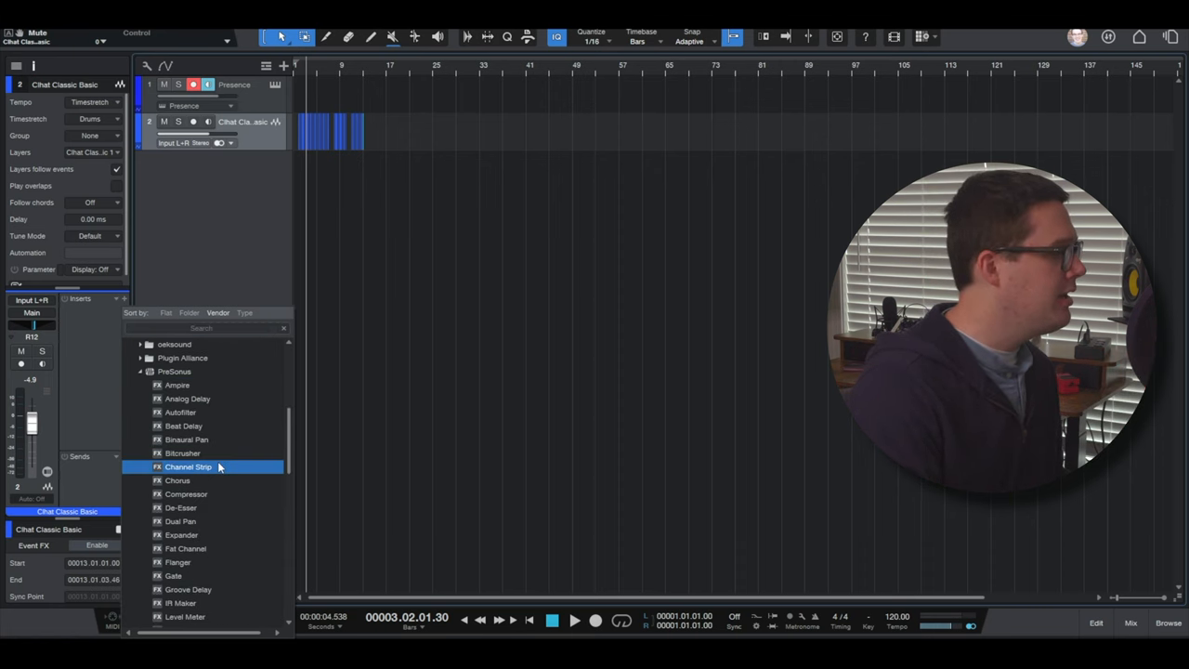
Inspect the Pro EQ insert's roughly 6.35 dB mid boost, then close the plug-in window.
{"action": "scroll", "scroll_direction": "down", "scroll_amount": 3}
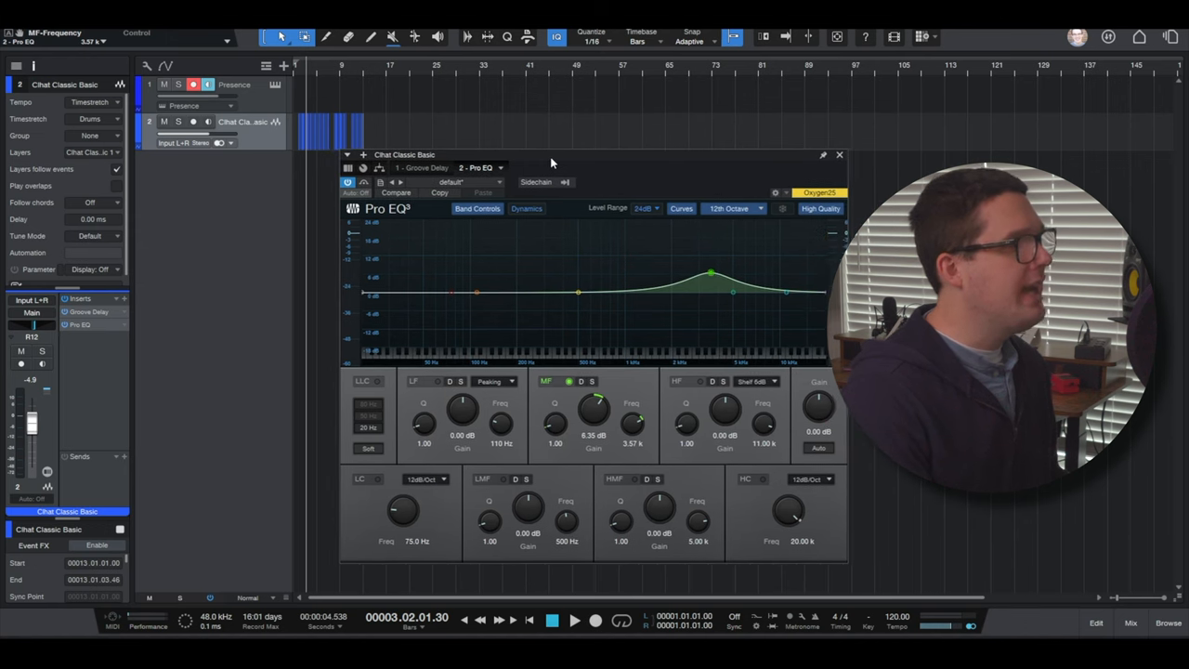
{"action": "left_click", "coordinate": [423, 167]}
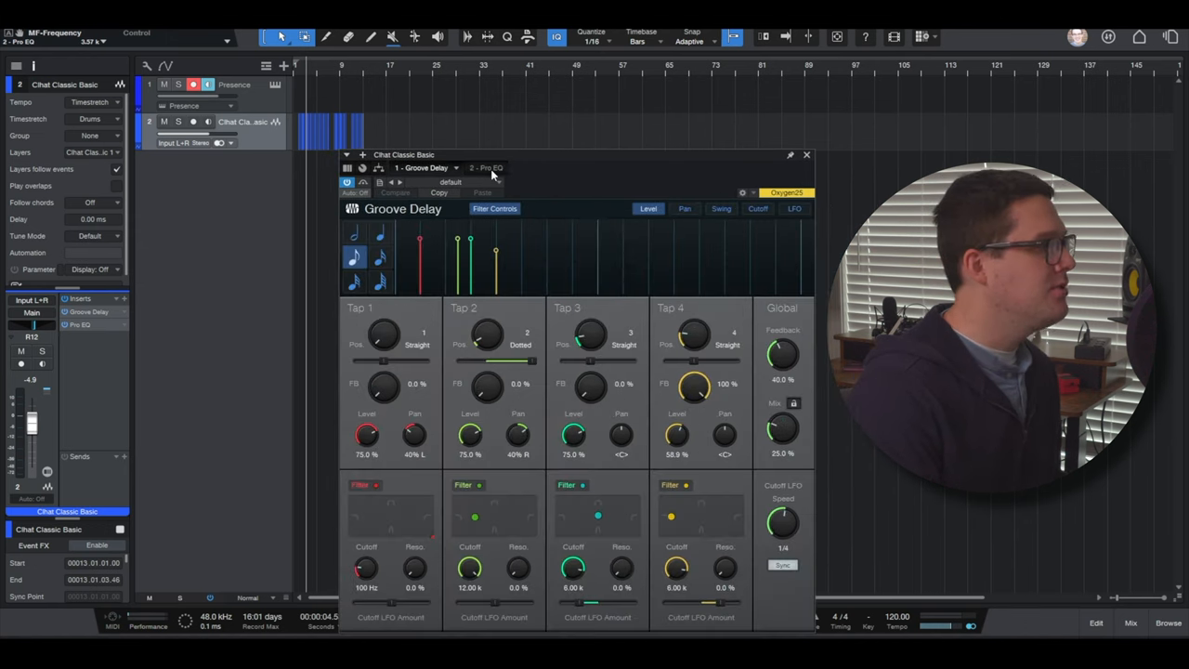
{"action": "left_click", "coordinate": [483, 168]}
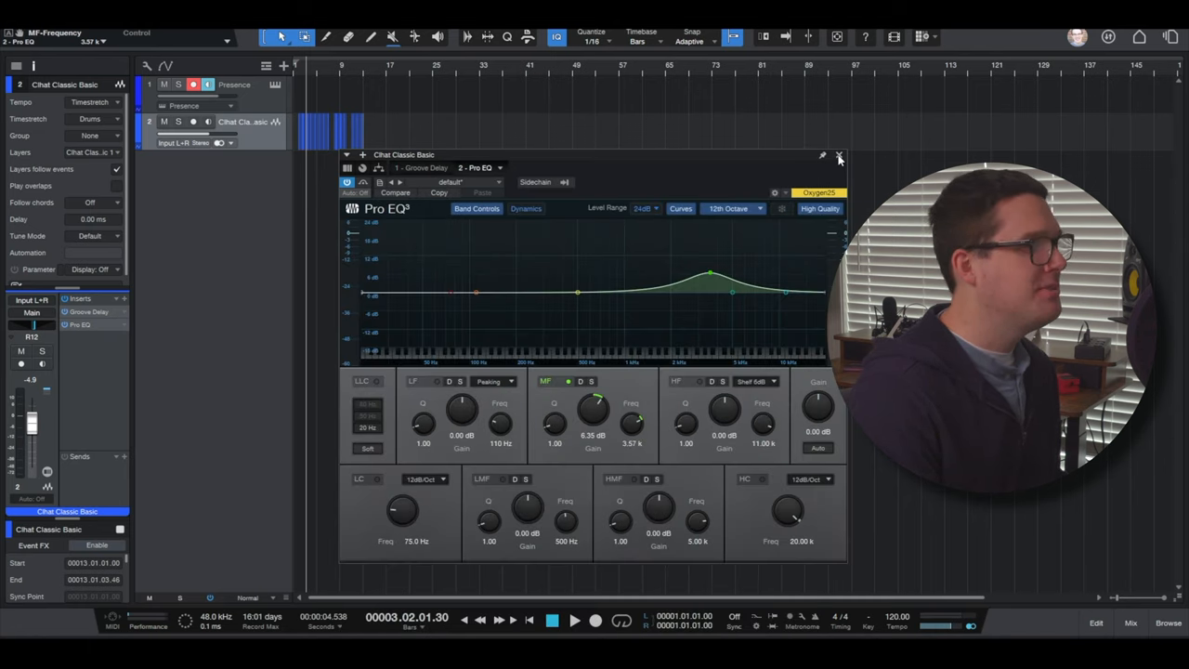
{"action": "left_click", "coordinate": [839, 155]}
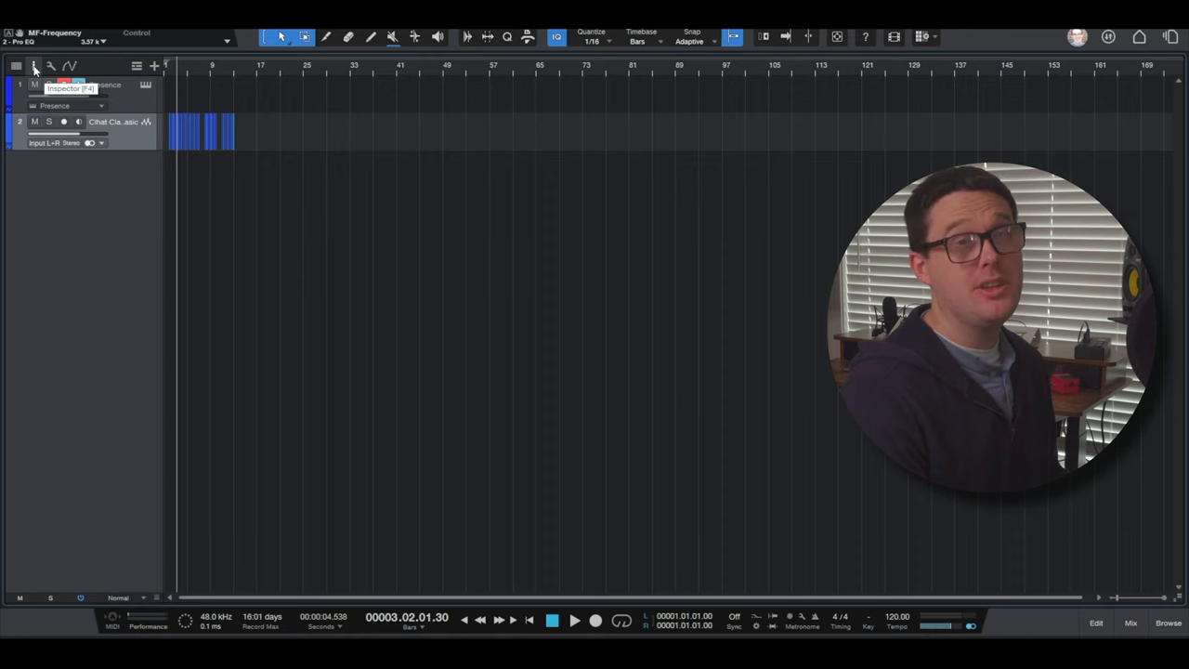
Reopen the inspector and global track list, then enter the new tempo of 257 BPM.
{"action": "left_click", "coordinate": [33, 65]}
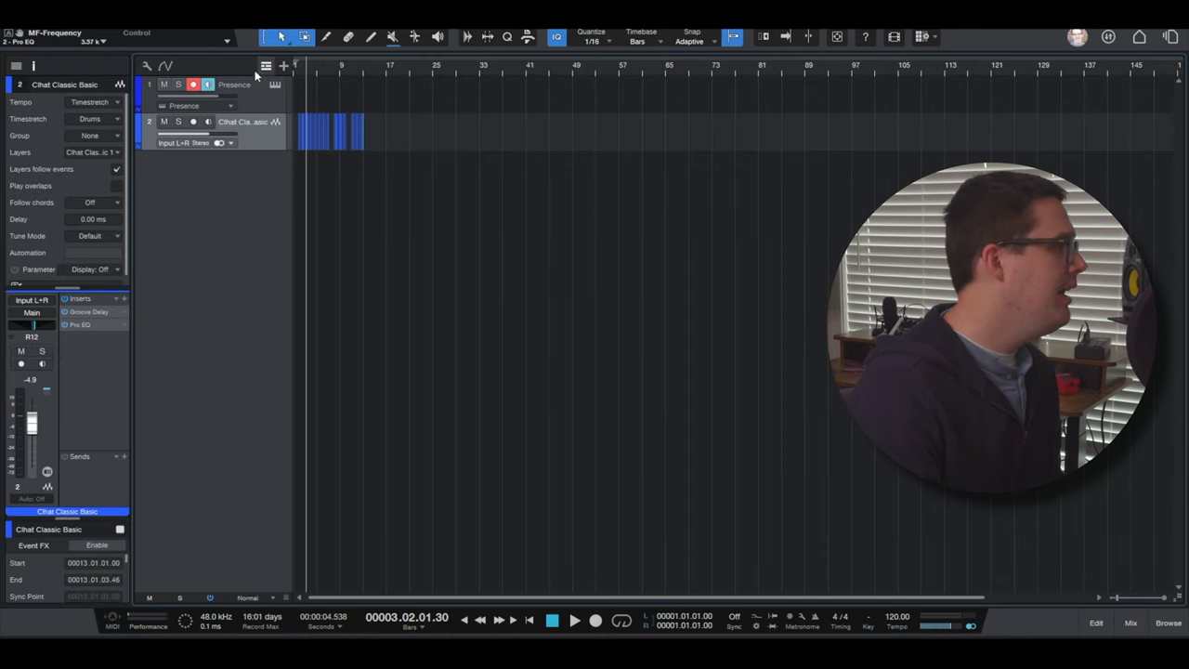
{"action": "left_click", "coordinate": [264, 66]}
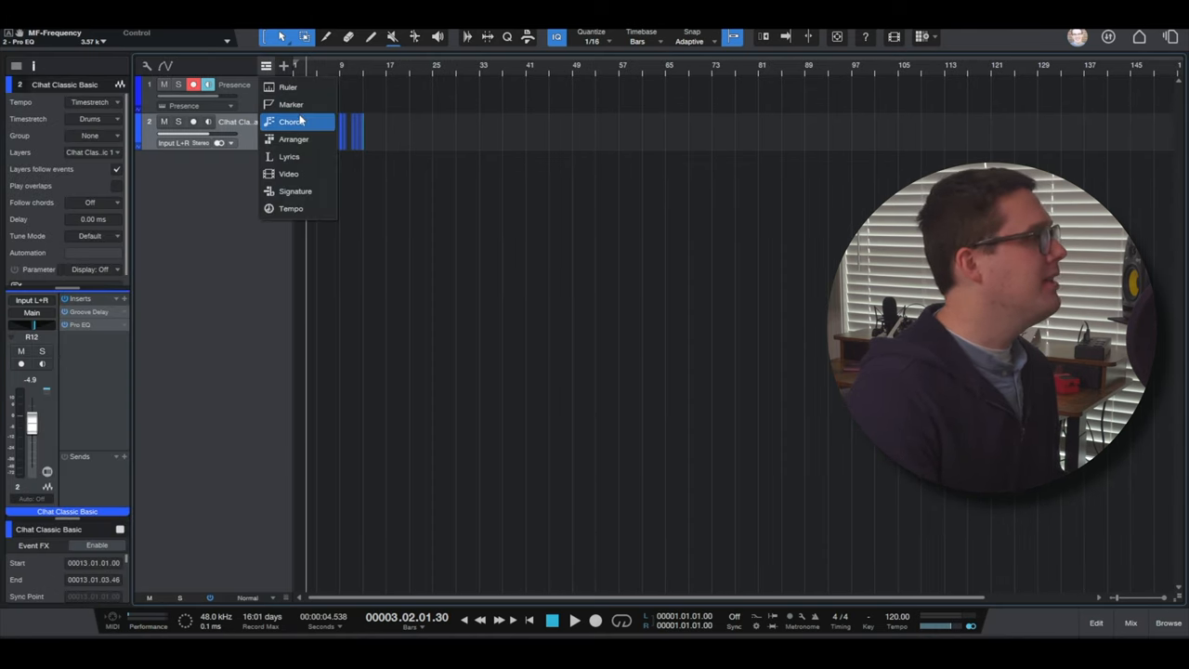
{"action": "mouse_move", "coordinate": [293, 139]}
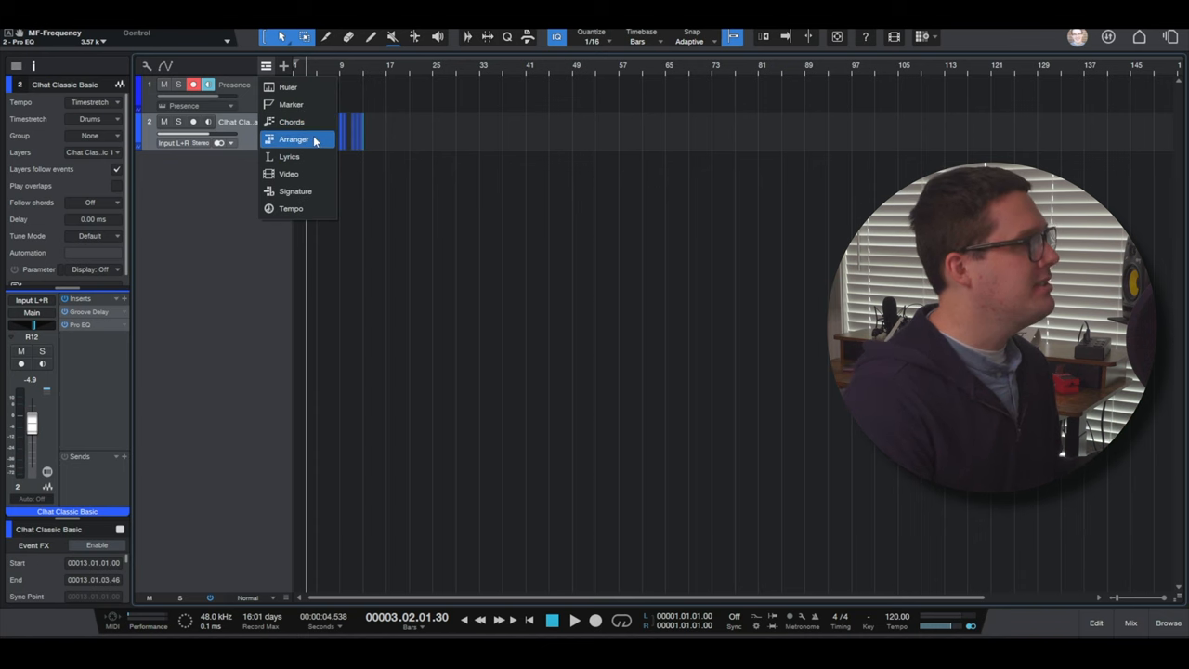
{"action": "mouse_move", "coordinate": [289, 173]}
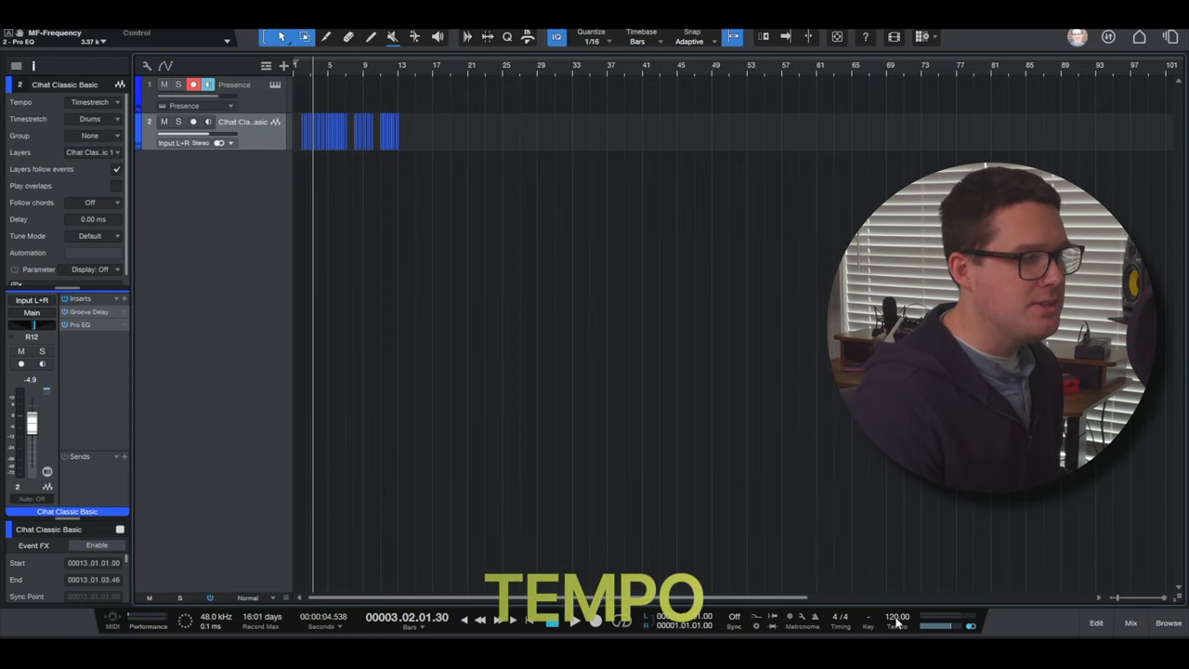
{"action": "type", "text": "80"}
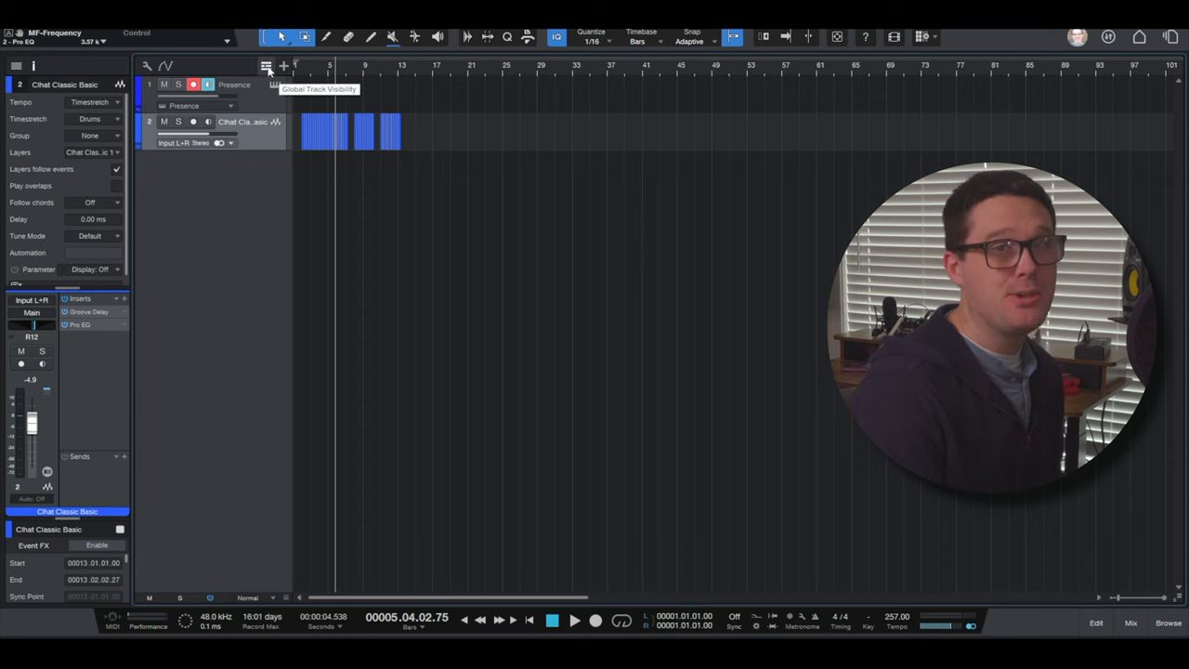
Show the tempo track, ramp the tempo up to 178 BPM, then flatten it to 80.
{"action": "left_click", "coordinate": [266, 65]}
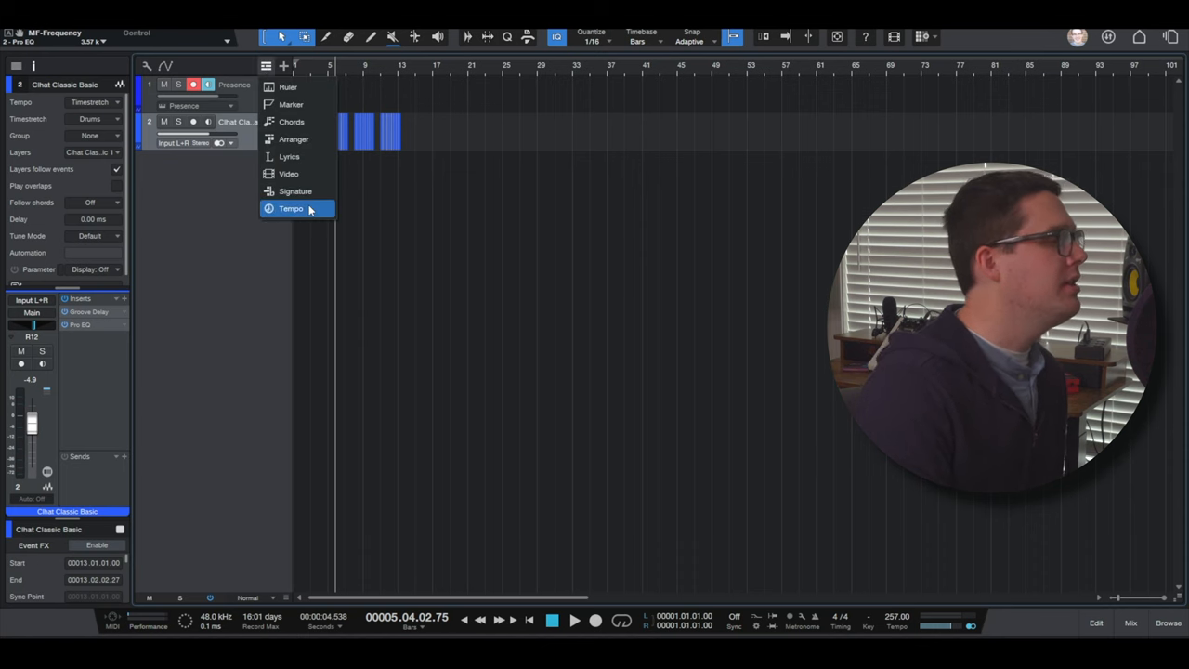
{"action": "left_click", "coordinate": [291, 208]}
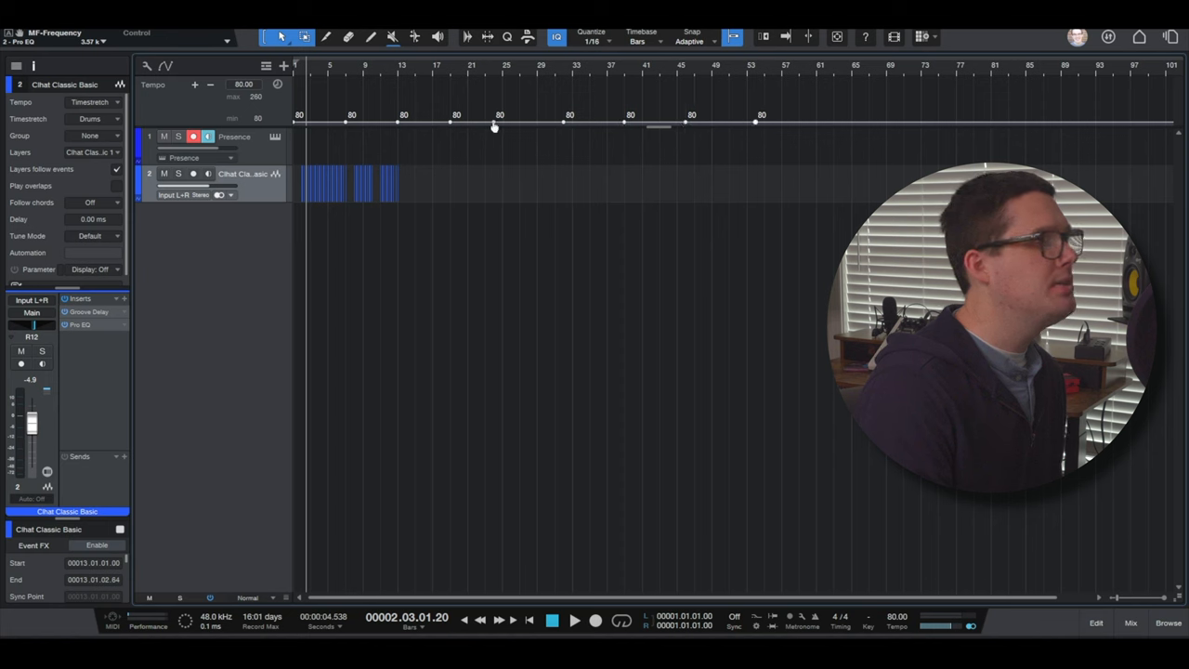
{"action": "mouse_move", "coordinate": [495, 125]}
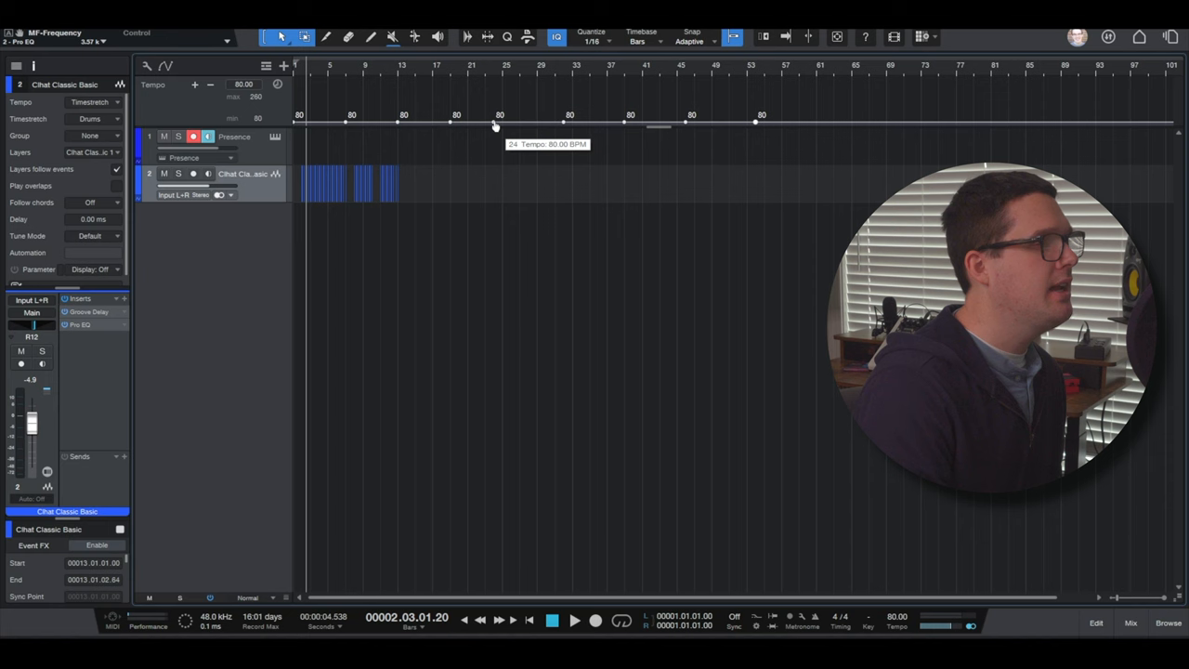
{"action": "left_click_drag", "start_coordinate": [495, 124], "coordinate": [495, 98]}
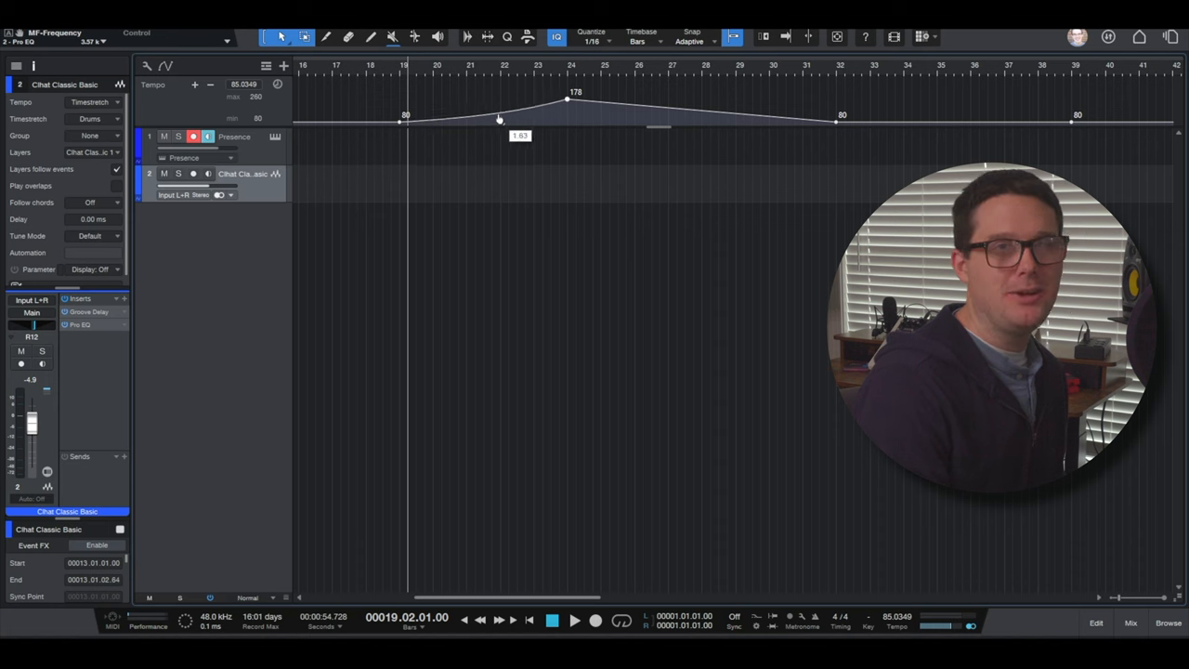
{"action": "left_click_drag", "start_coordinate": [500, 121], "coordinate": [502, 105]}
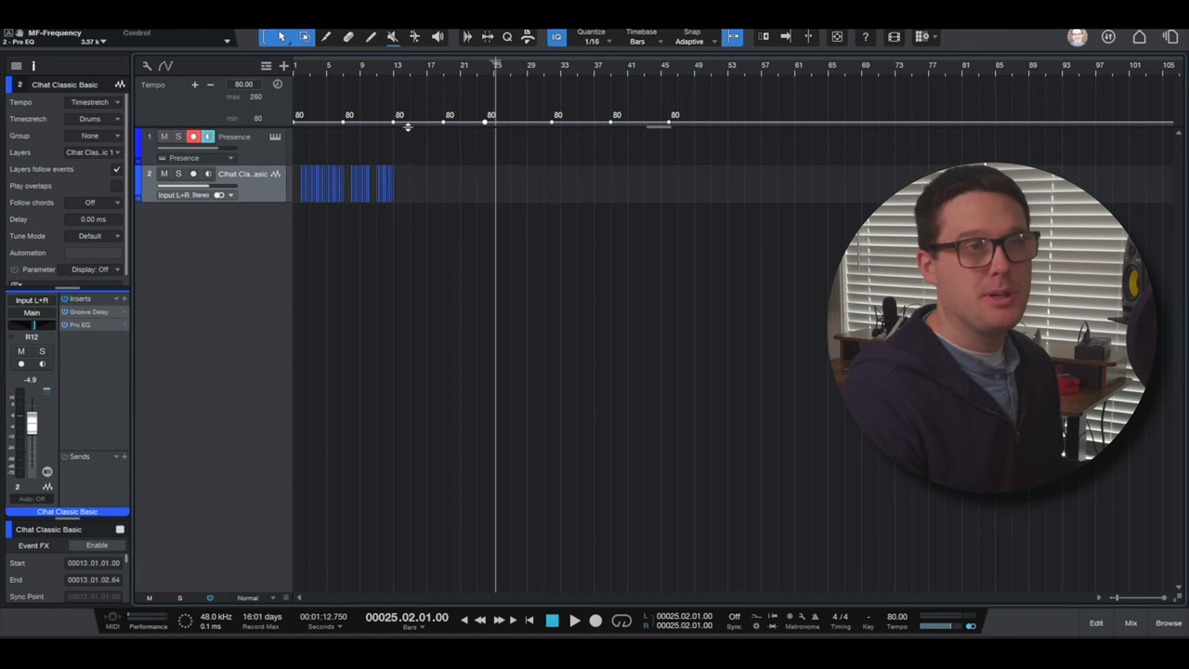
{"action": "left_click", "coordinate": [266, 66]}
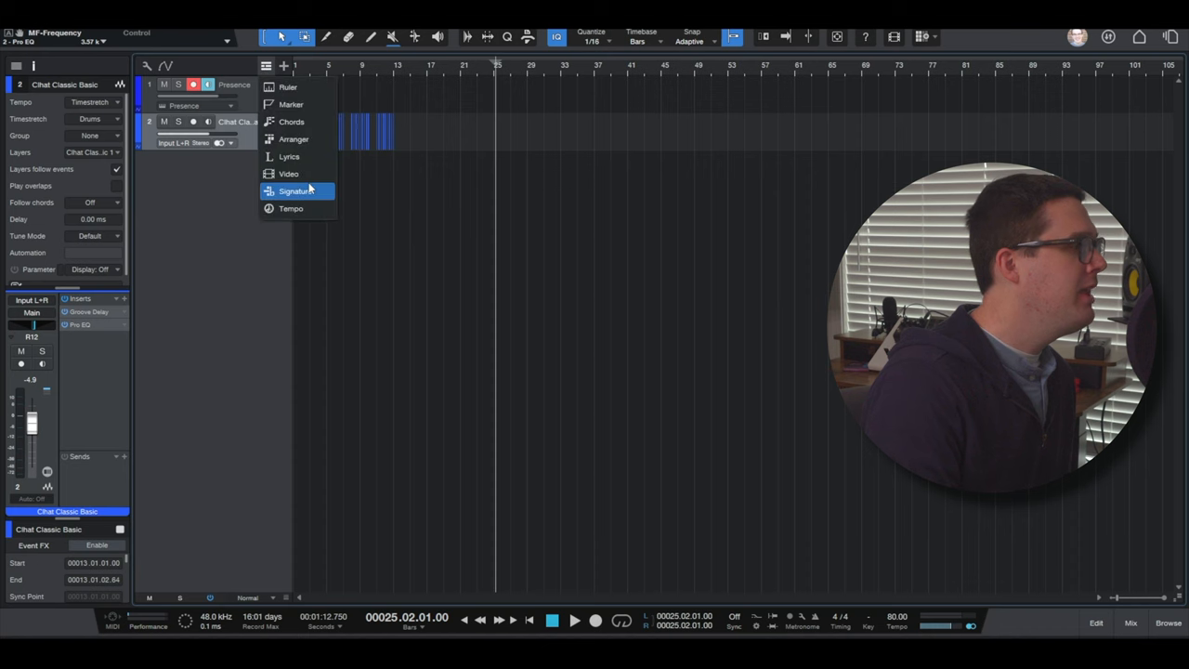
Show the signature track and insert a 6/8 time signature at bar 10.
{"action": "left_click", "coordinate": [295, 190]}
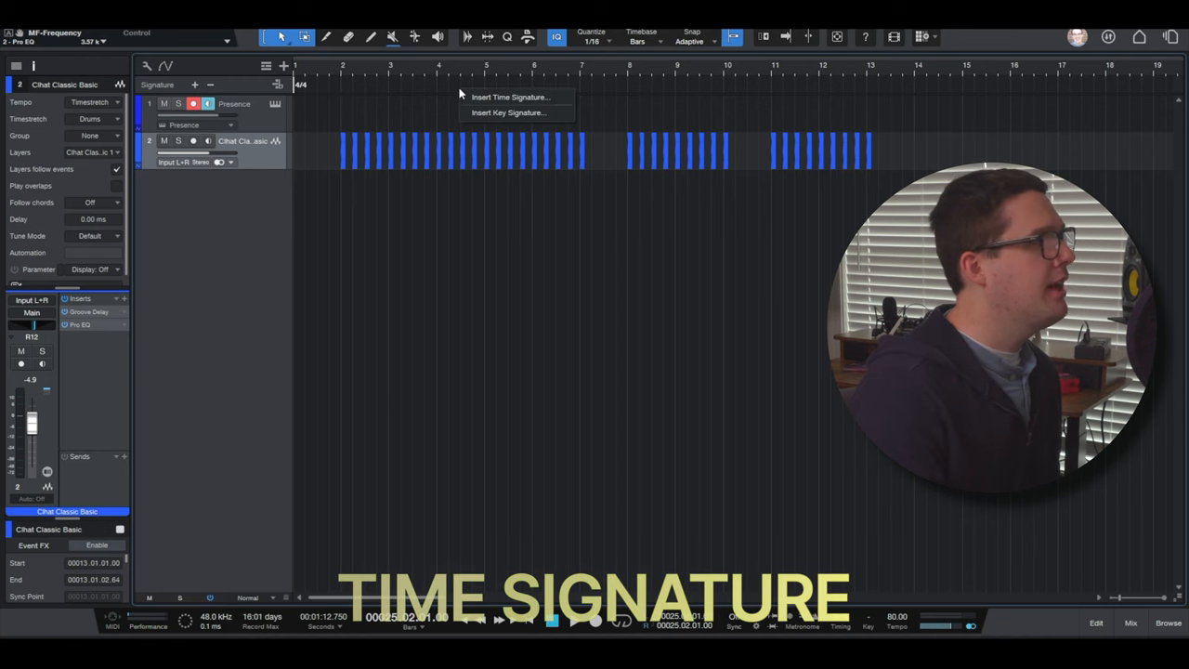
{"action": "left_click", "coordinate": [510, 97]}
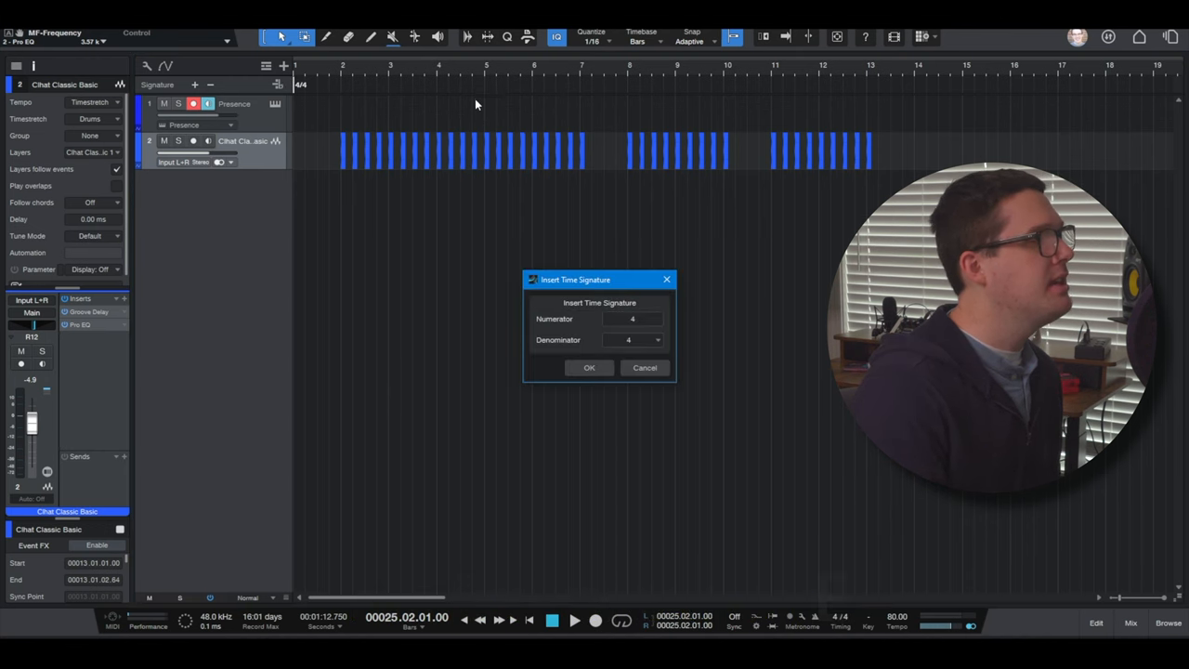
{"action": "left_click", "coordinate": [631, 318]}
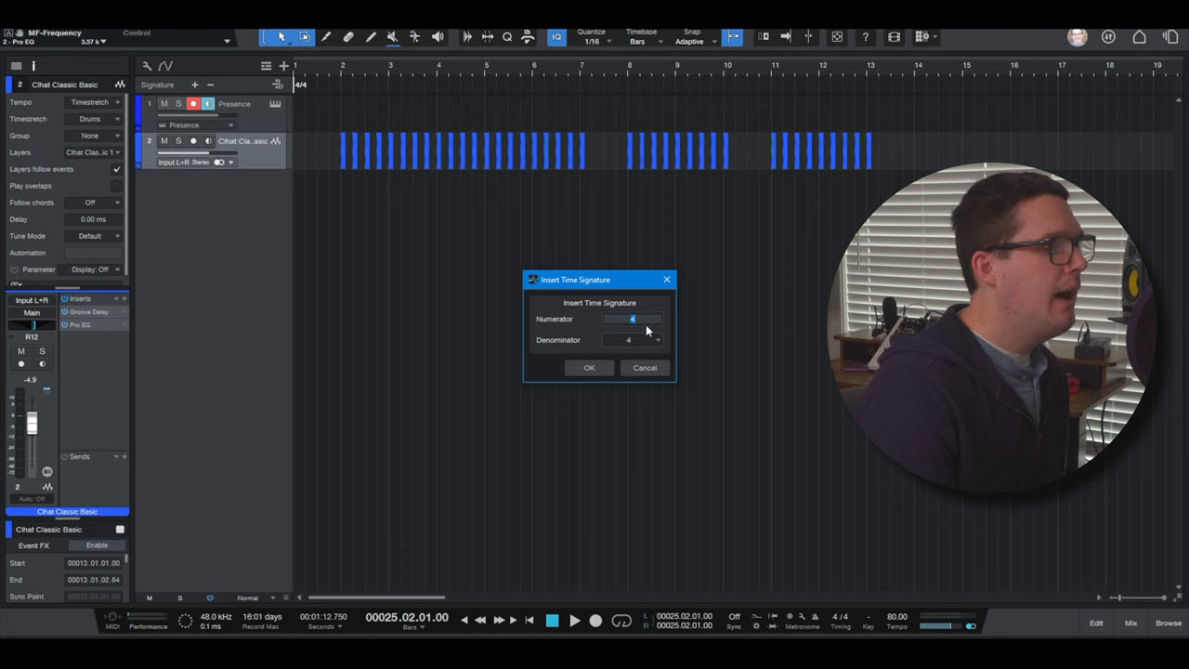
{"action": "left_click", "coordinate": [658, 339]}
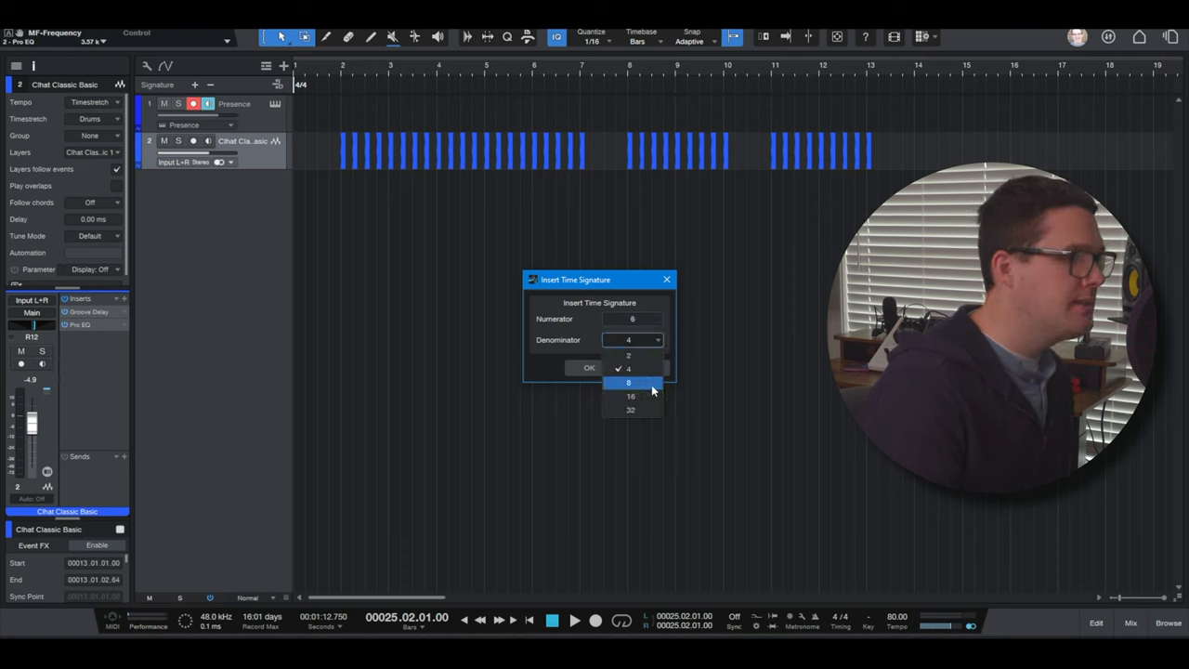
{"action": "left_click", "coordinate": [630, 383]}
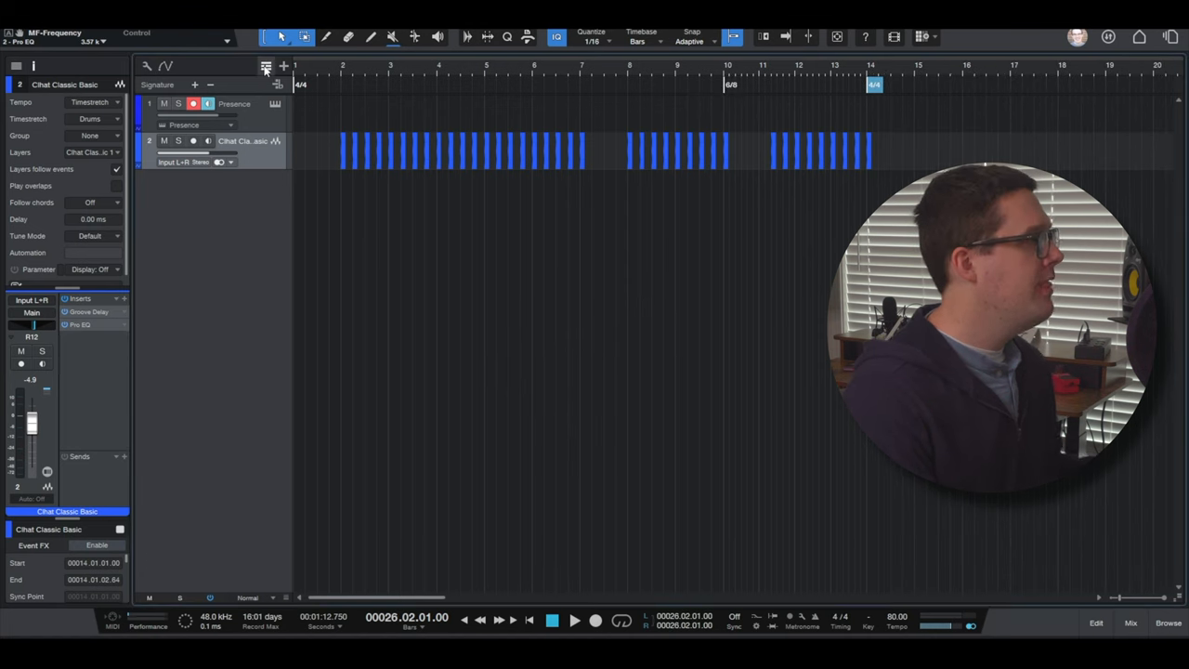
Show the arranger track with Intro and Verse, hiding the signature and tempo tracks.
{"action": "left_click", "coordinate": [265, 66]}
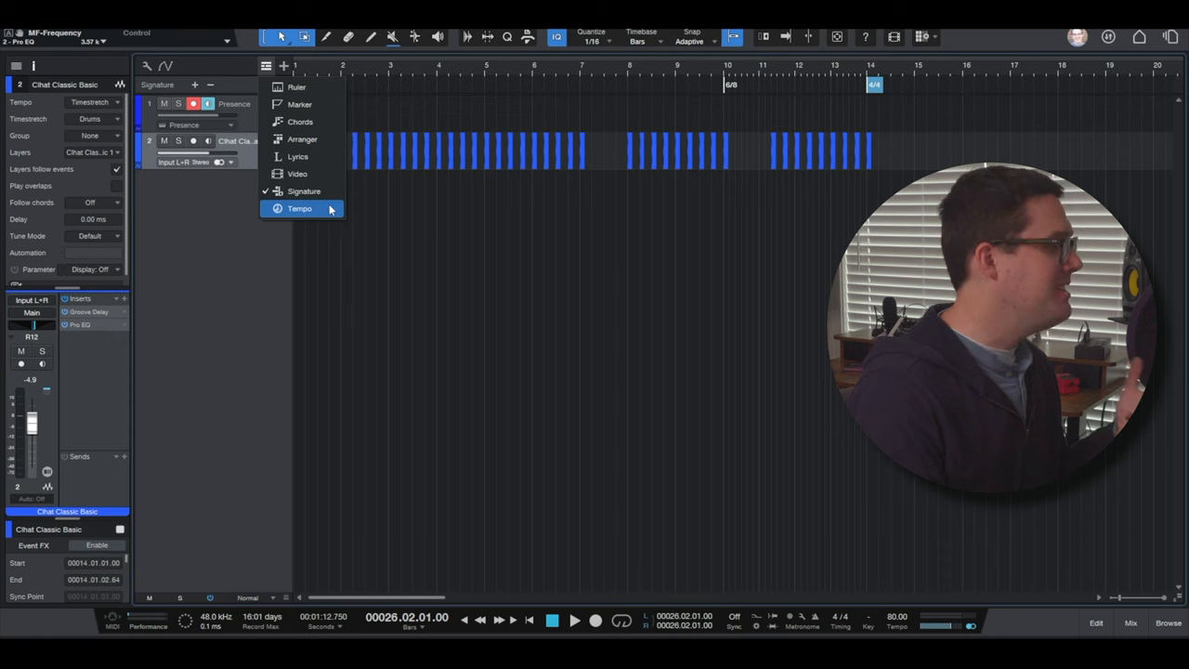
{"action": "left_click", "coordinate": [299, 208]}
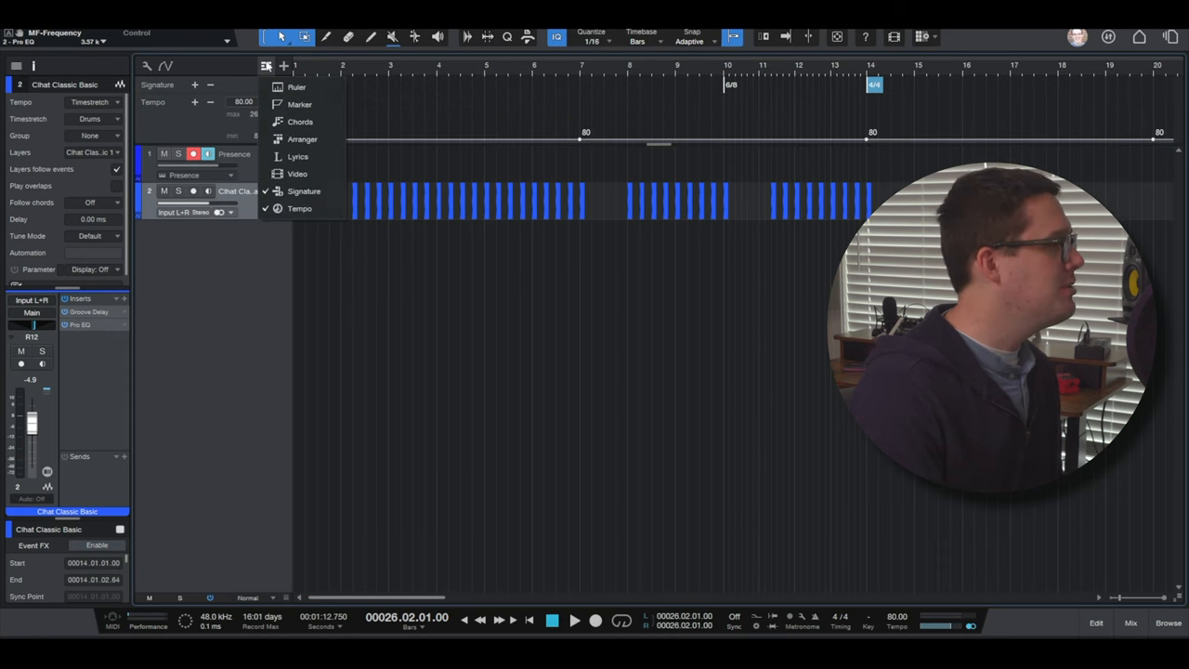
{"action": "left_click", "coordinate": [302, 138]}
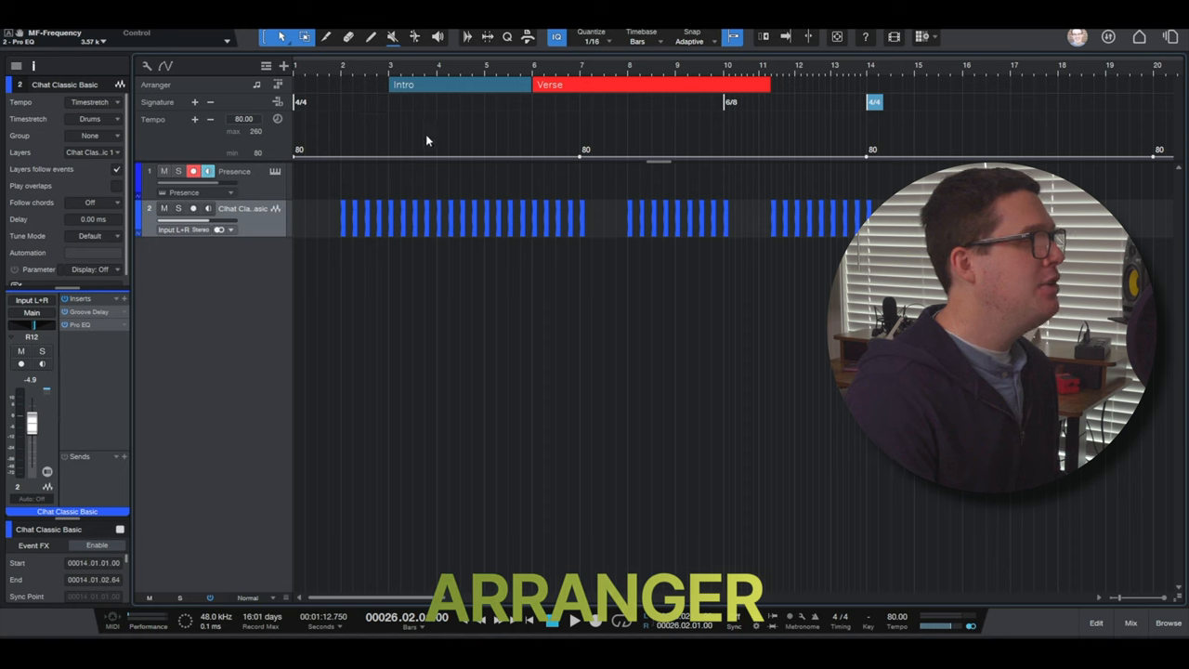
{"action": "left_click", "coordinate": [267, 66]}
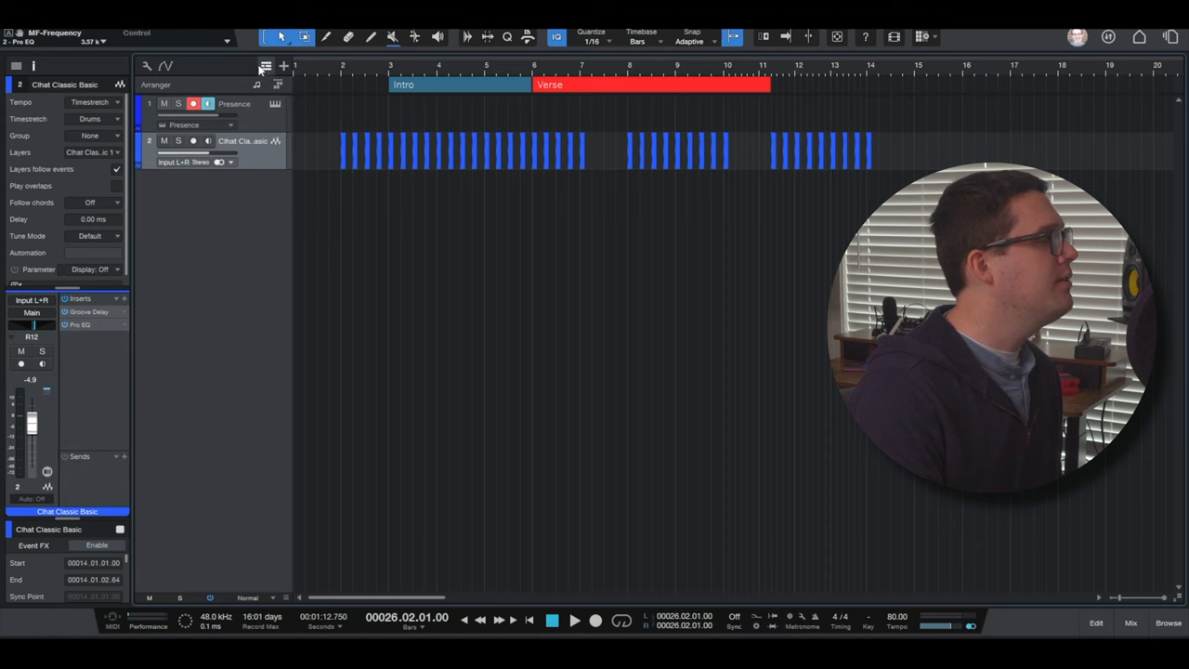
{"action": "left_click", "coordinate": [283, 66]}
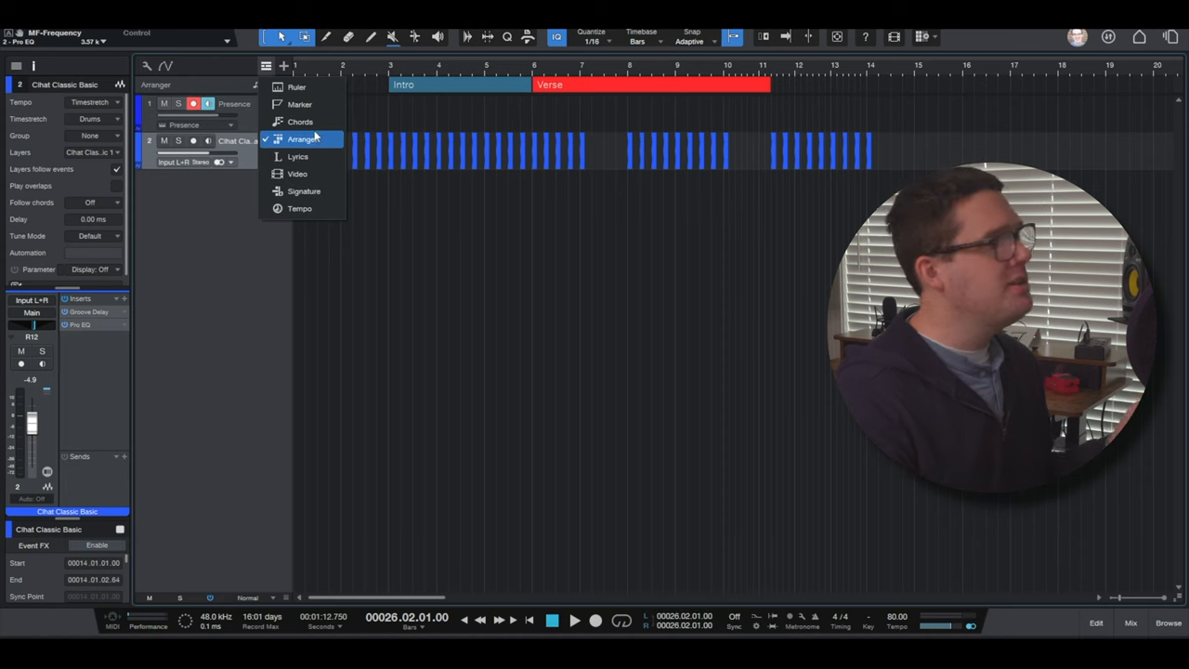
{"action": "mouse_move", "coordinate": [331, 147]}
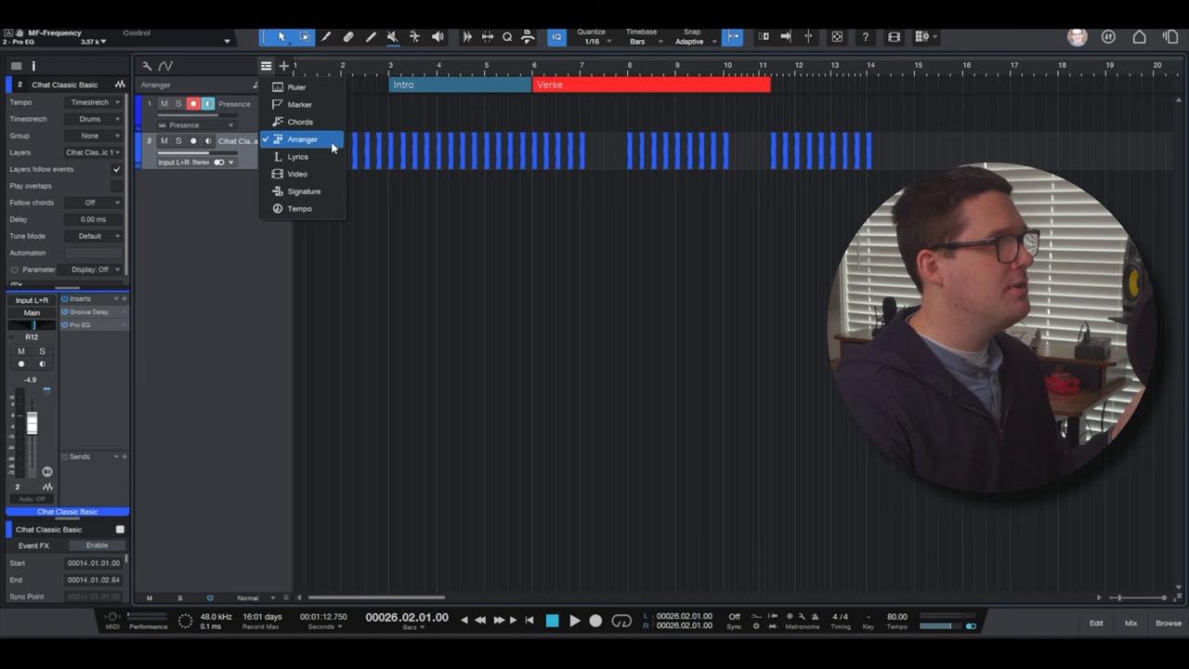
{"action": "mouse_move", "coordinate": [300, 121]}
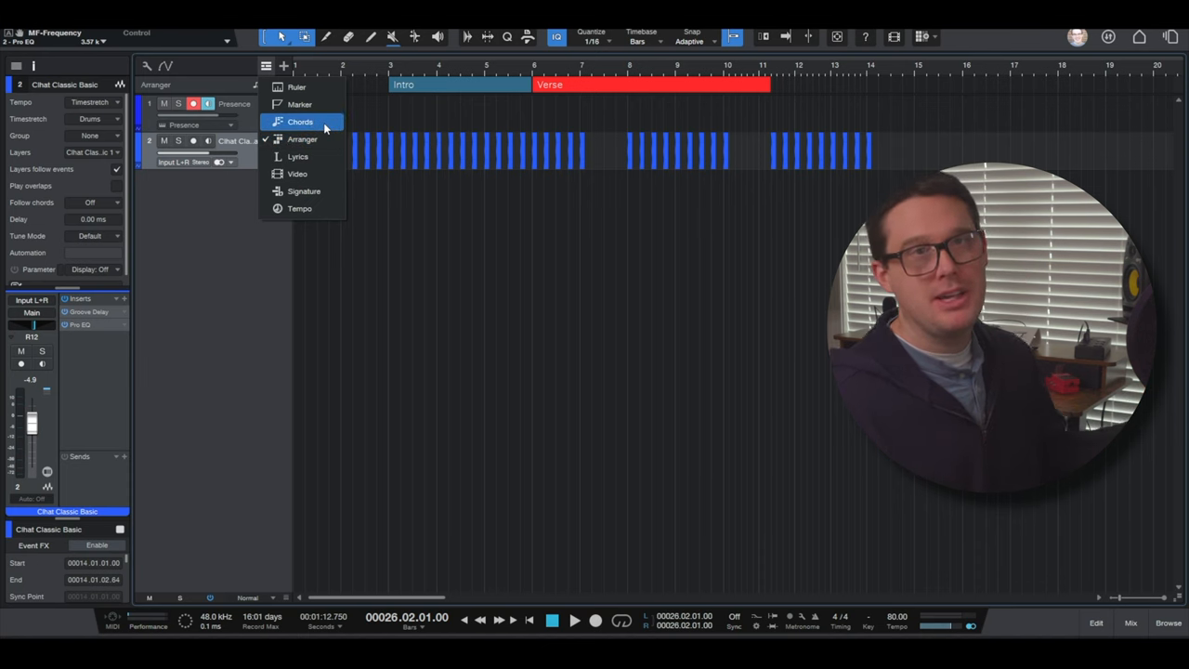
{"action": "mouse_move", "coordinate": [300, 208]}
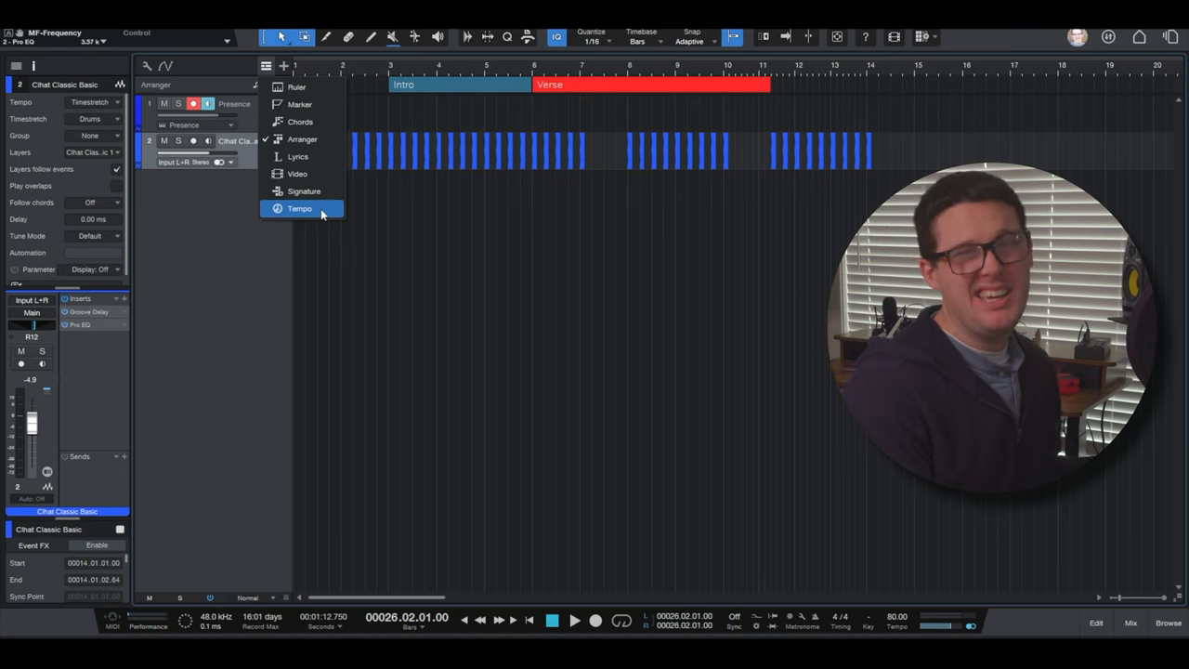
{"action": "mouse_move", "coordinate": [351, 182]}
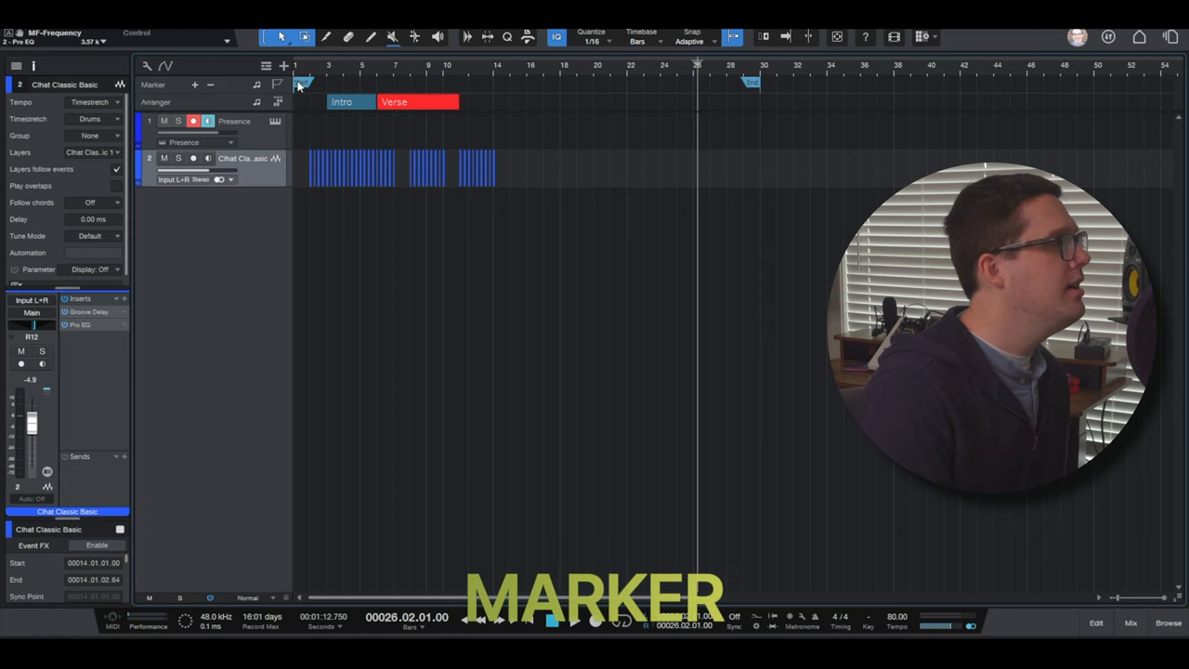
{"action": "left_click", "coordinate": [28, 84]}
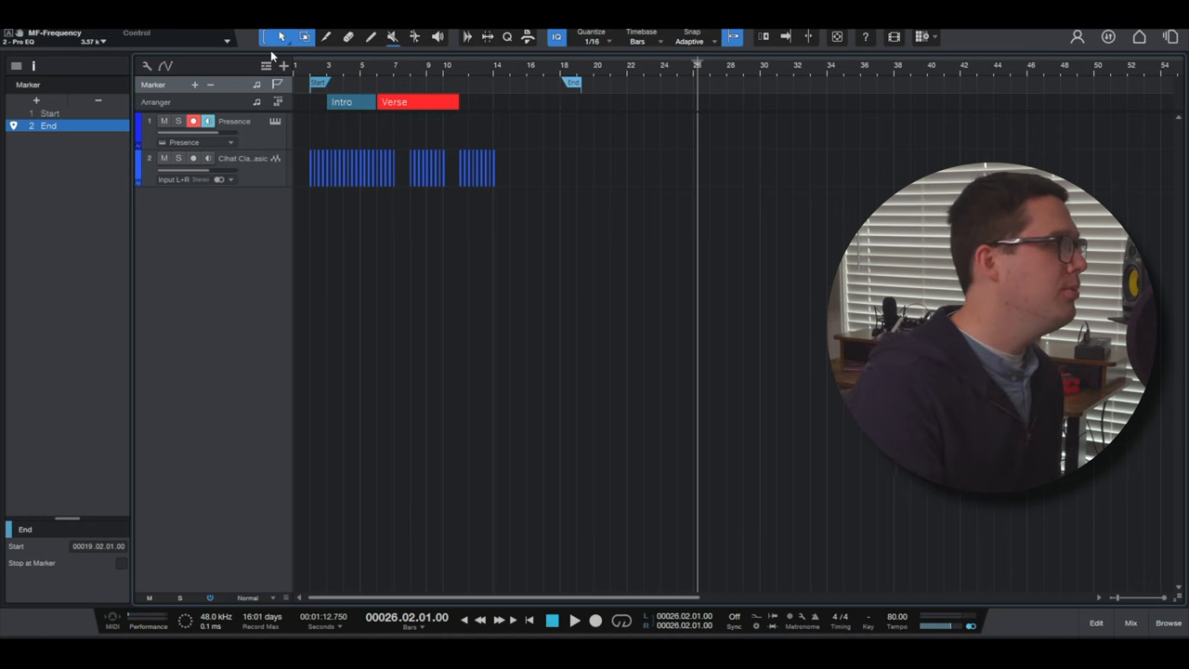
{"action": "left_click", "coordinate": [266, 66]}
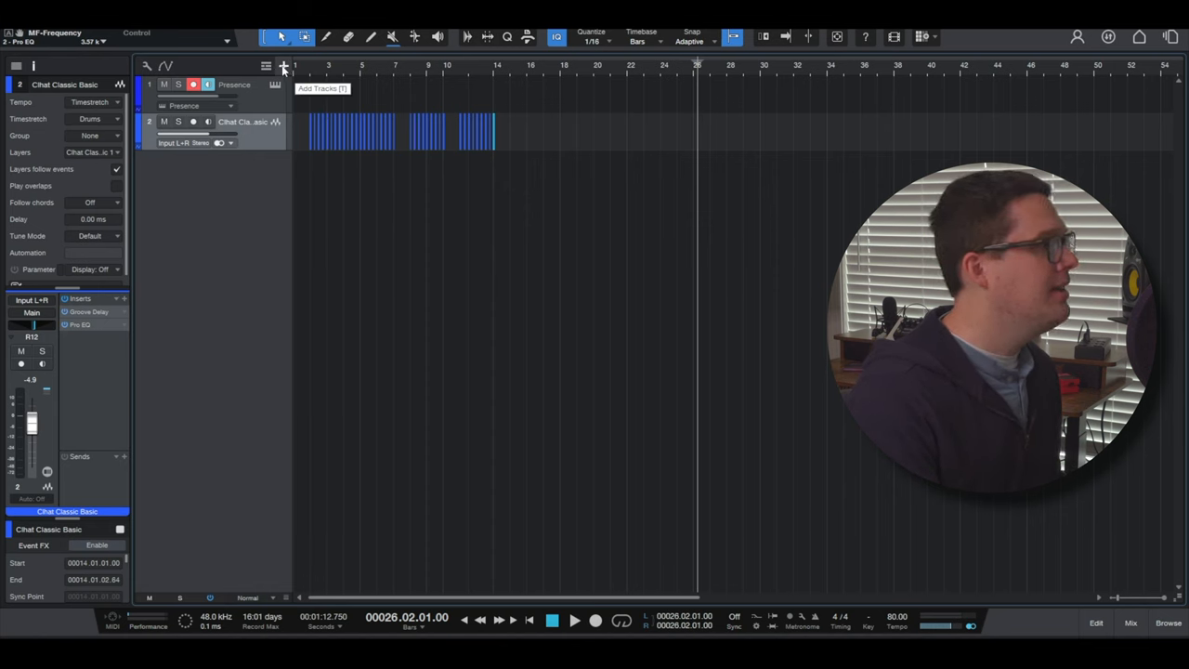
Set up a new pink track named 'Bass' and view the Instrument track options.
{"action": "left_click", "coordinate": [283, 66]}
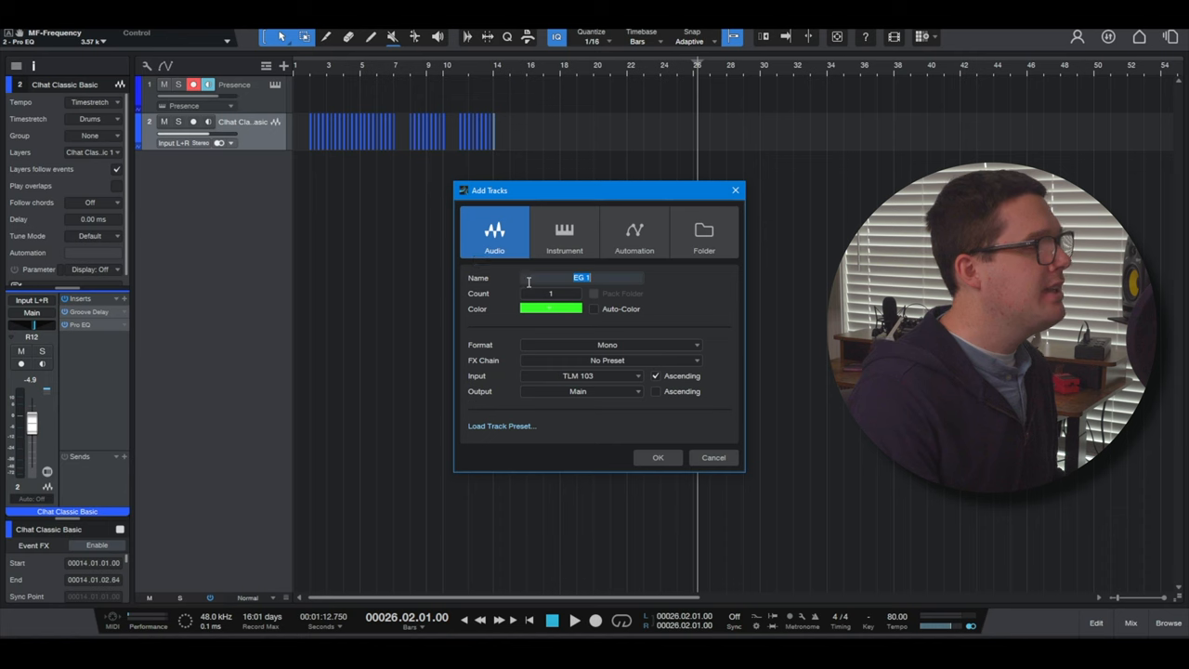
{"action": "mouse_move", "coordinate": [490, 272]}
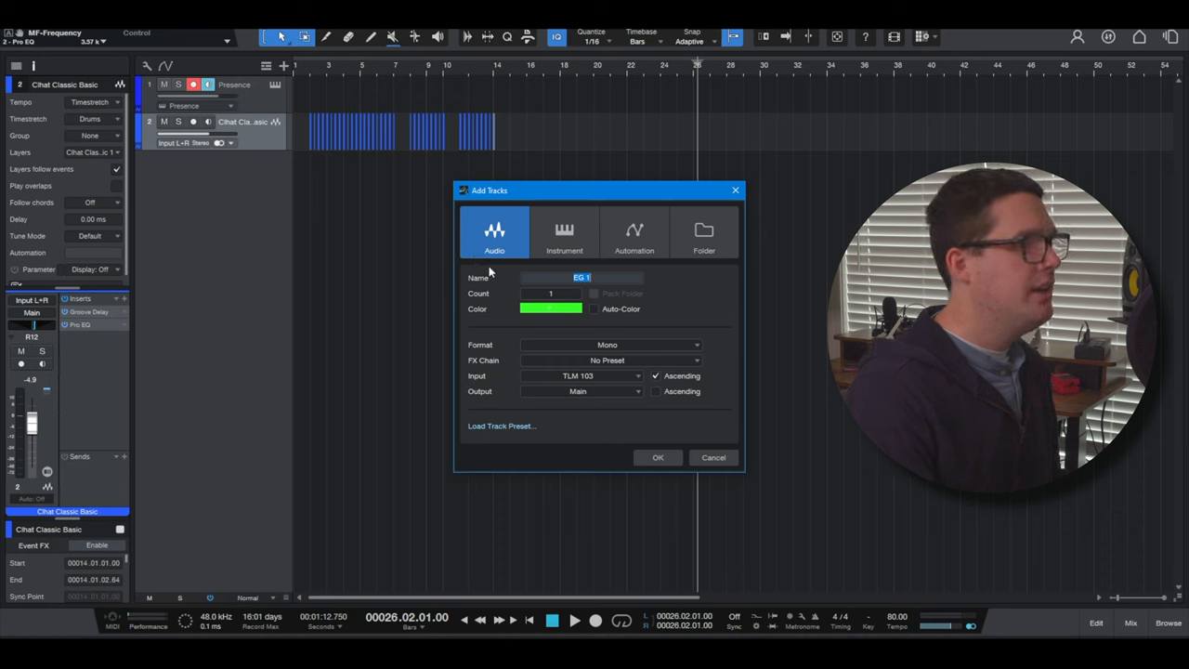
{"action": "left_click", "coordinate": [580, 276]}
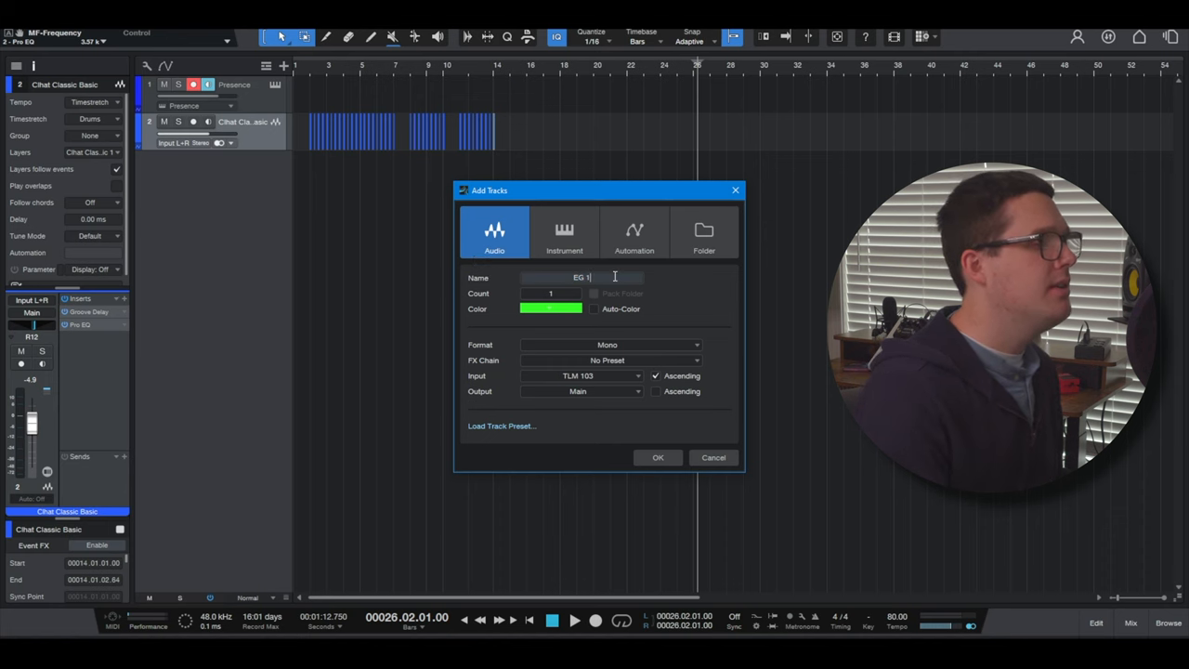
{"action": "type", "text": "Bass"}
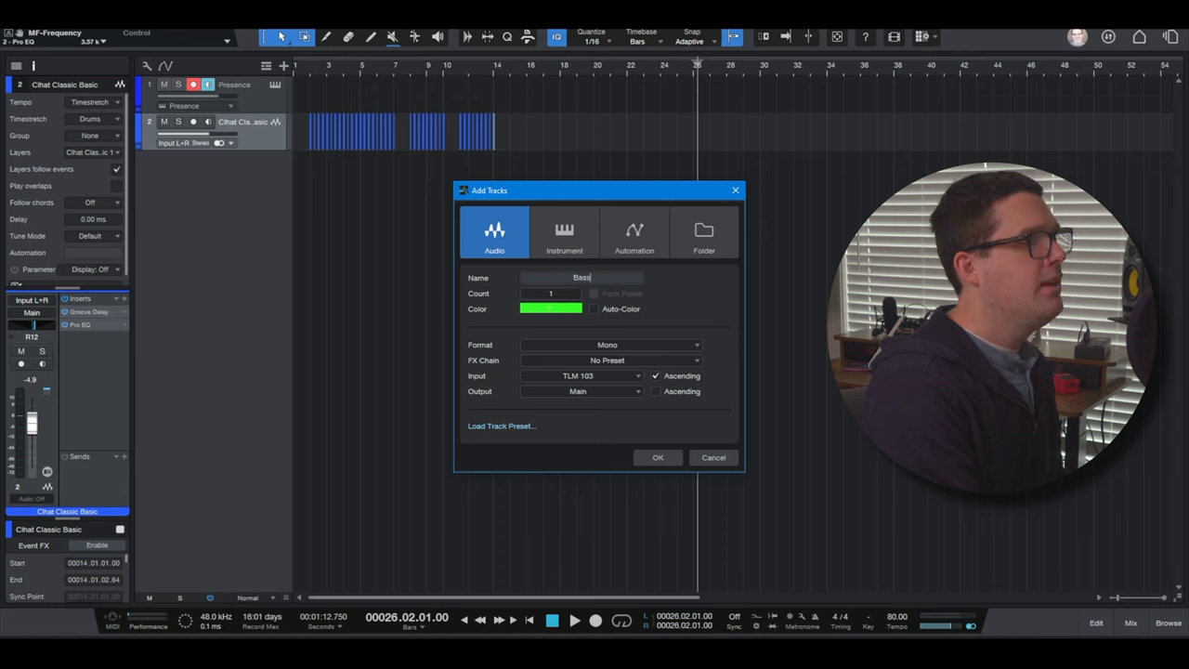
{"action": "left_click", "coordinate": [551, 292]}
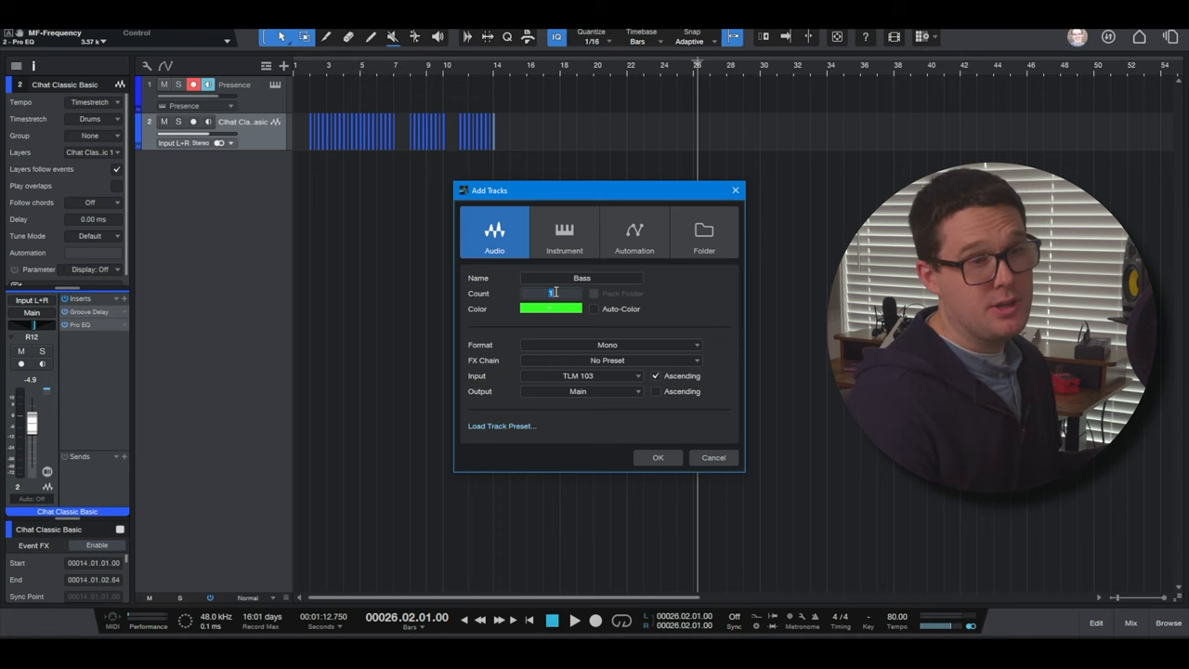
{"action": "left_click", "coordinate": [550, 308]}
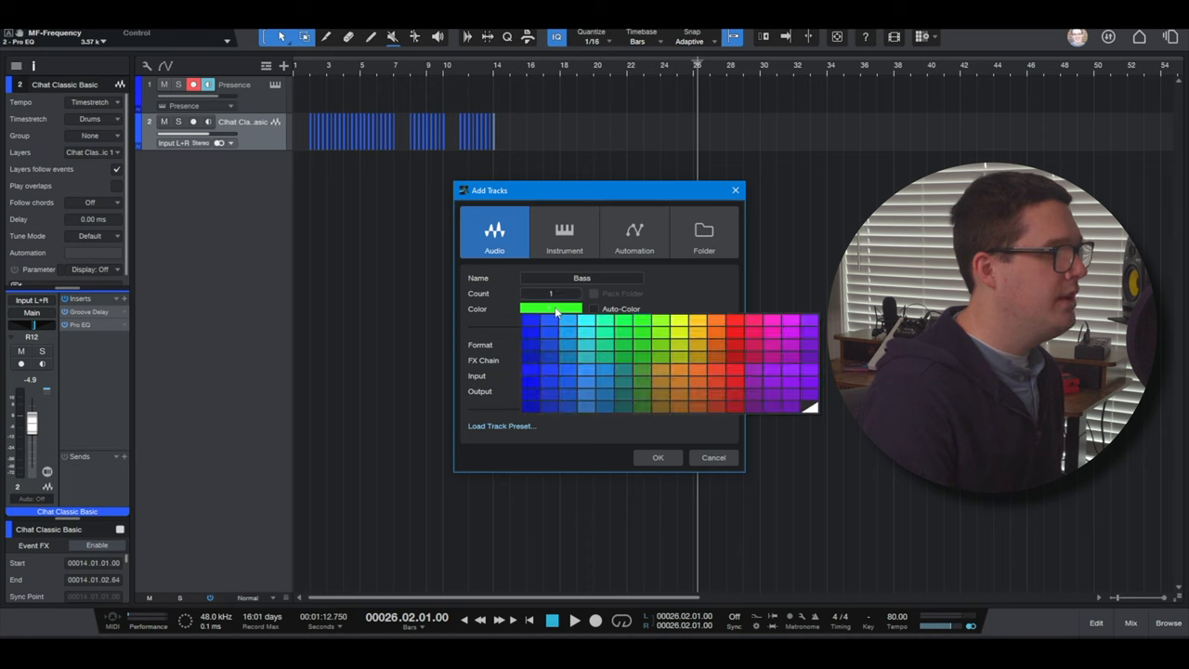
{"action": "left_click", "coordinate": [743, 325]}
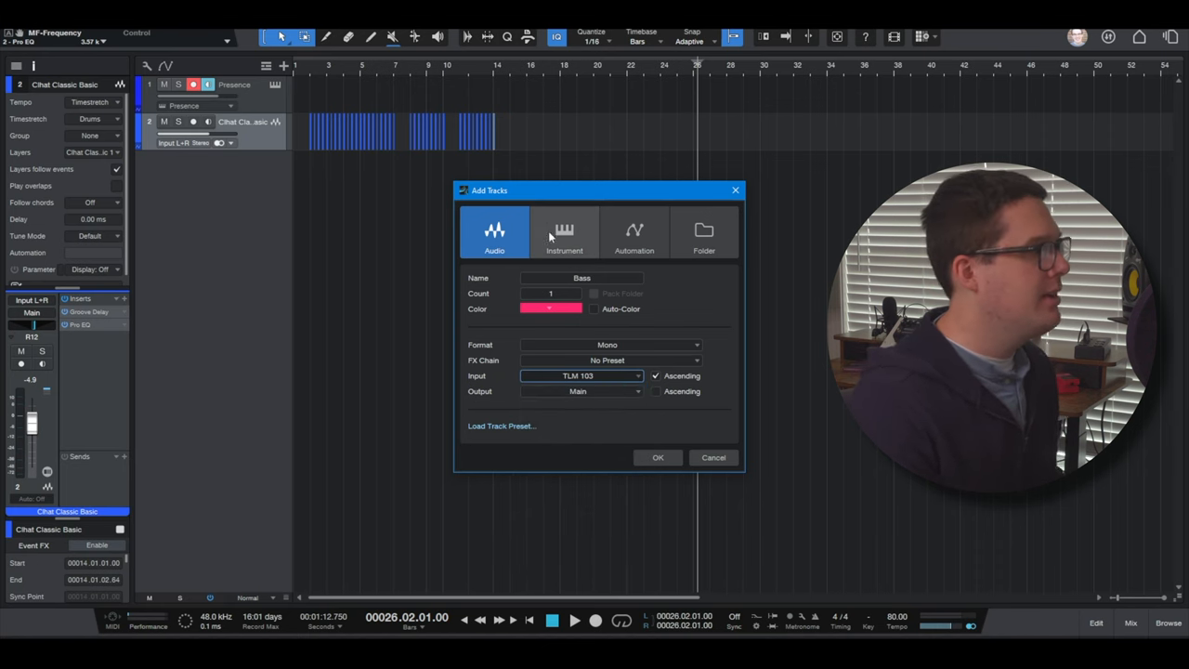
{"action": "left_click", "coordinate": [563, 232]}
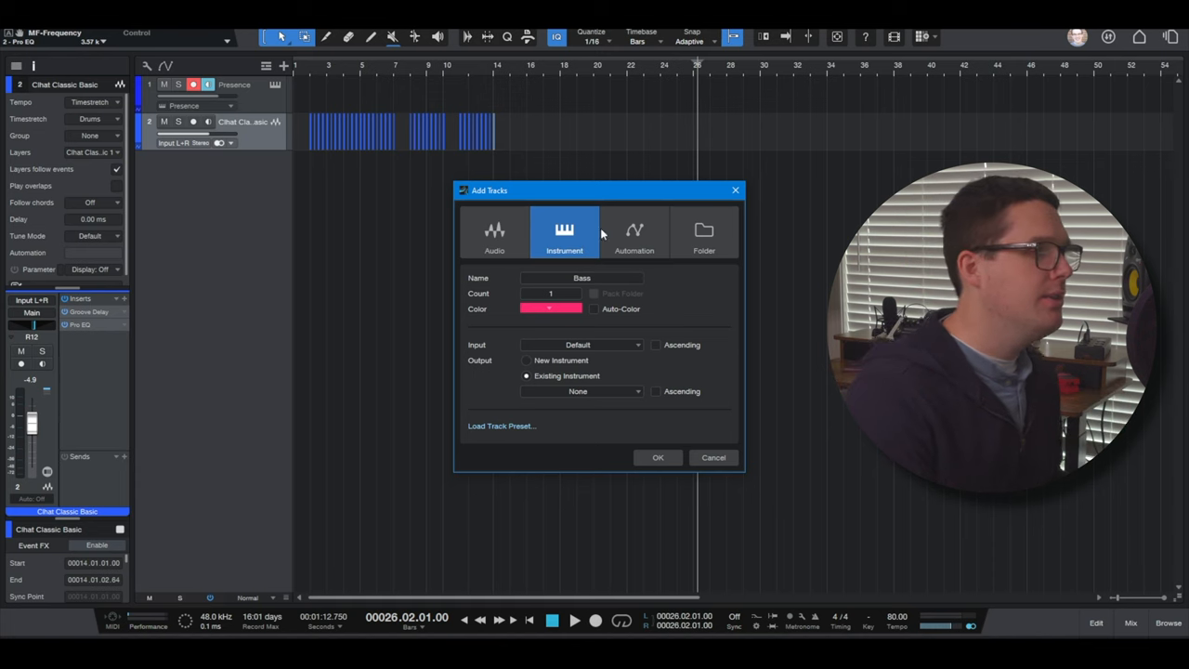
{"action": "left_click", "coordinate": [713, 456]}
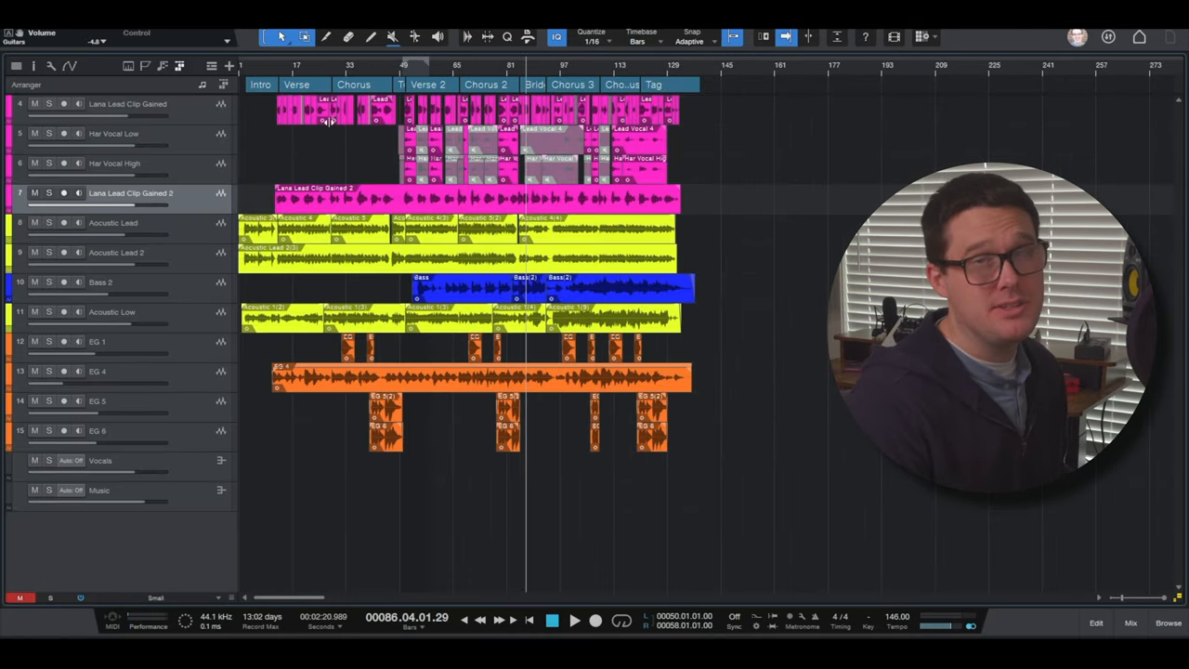
{"action": "mouse_move", "coordinate": [392, 162]}
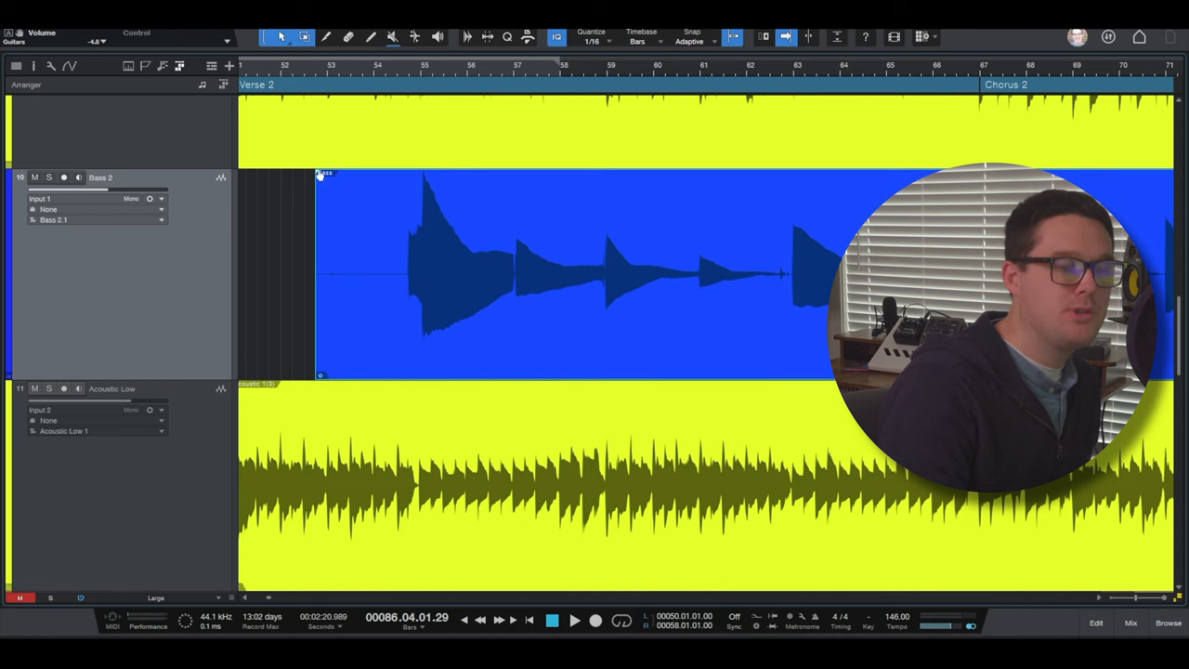
Drag out a long fade-in at the start of the Bass clip.
{"action": "left_click_drag", "start_coordinate": [319, 173], "coordinate": [379, 174]}
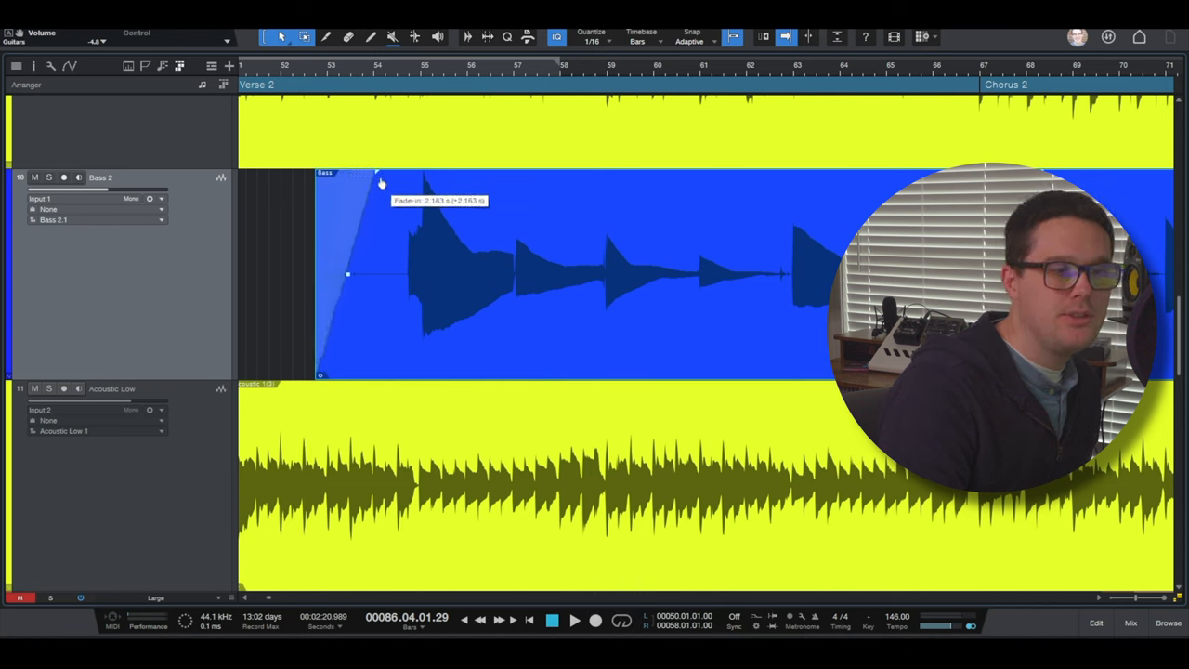
{"action": "left_click_drag", "start_coordinate": [376, 176], "coordinate": [557, 172]}
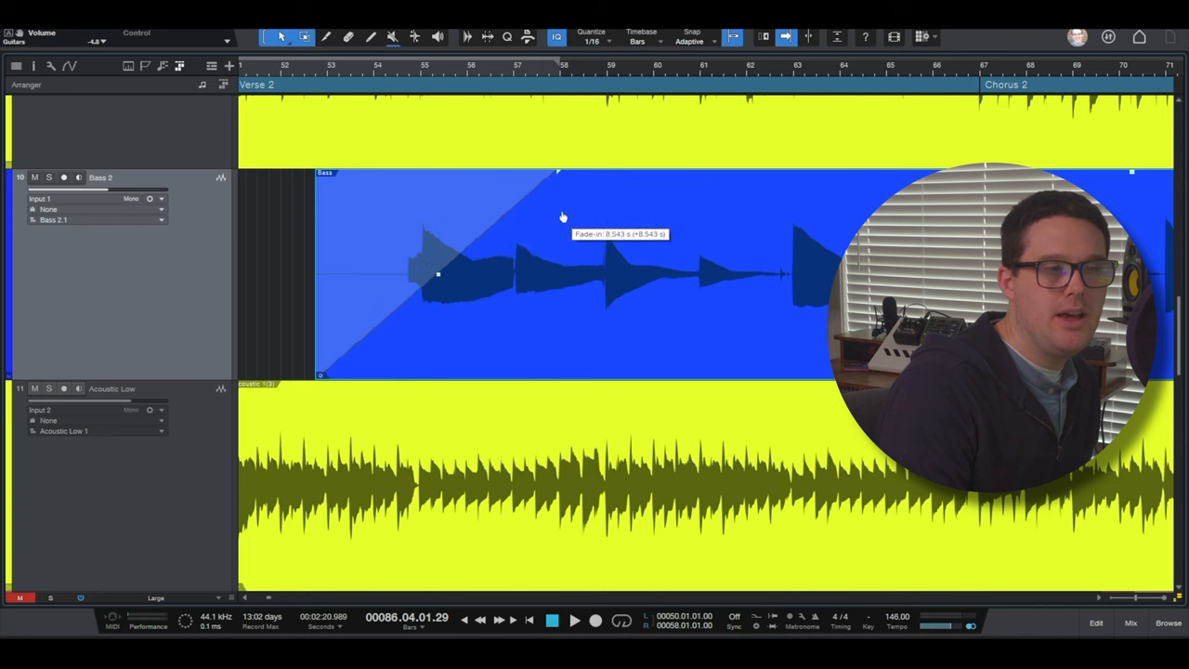
{"action": "left_click_drag", "start_coordinate": [557, 175], "coordinate": [678, 175]}
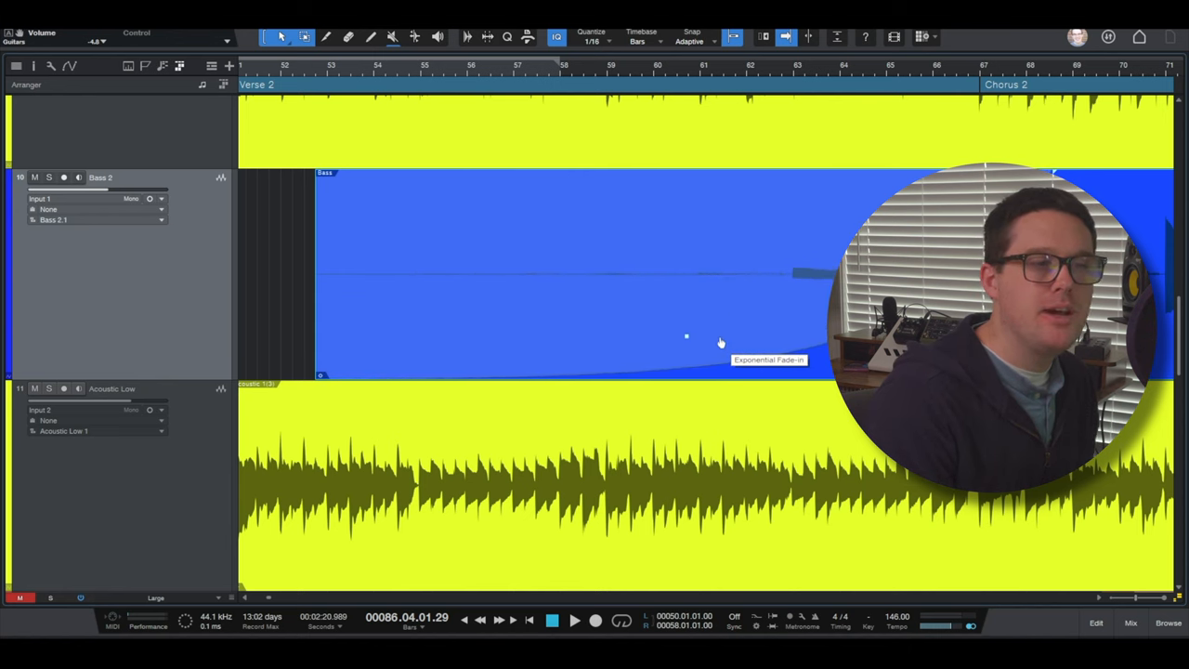
Try exponential and logarithmic fade-in curves, then ease the curve back to straight.
{"action": "left_click_drag", "start_coordinate": [686, 337], "coordinate": [685, 216]}
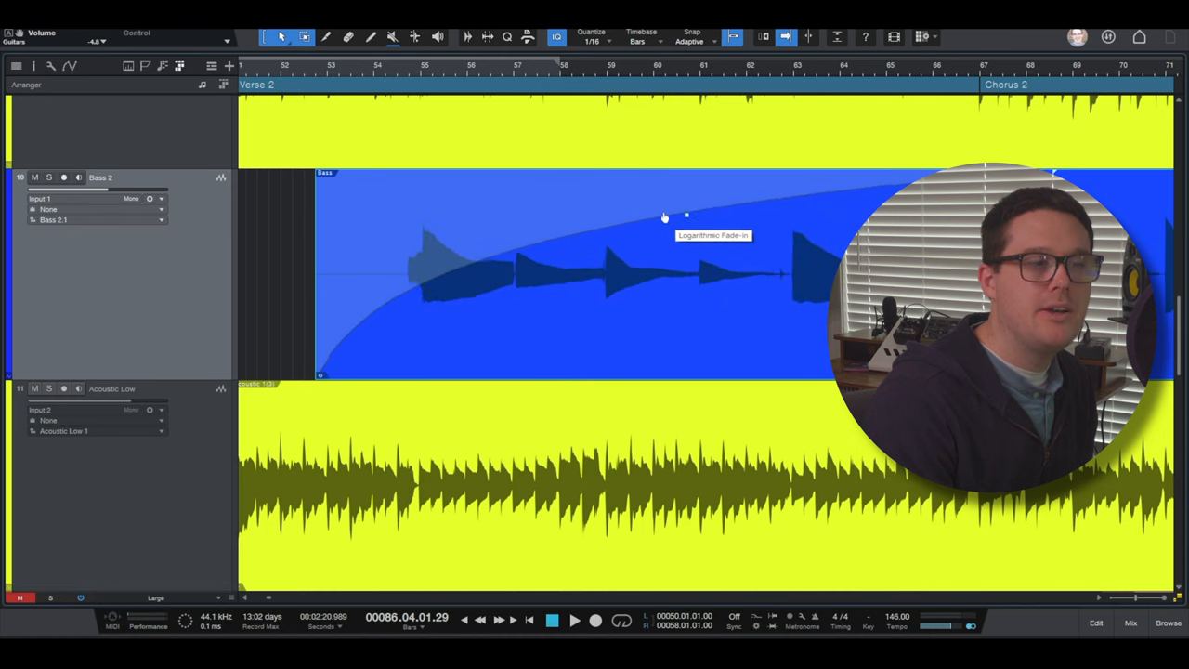
{"action": "left_click_drag", "start_coordinate": [685, 215], "coordinate": [685, 177]}
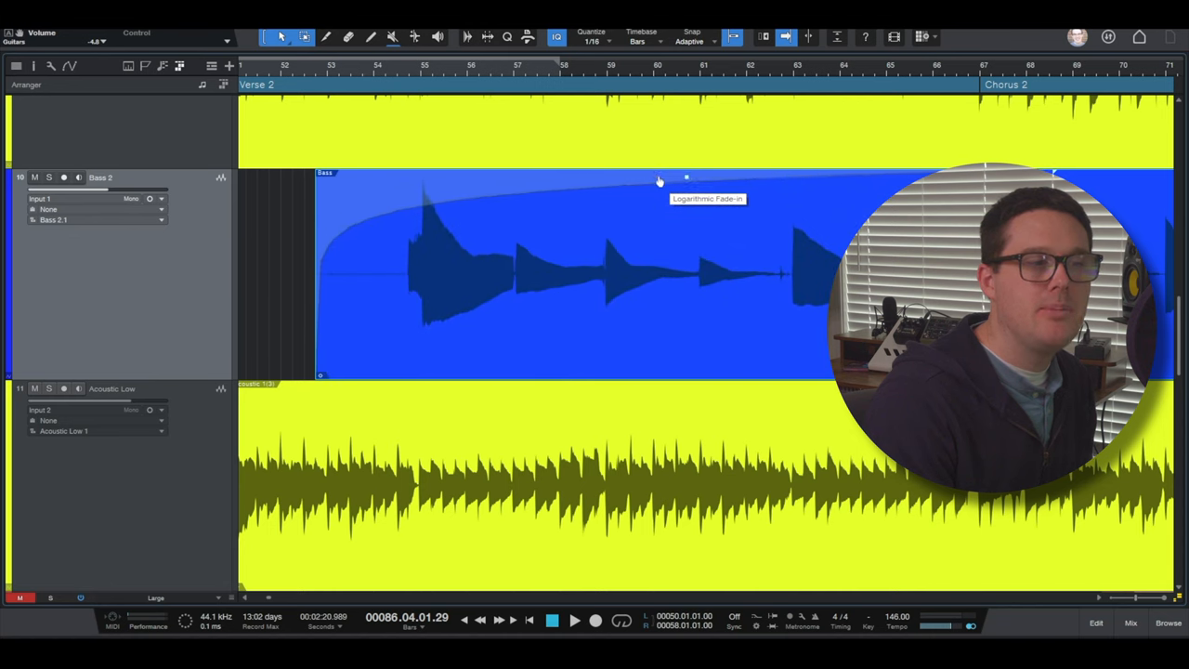
{"action": "left_click_drag", "start_coordinate": [685, 176], "coordinate": [683, 205]}
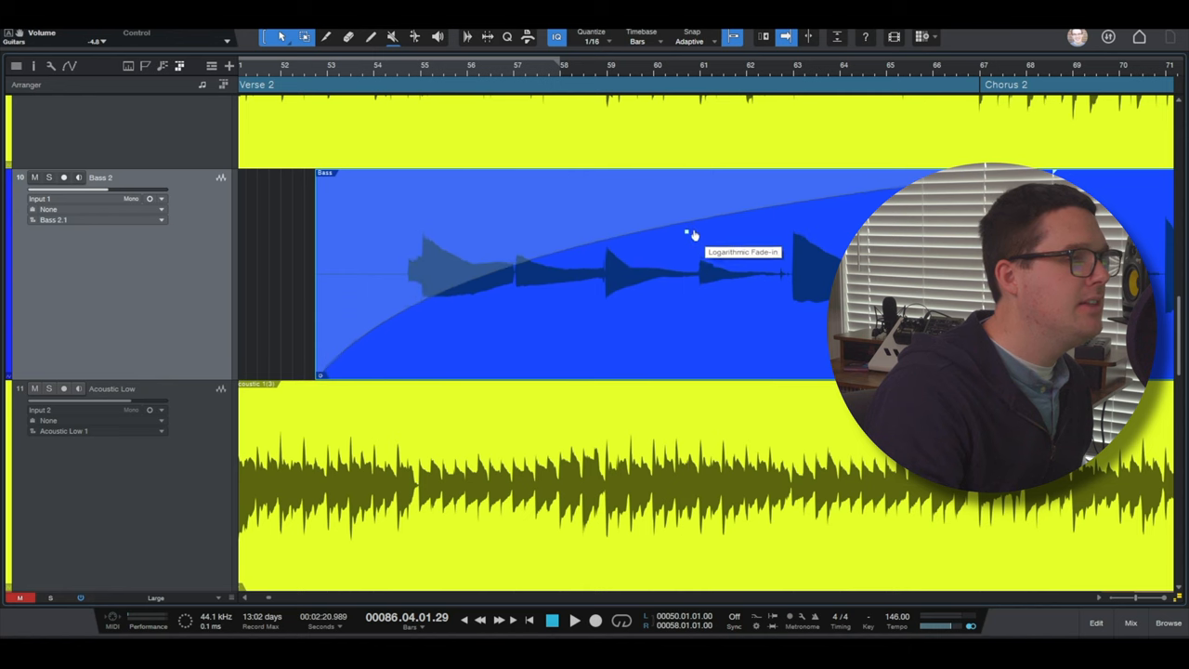
{"action": "left_click_drag", "start_coordinate": [687, 232], "coordinate": [687, 274]}
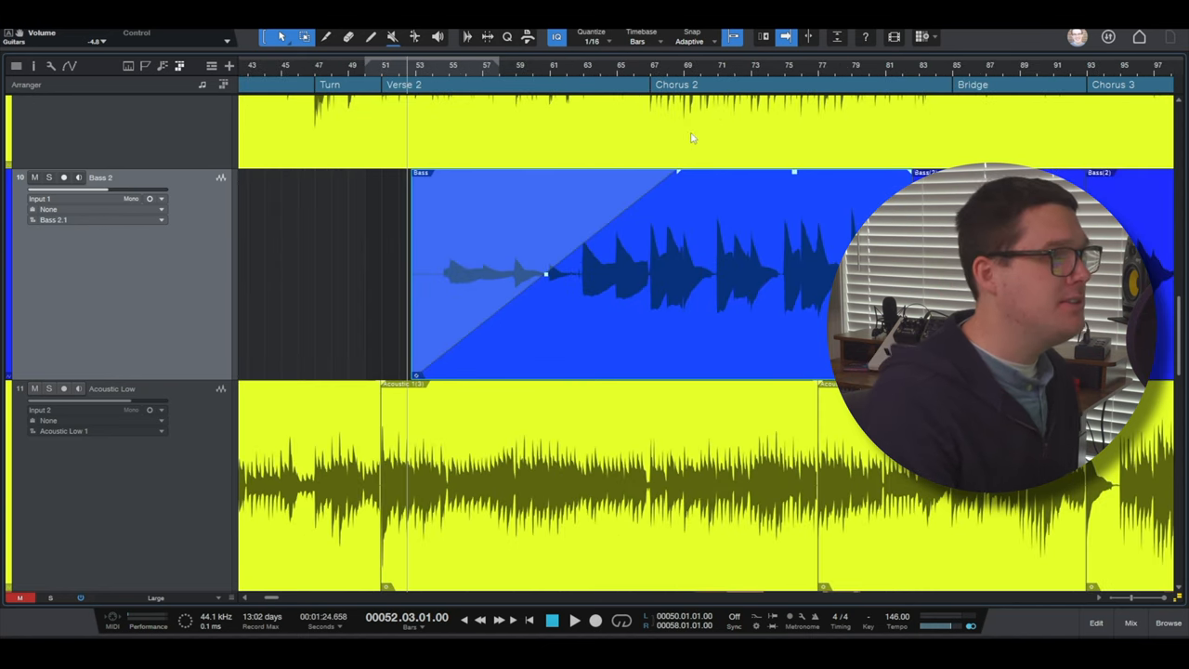
Drag the Bass fade-in back to about 250 ms, nearly vanishing.
{"action": "left_click_drag", "start_coordinate": [547, 274], "coordinate": [483, 177]}
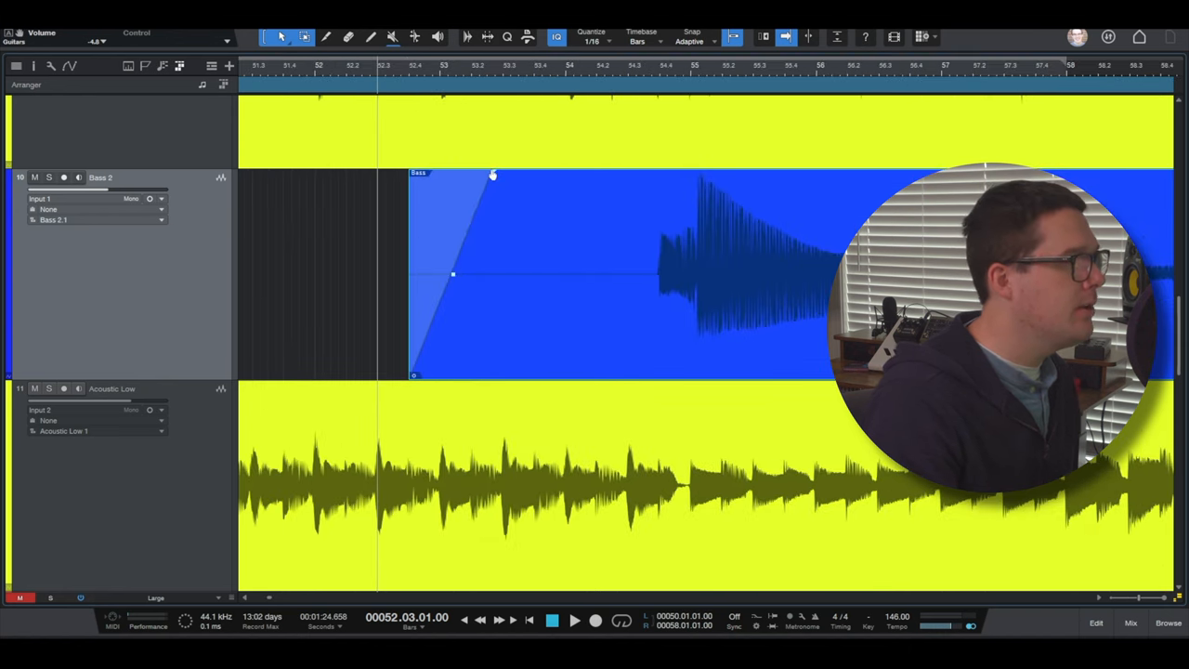
{"action": "left_click_drag", "start_coordinate": [492, 175], "coordinate": [423, 175]}
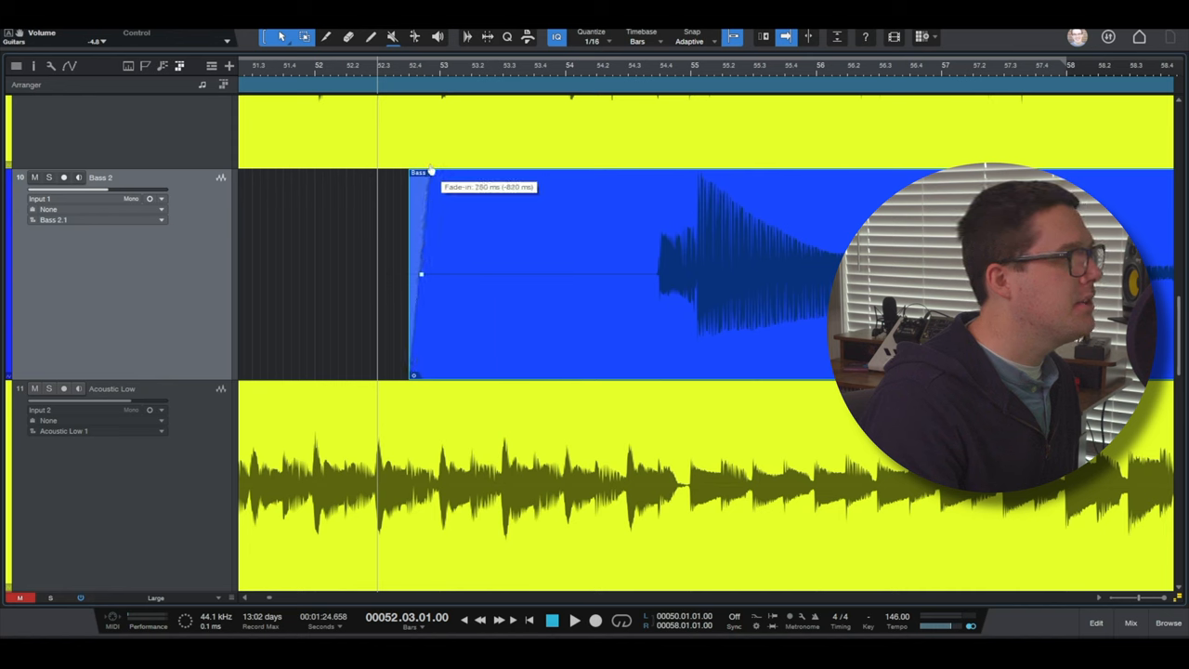
{"action": "left_click_drag", "start_coordinate": [430, 172], "coordinate": [418, 172]}
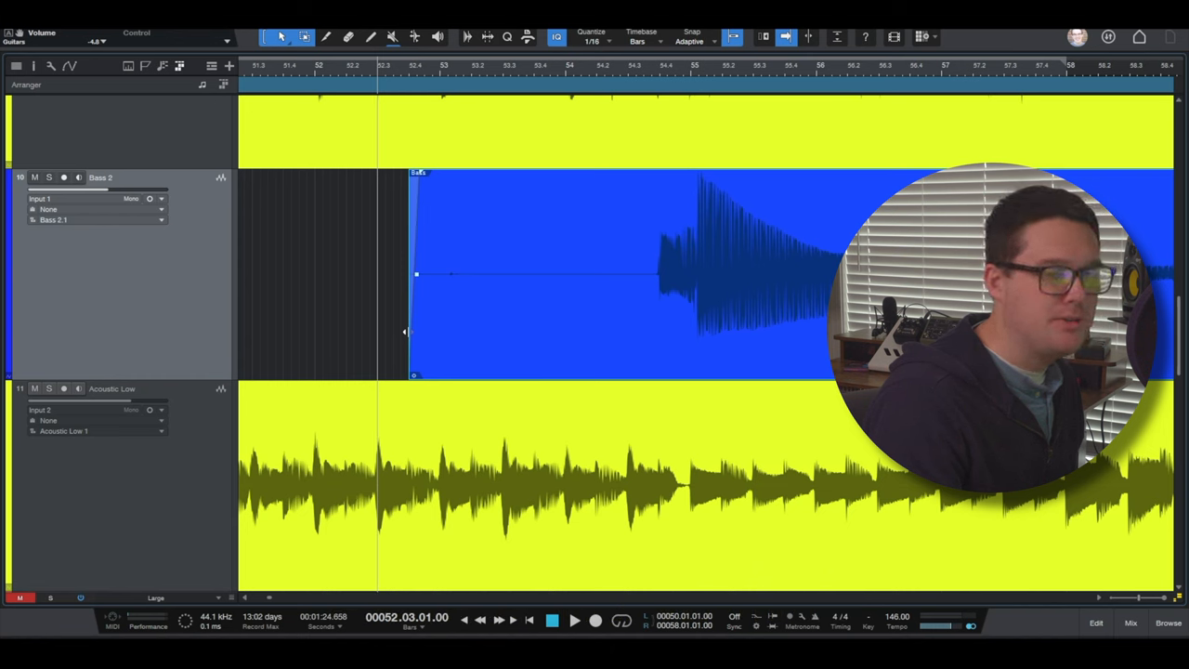
Trim the Bass clip's start in and back out, then split it near bar 54.3.
{"action": "left_click_drag", "start_coordinate": [415, 274], "coordinate": [567, 275]}
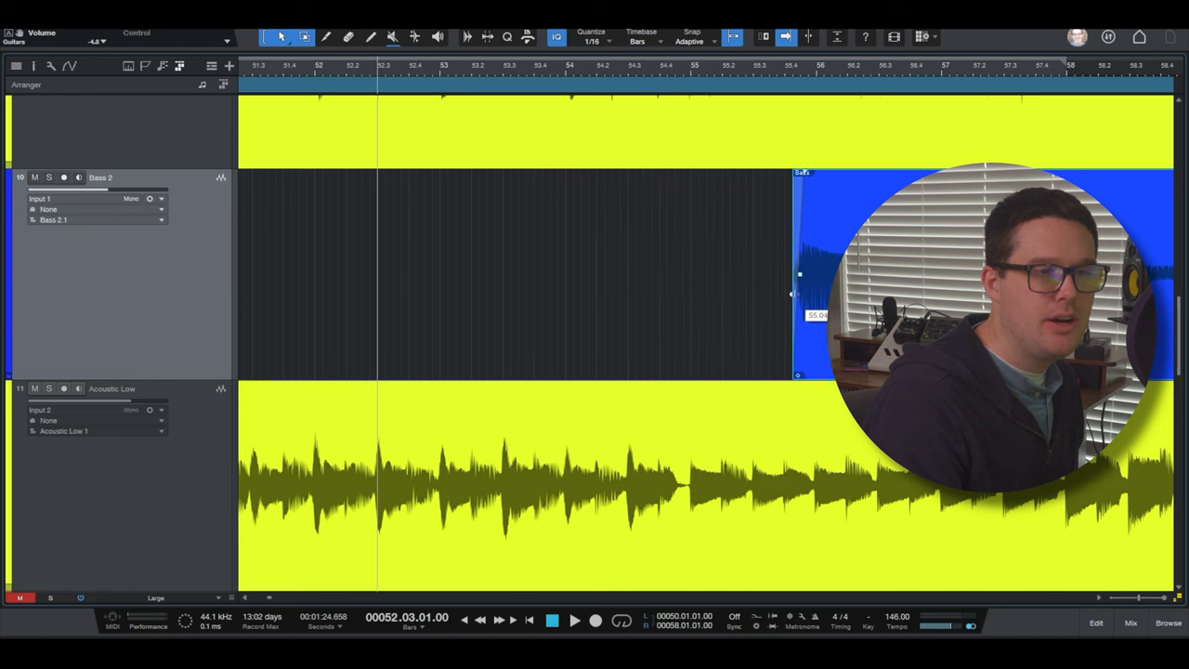
{"action": "left_click_drag", "start_coordinate": [794, 274], "coordinate": [566, 274]}
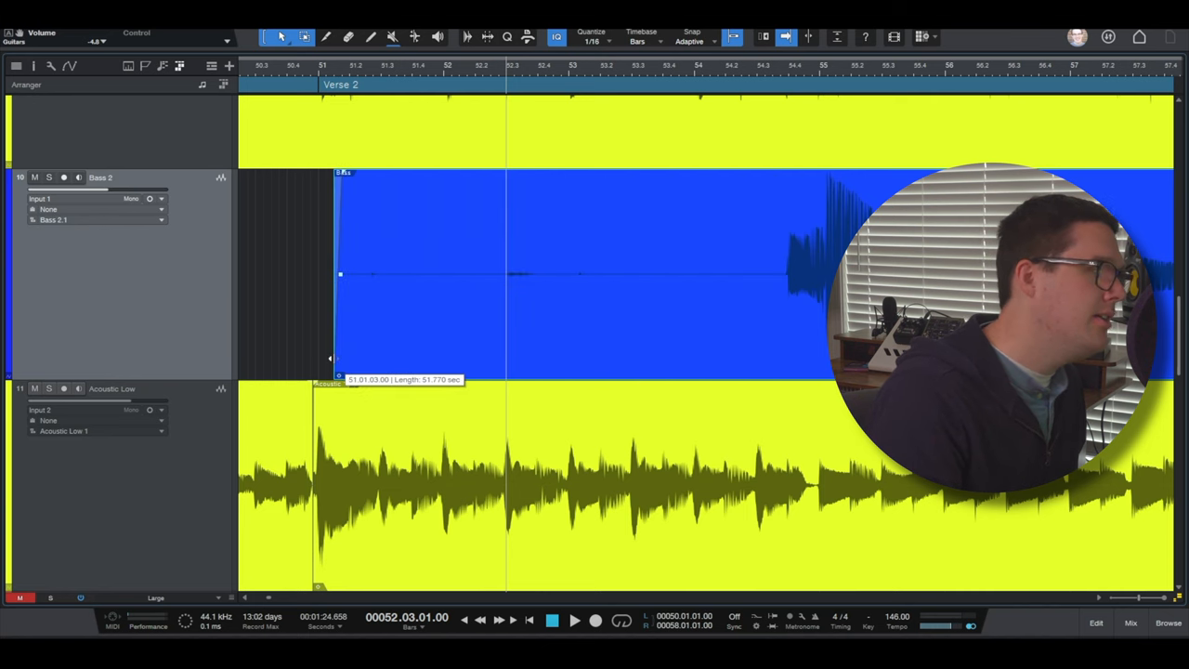
{"action": "left_click_drag", "start_coordinate": [340, 274], "coordinate": [378, 274]}
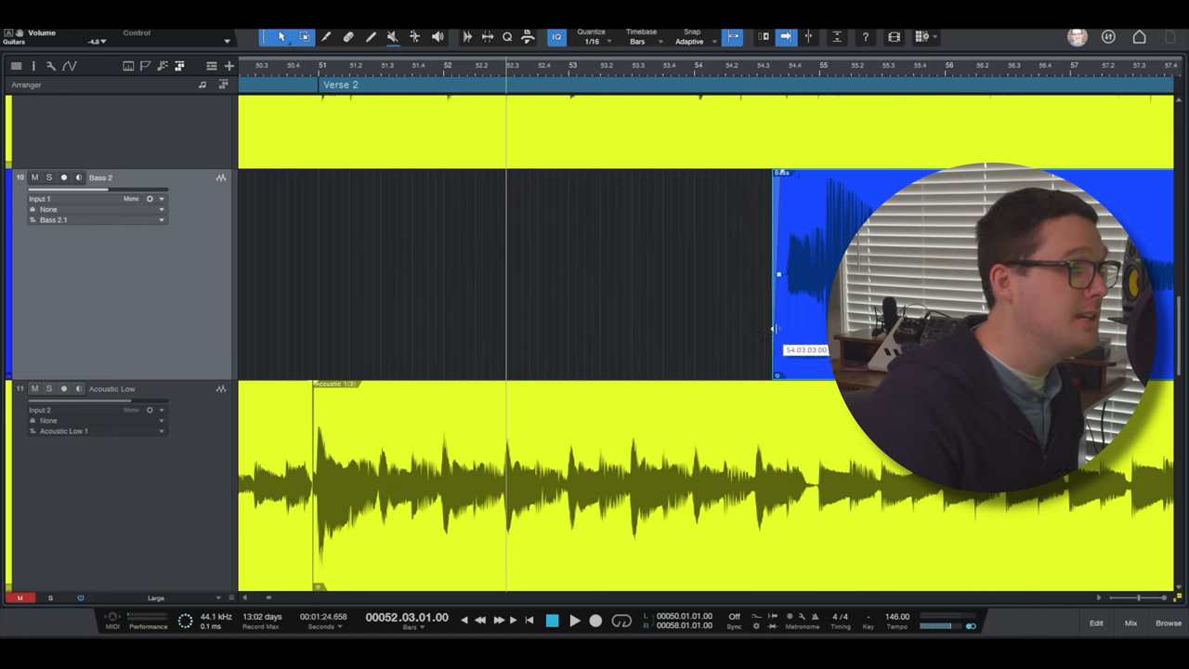
{"action": "left_click_drag", "start_coordinate": [775, 274], "coordinate": [496, 274]}
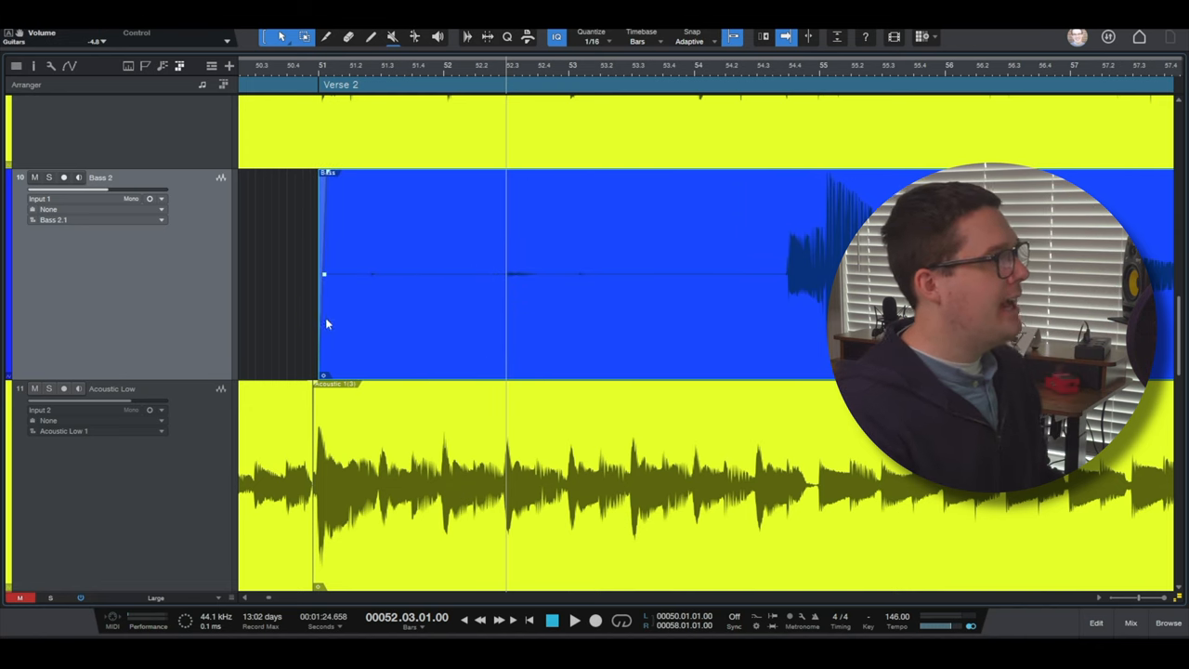
{"action": "mouse_move", "coordinate": [712, 293]}
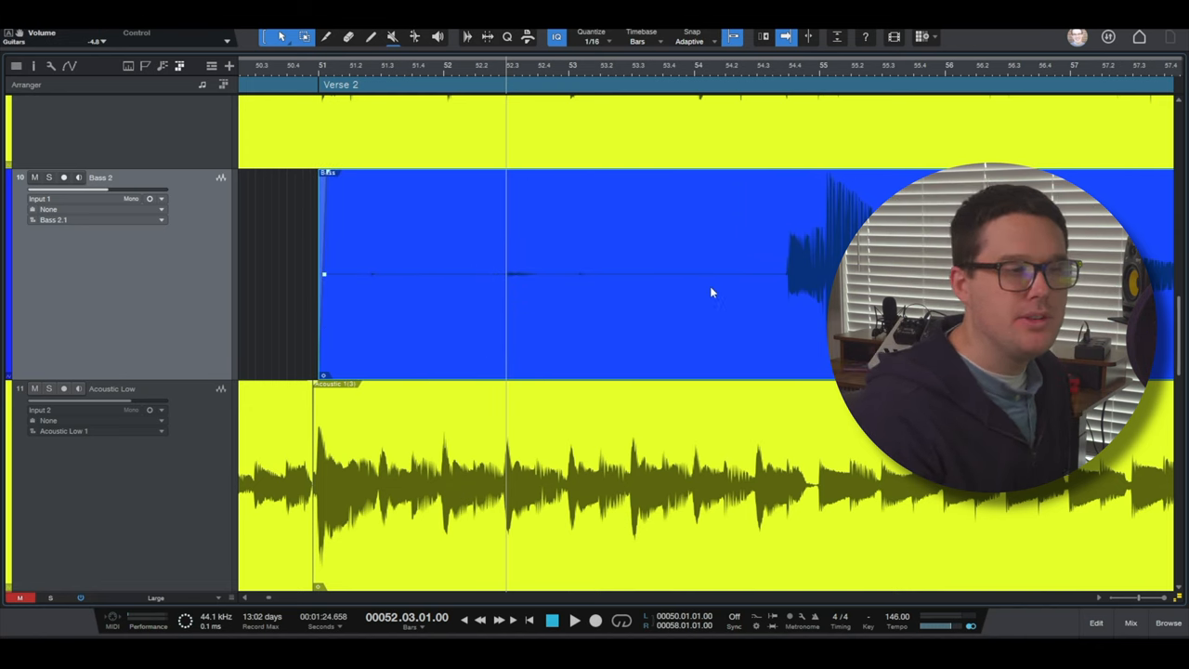
{"action": "key", "text": "3"}
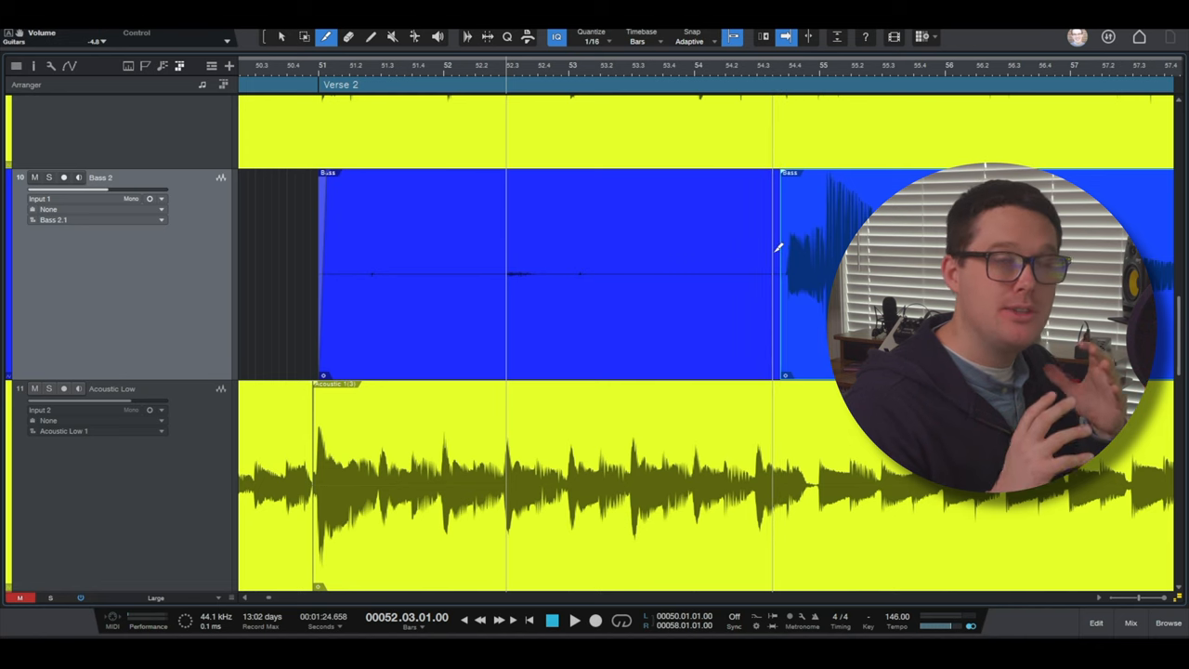
{"action": "left_click", "coordinate": [281, 36]}
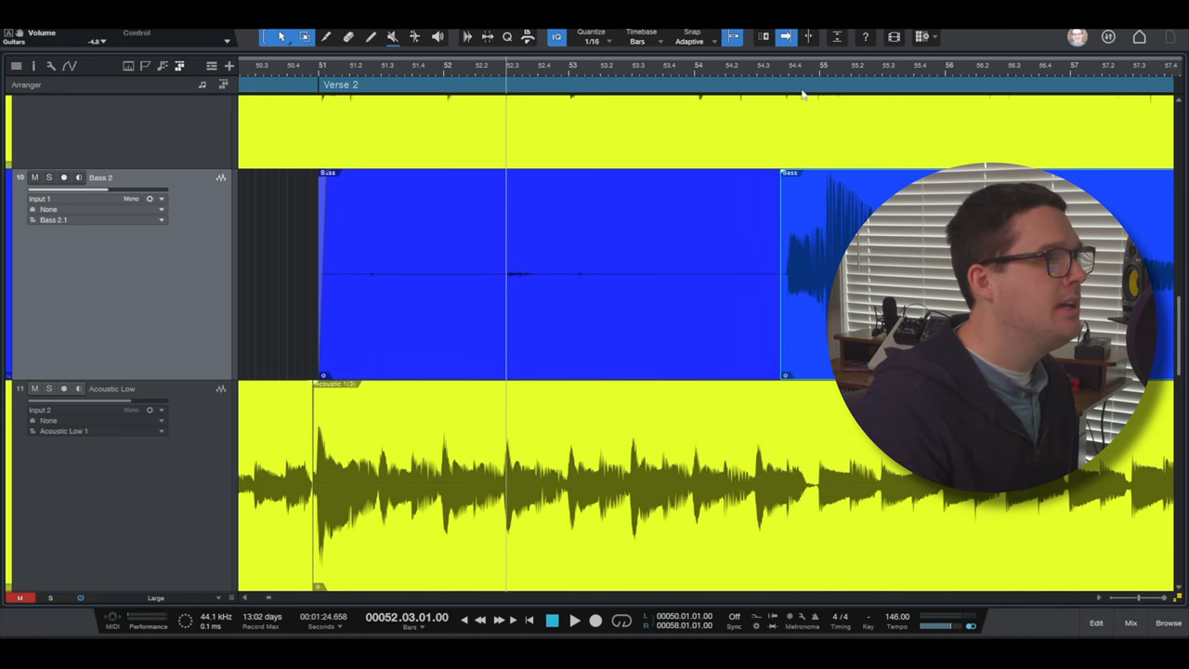
{"action": "mouse_move", "coordinate": [792, 315]}
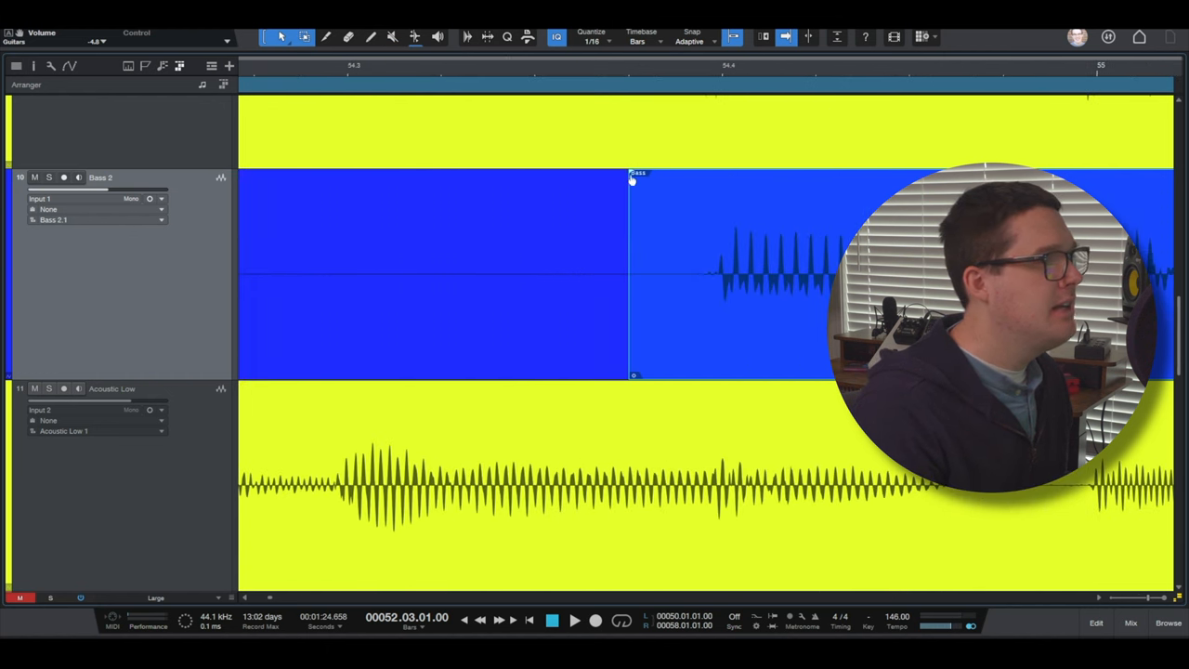
{"action": "left_click_drag", "start_coordinate": [631, 174], "coordinate": [666, 174]}
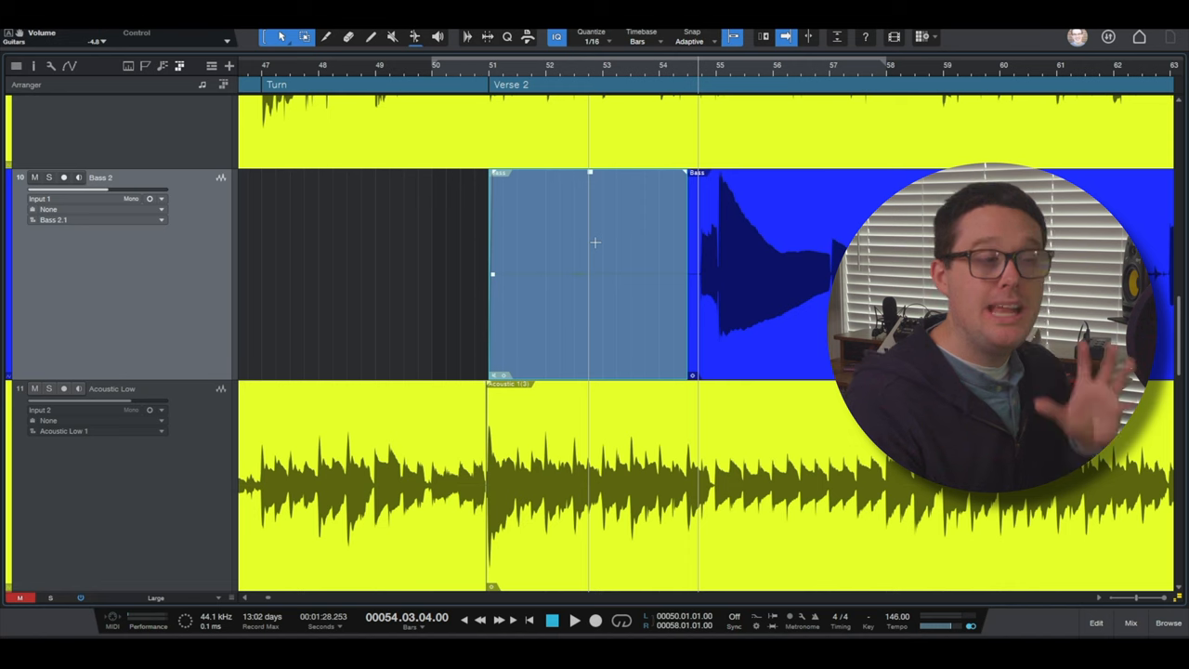
{"action": "mouse_move", "coordinate": [568, 299]}
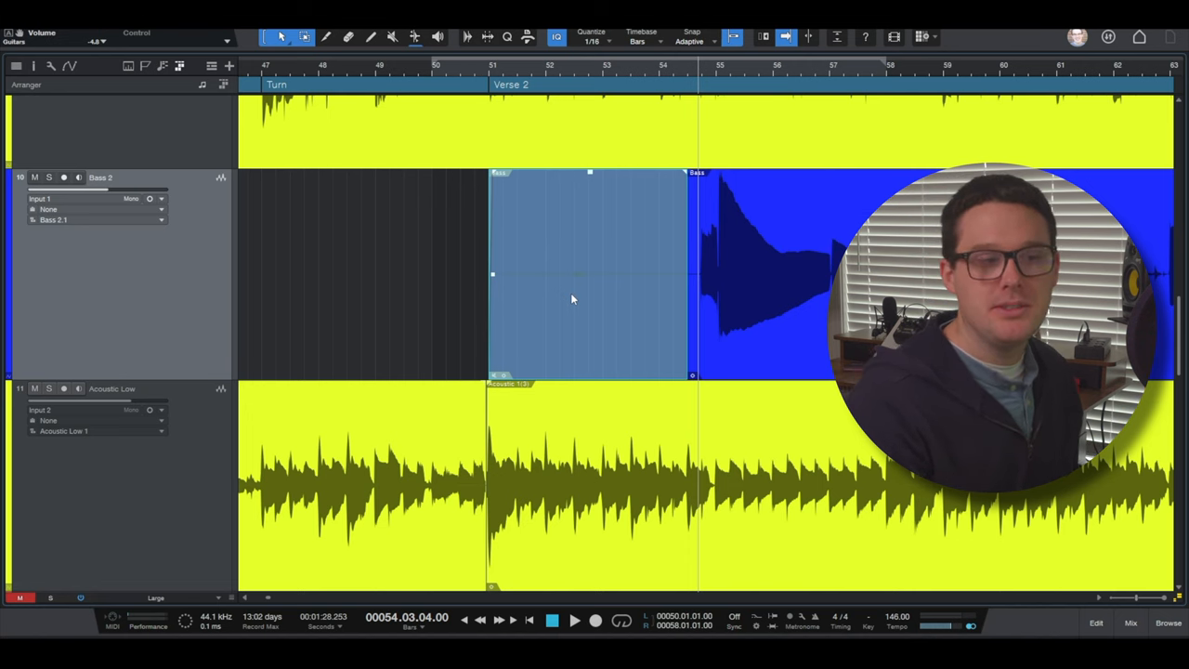
{"action": "mouse_move", "coordinate": [659, 335]}
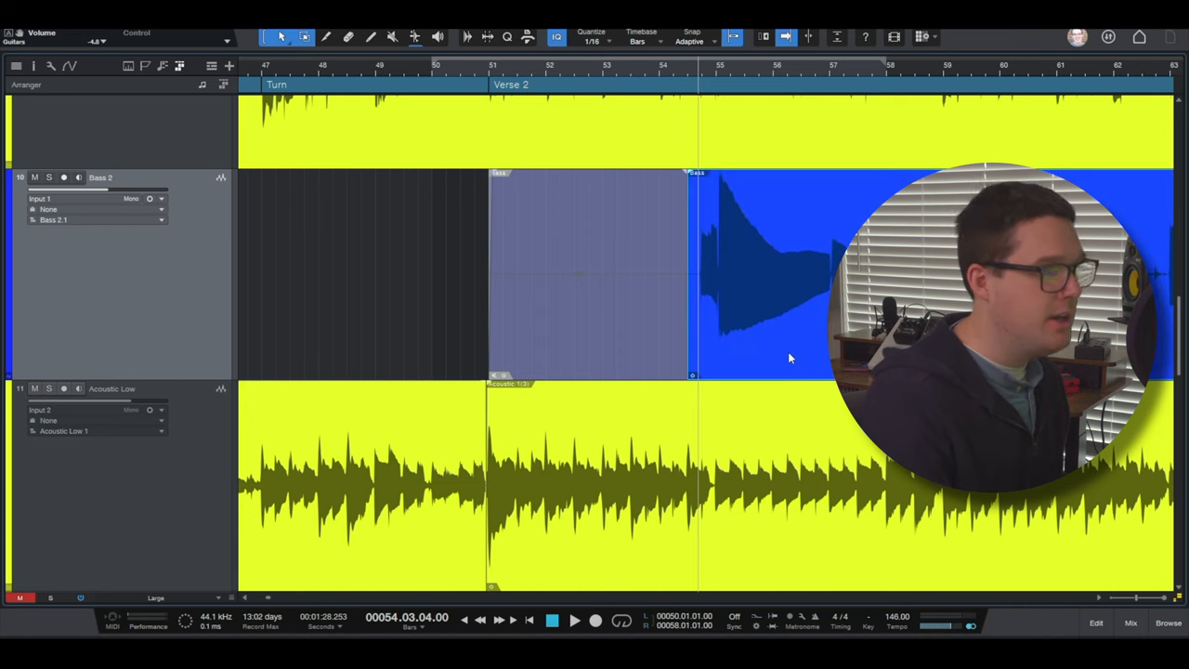
{"action": "left_click", "coordinate": [590, 274]}
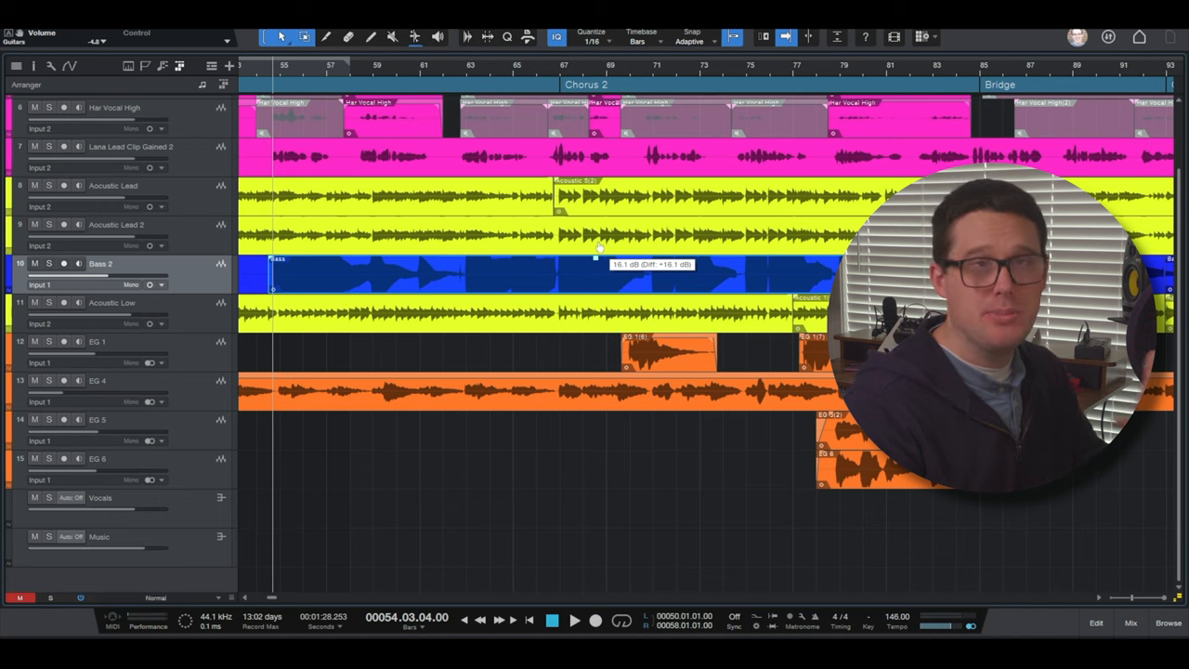
Pull the Bass 2 clip gain down sharply, then raise it to about -5 dB.
{"action": "left_click_drag", "start_coordinate": [594, 256], "coordinate": [604, 258]}
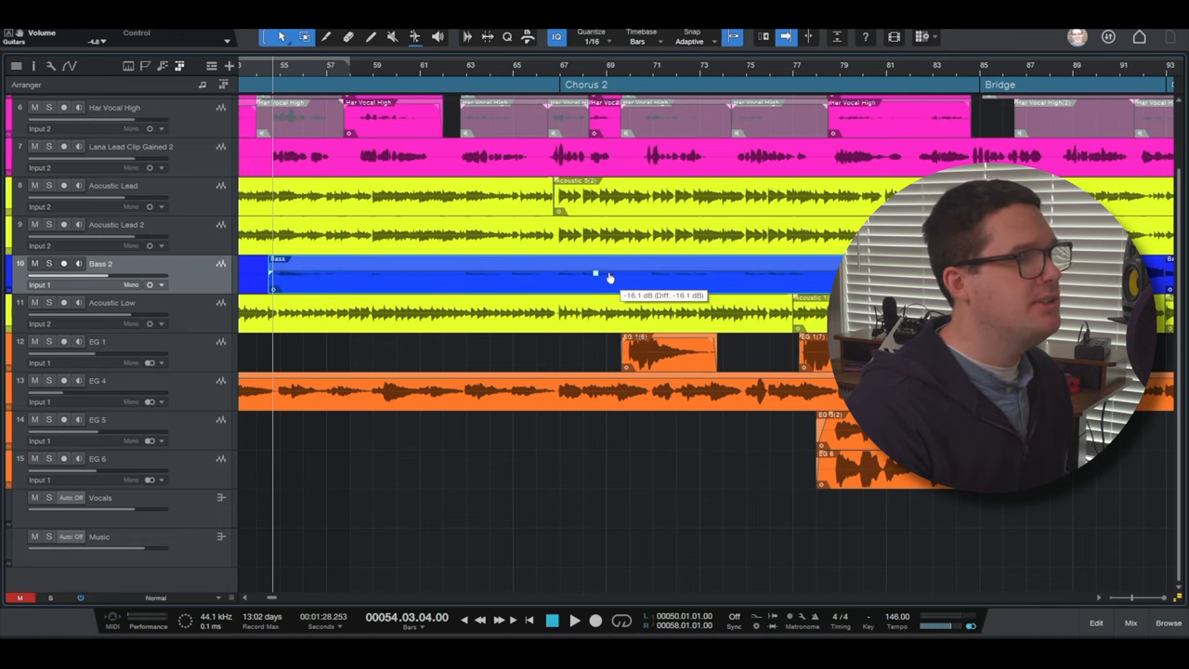
{"action": "left_click_drag", "start_coordinate": [595, 272], "coordinate": [595, 269]}
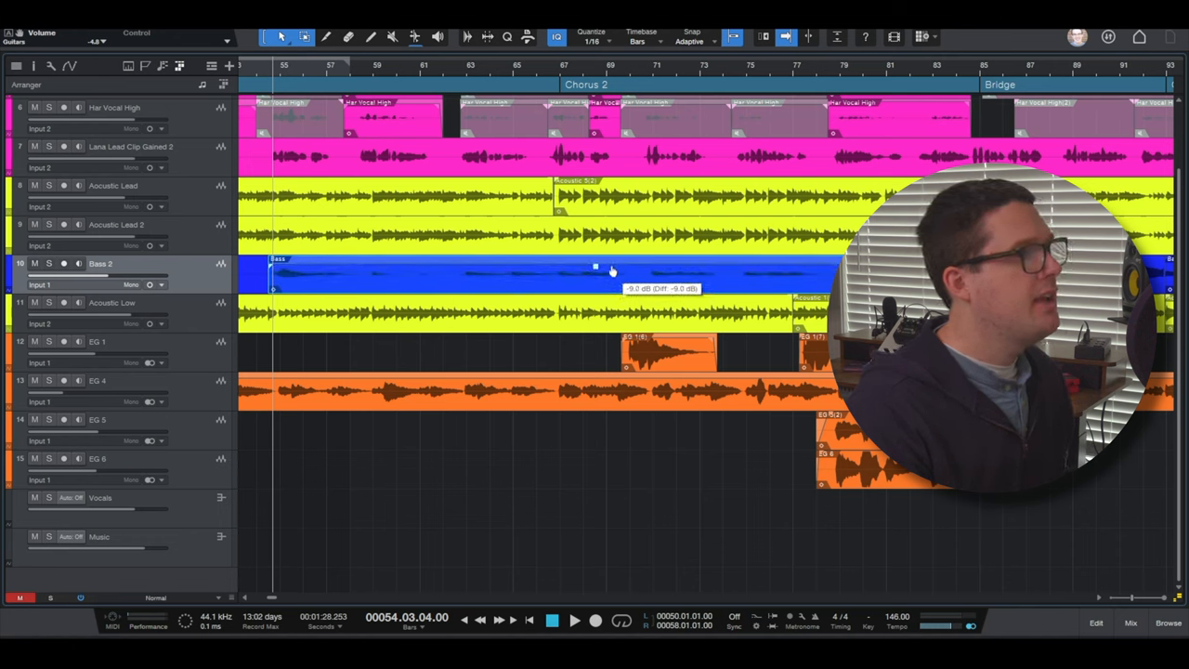
{"action": "left_click_drag", "start_coordinate": [594, 268], "coordinate": [595, 264]}
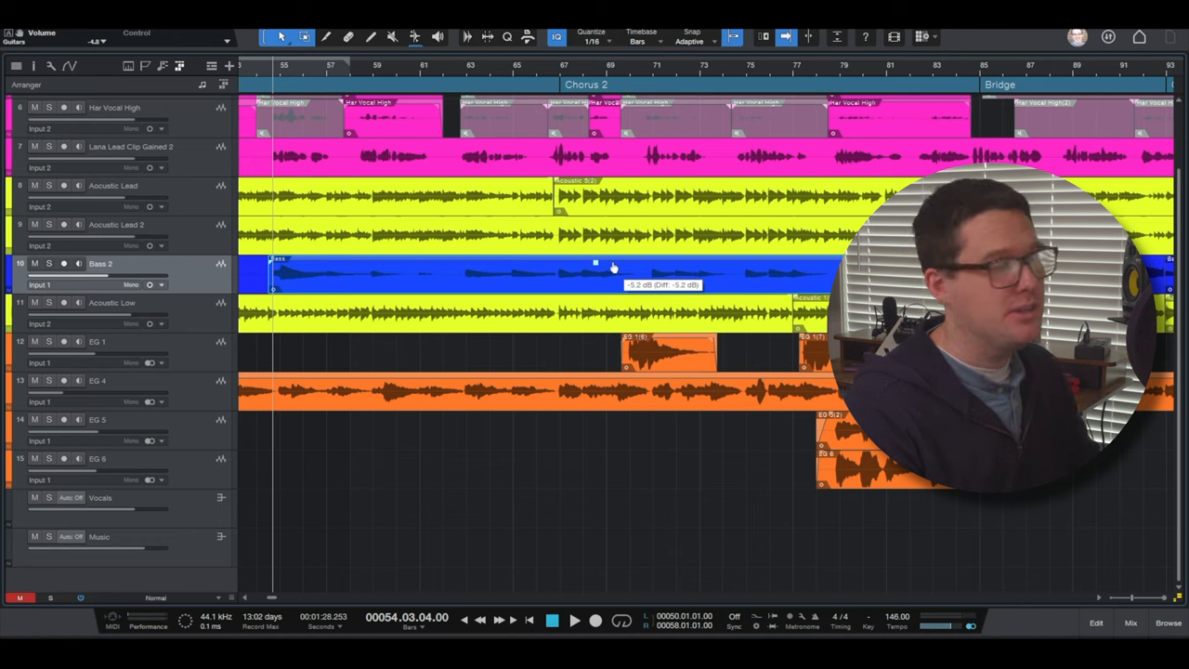
{"action": "left_click_drag", "start_coordinate": [595, 262], "coordinate": [594, 260]}
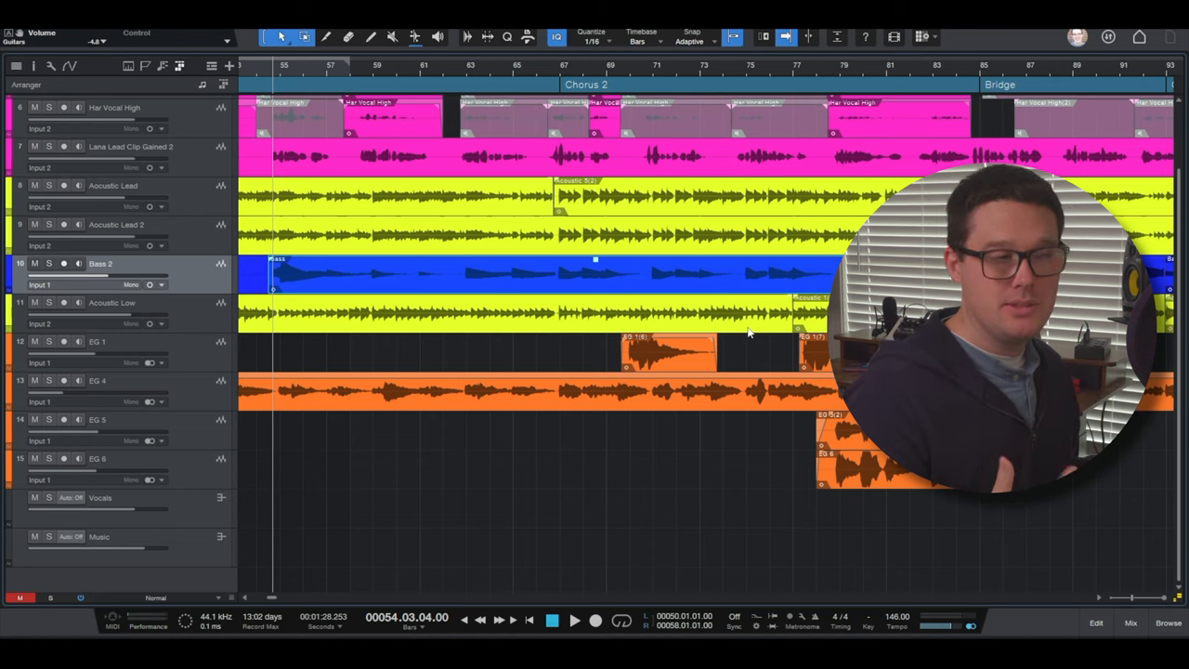
{"action": "mouse_move", "coordinate": [666, 288]}
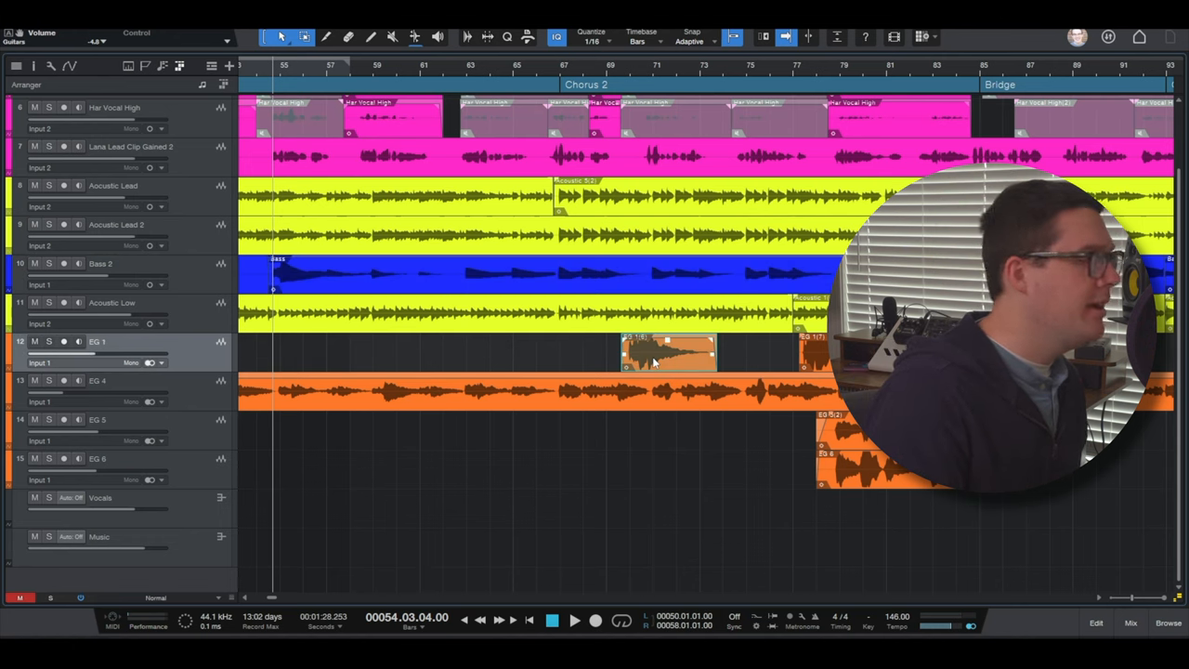
Select EG 1, open the Inspector, and place the playhead at bar 69.
{"action": "left_click", "coordinate": [611, 70]}
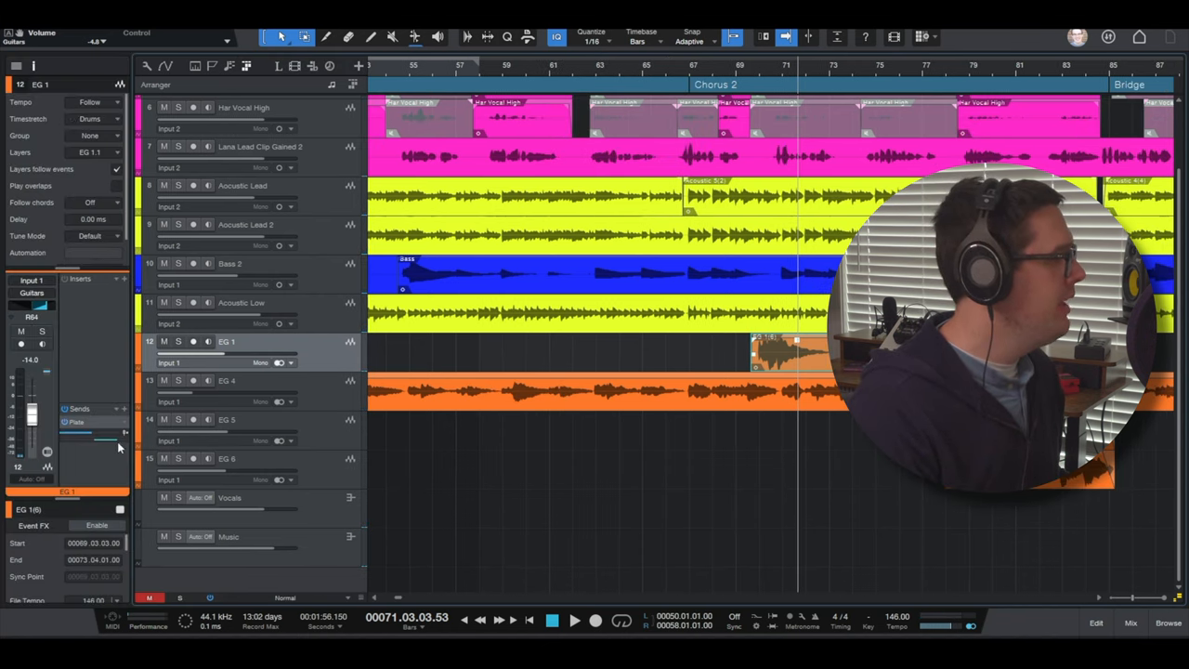
{"action": "left_click_drag", "start_coordinate": [31, 436], "coordinate": [31, 408]}
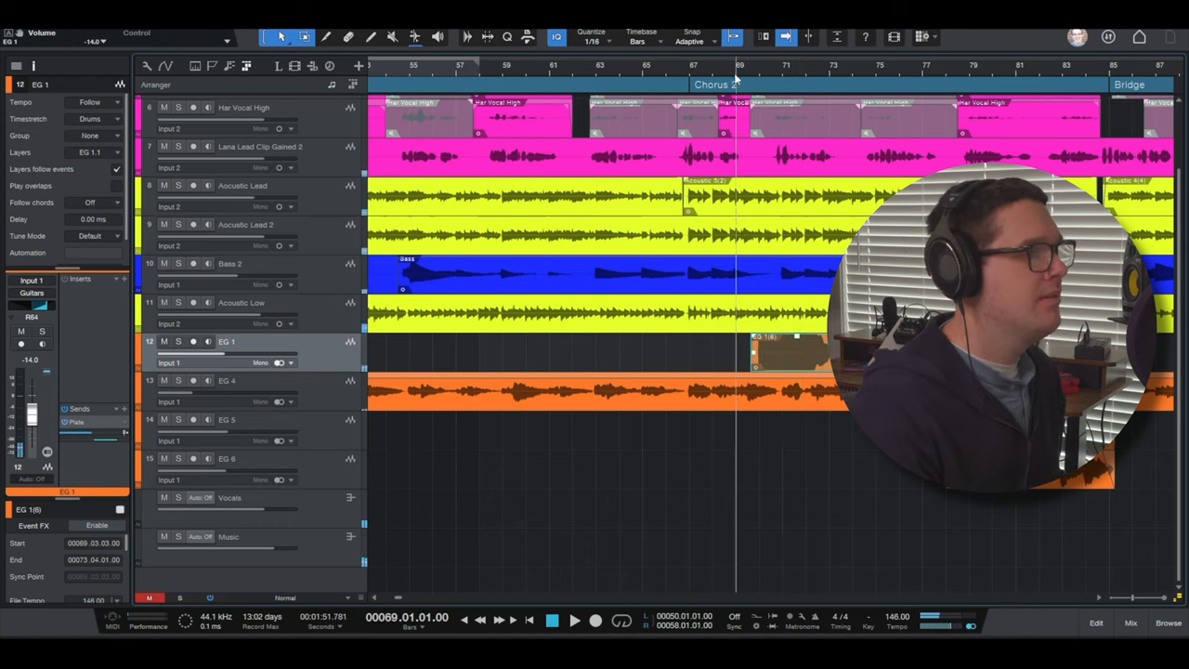
{"action": "left_click", "coordinate": [573, 620]}
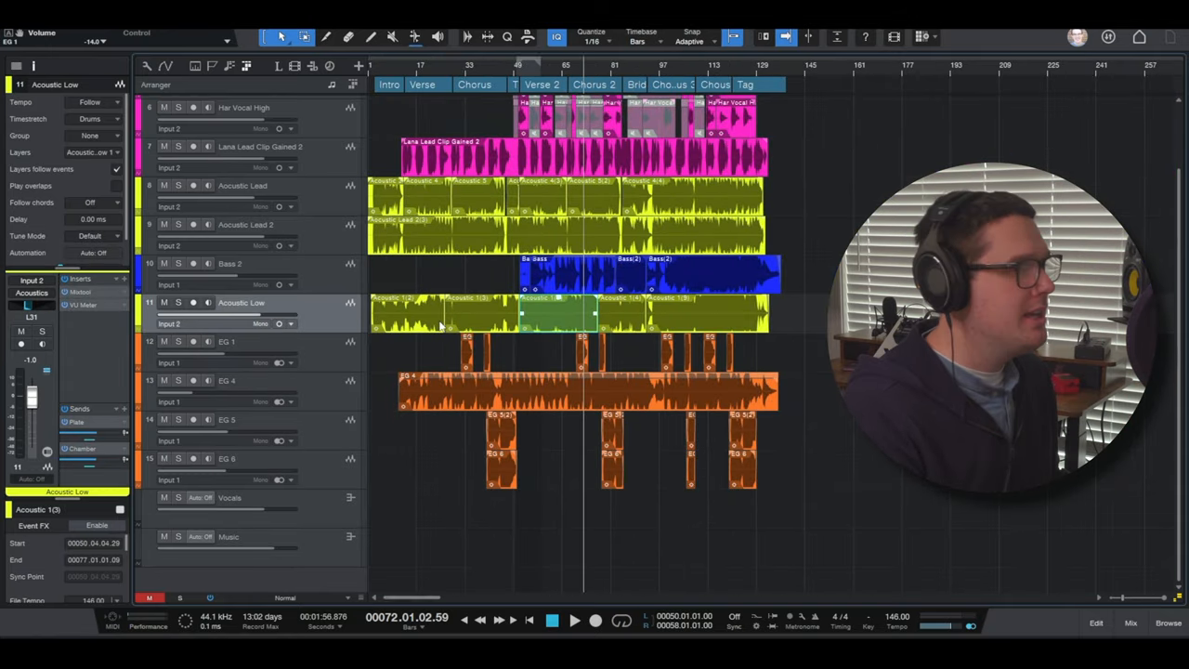
Briefly show the automation lanes, then select the Acoustic Lead 2 track.
{"action": "left_click", "coordinate": [178, 302]}
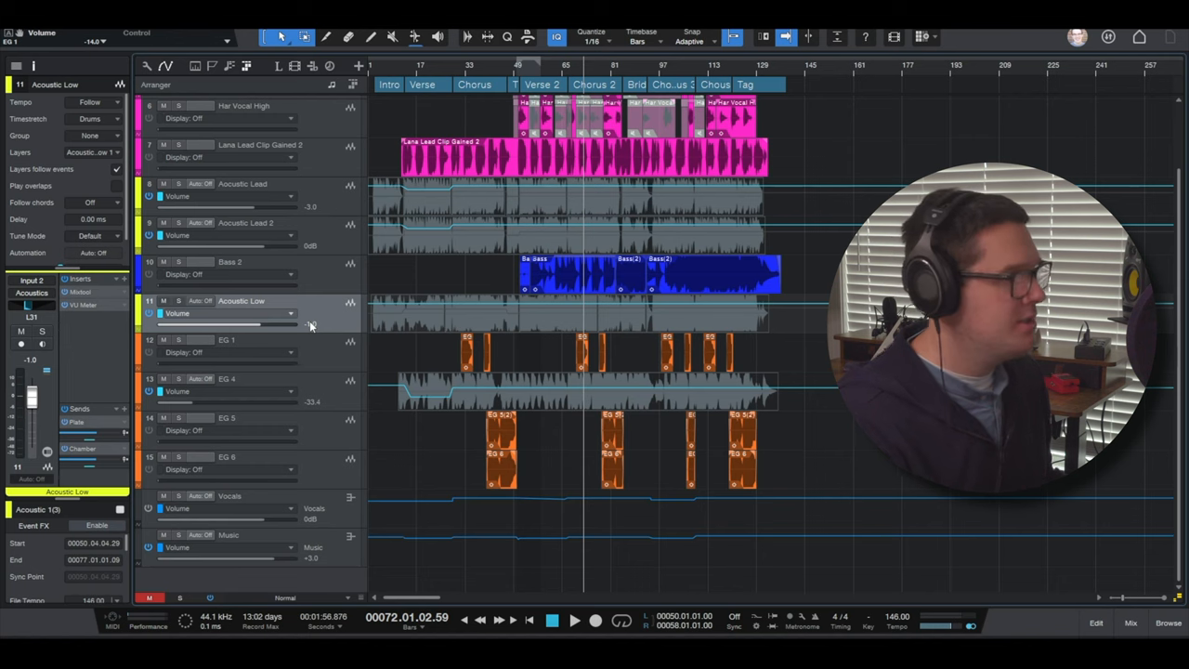
{"action": "left_click", "coordinate": [242, 223]}
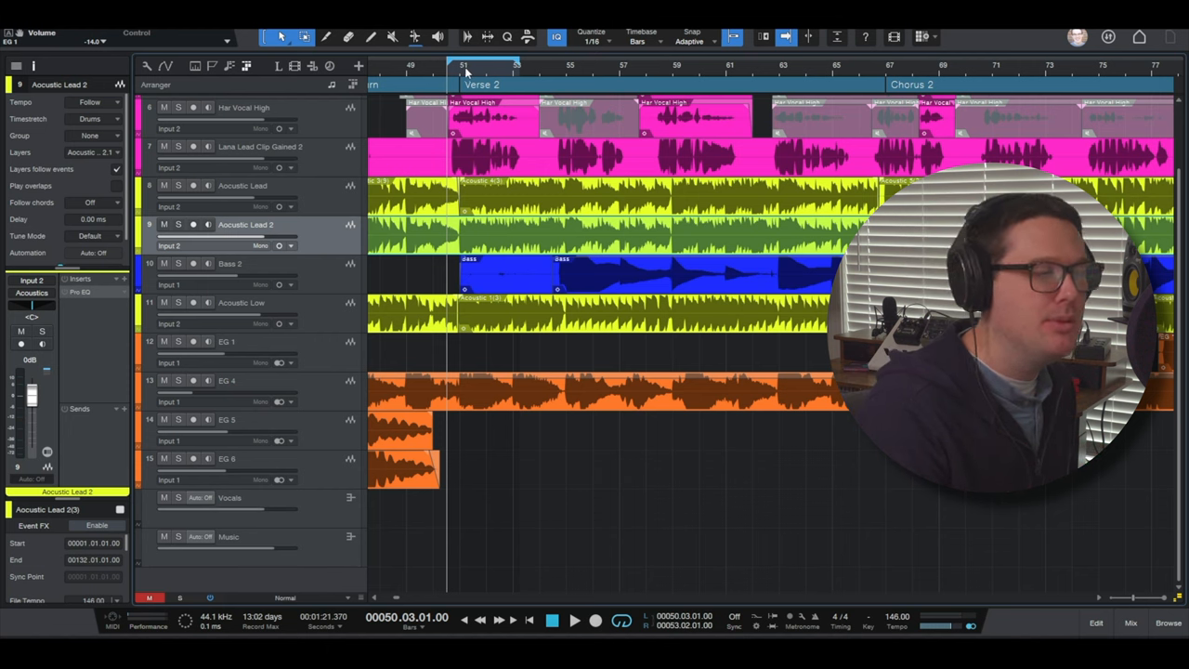
Start playback near the beginning of Verse 2 and bring up the File menu.
{"action": "left_click", "coordinate": [574, 620]}
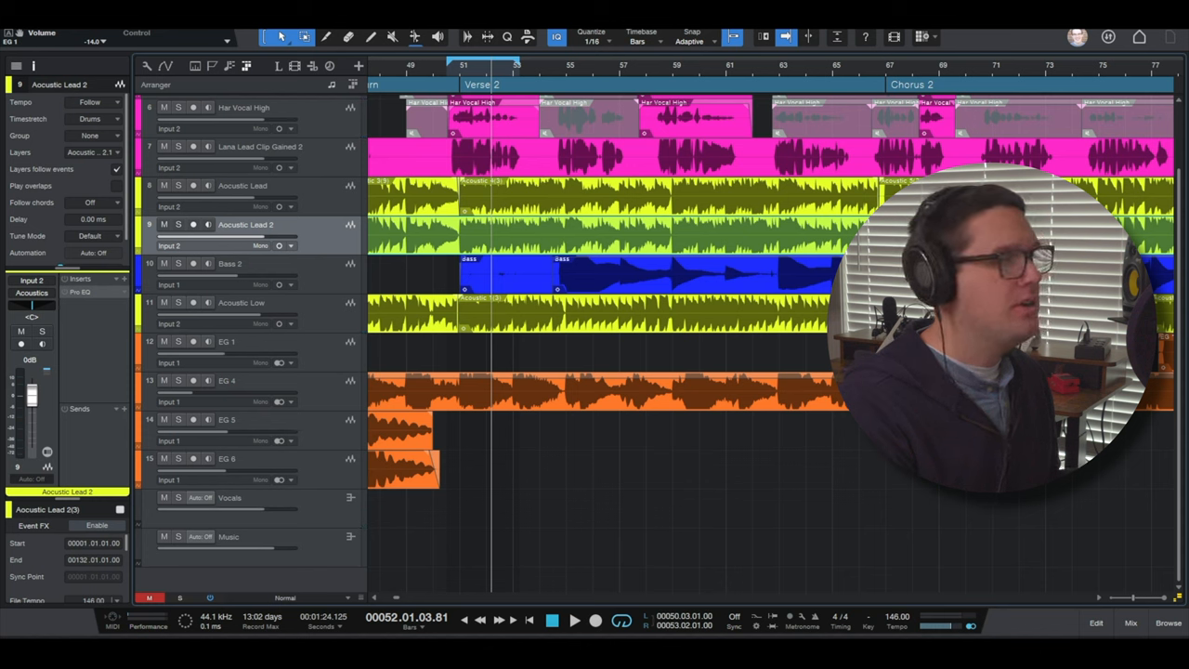
{"action": "left_click", "coordinate": [18, 19]}
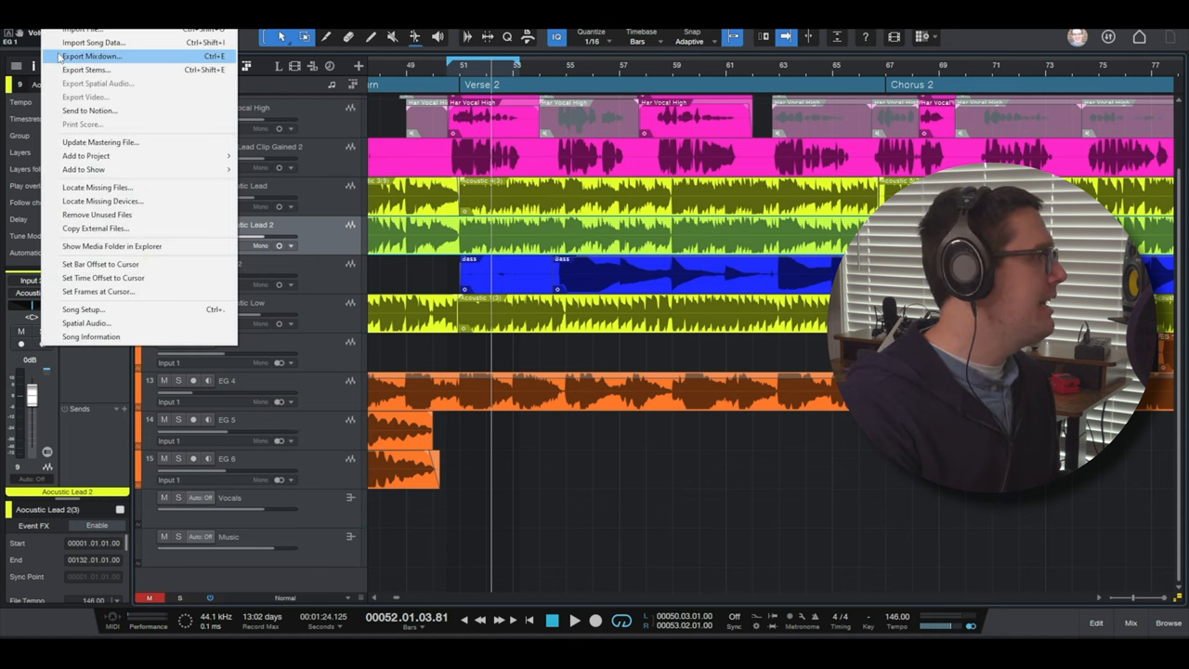
In Export Mixdown, try Between Song Start/End Marker, then return the range to Between Loop.
{"action": "left_click", "coordinate": [91, 56]}
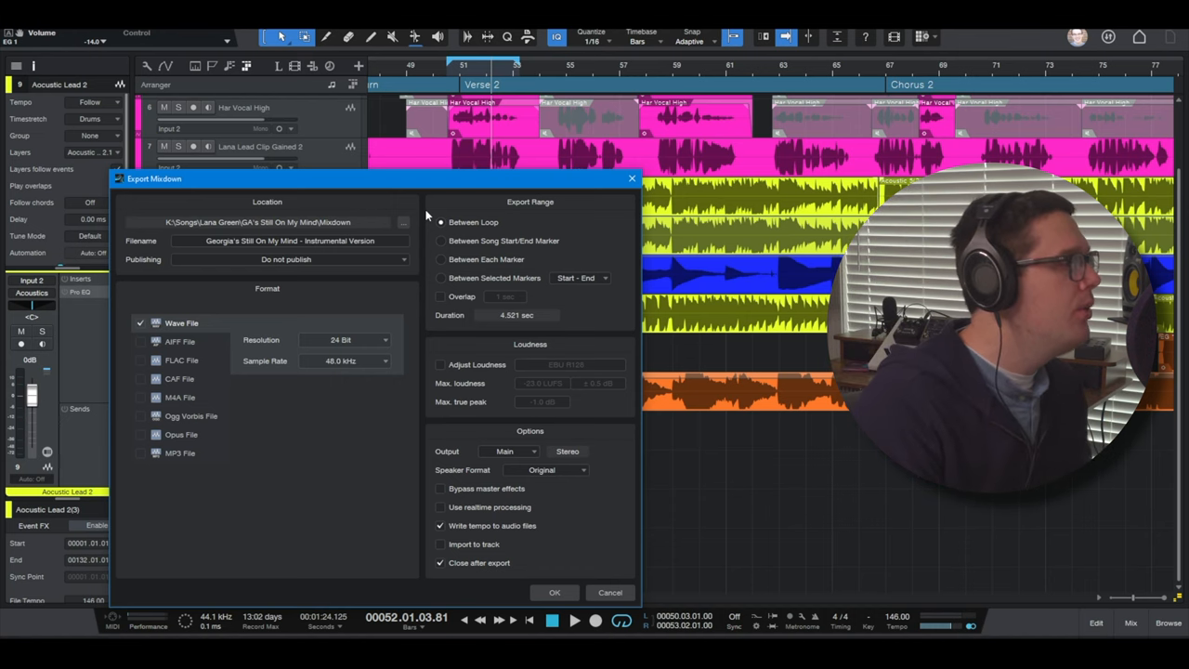
{"action": "left_click", "coordinate": [440, 240]}
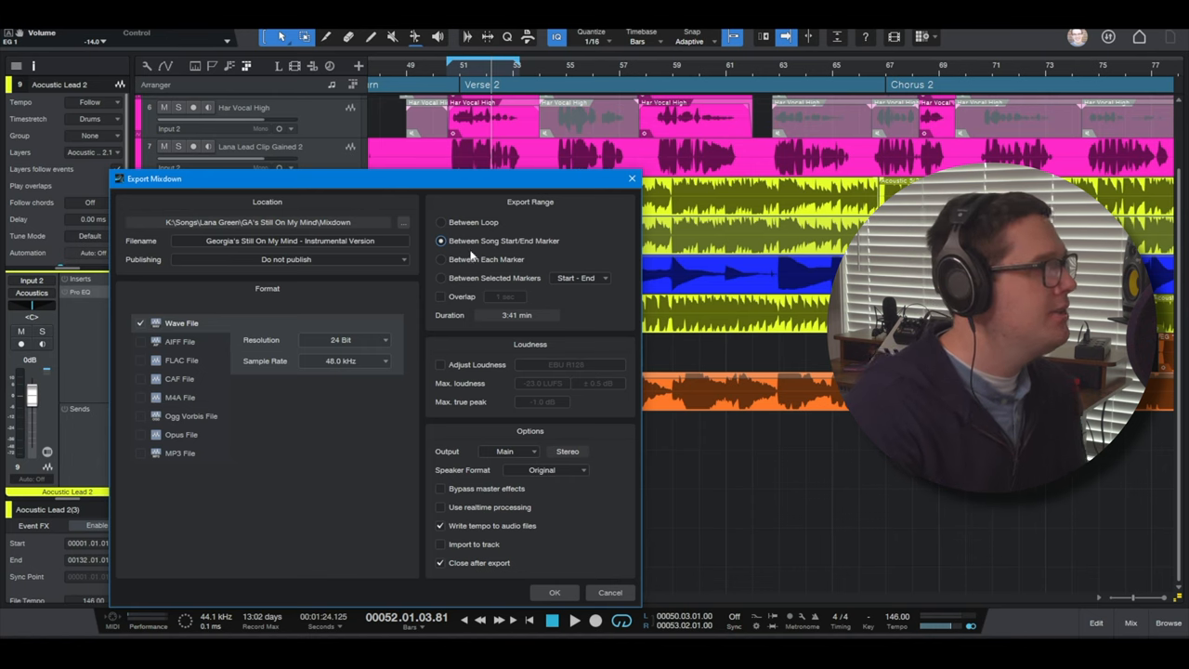
{"action": "left_click", "coordinate": [440, 222]}
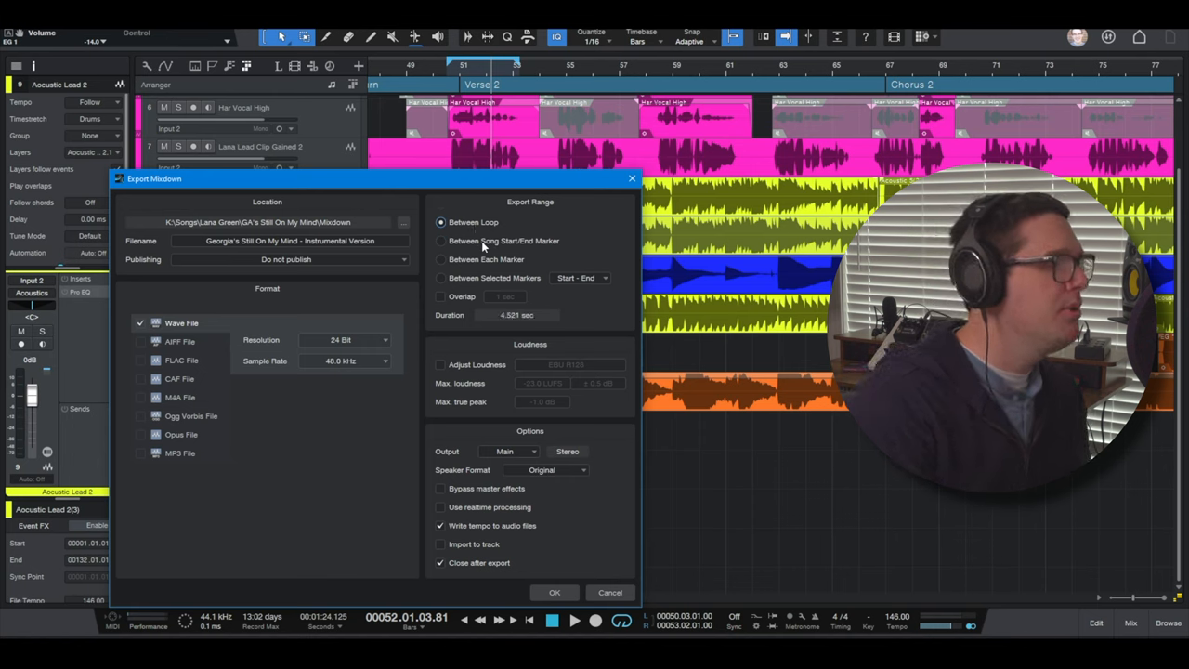
{"action": "left_click", "coordinate": [610, 593]}
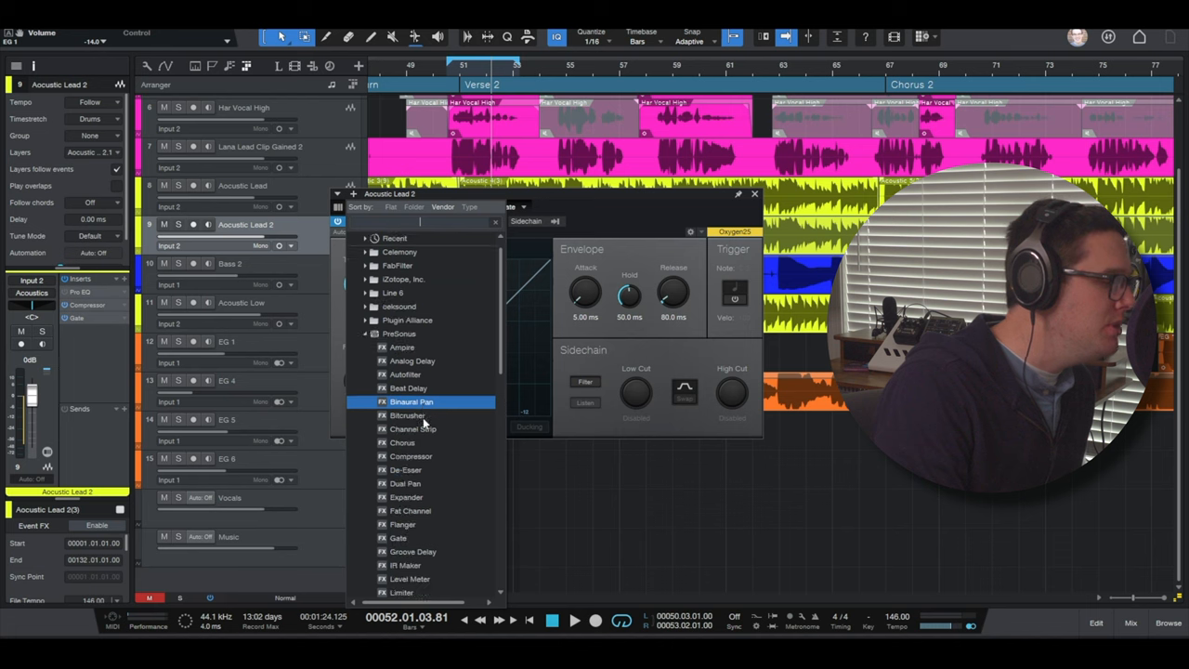
Pick Pro EQ from the PreSonus effects list to create Pro EQ 2 on Acoustic Lead 2.
{"action": "scroll", "scroll_direction": "down", "scroll_amount": 3}
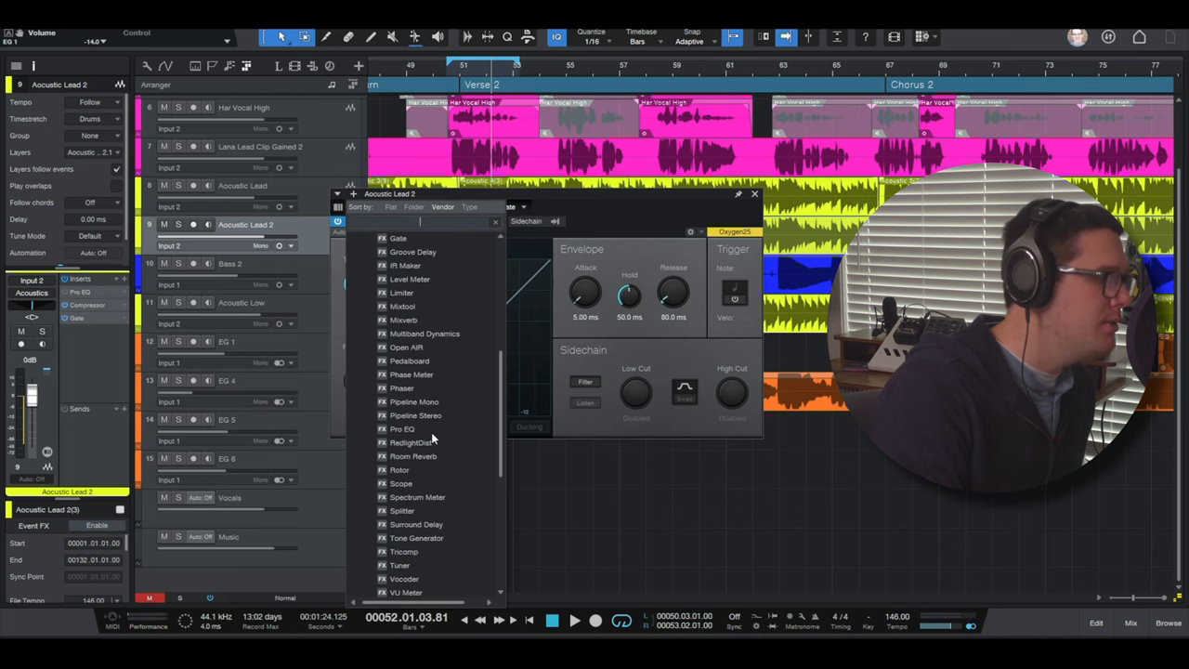
{"action": "left_click", "coordinate": [400, 428]}
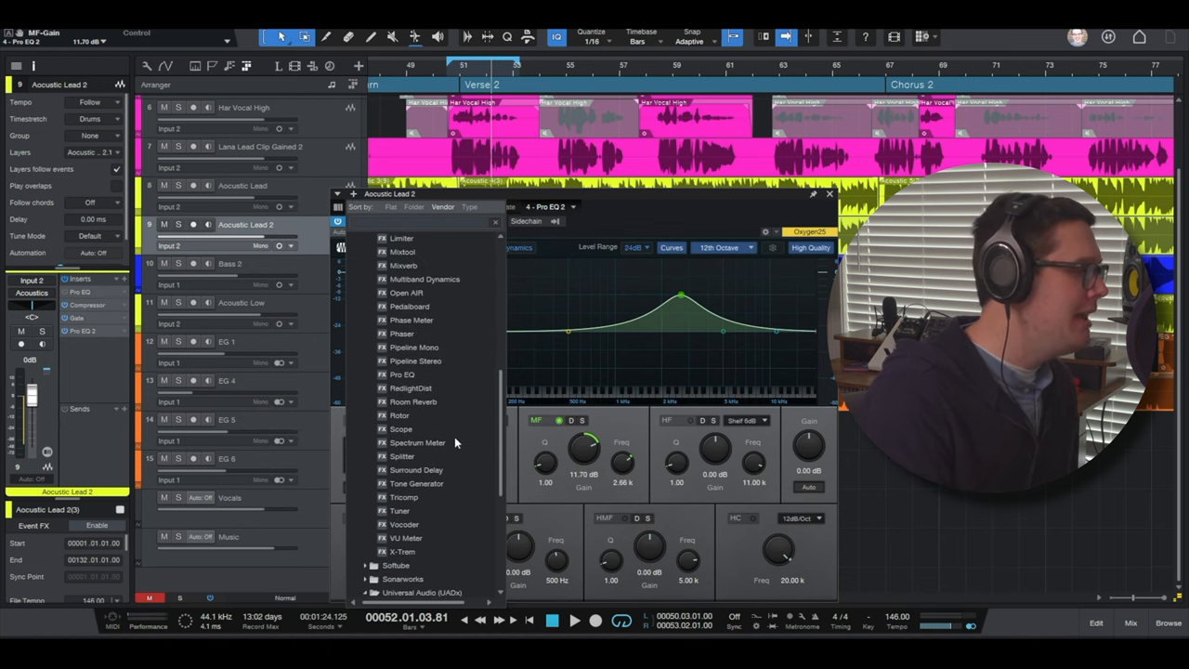
Add Room Reverb to Acoustic Lead 2 and load its Concert Hall preset.
{"action": "left_click", "coordinate": [413, 401]}
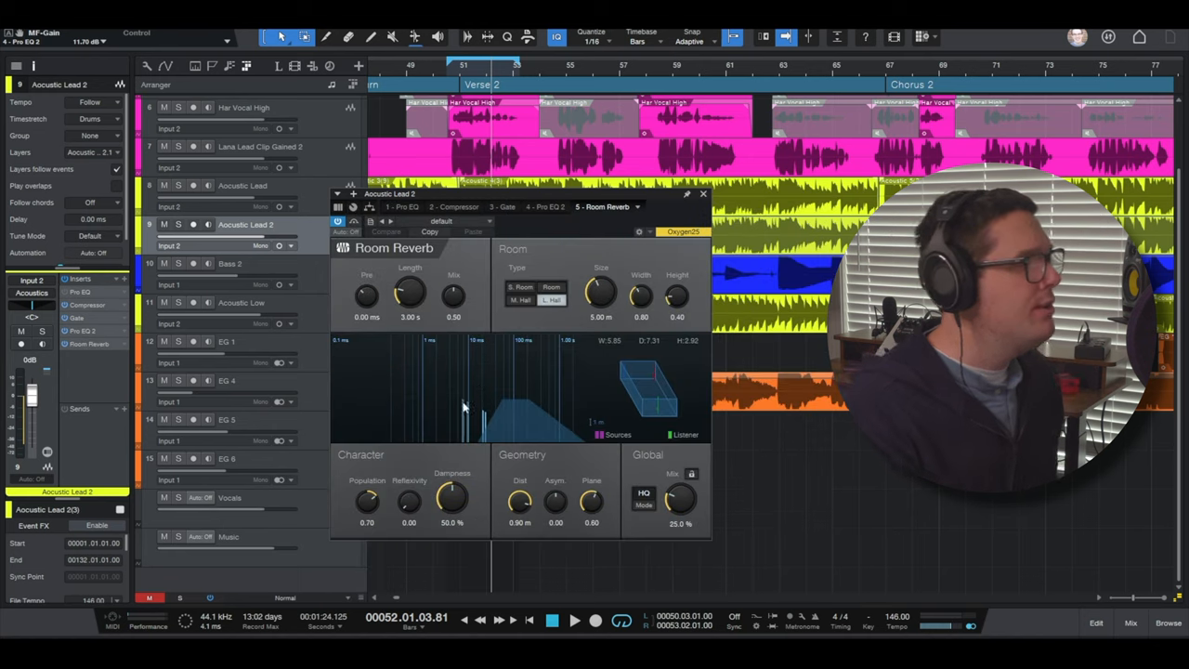
{"action": "mouse_move", "coordinate": [544, 314]}
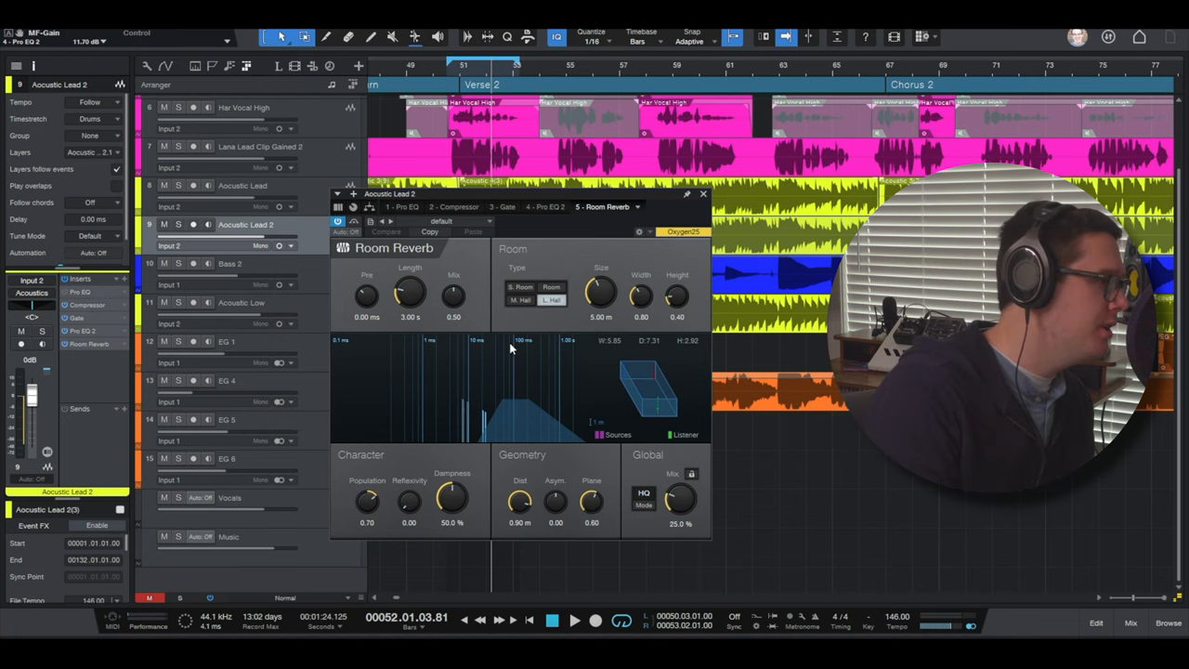
{"action": "left_click", "coordinate": [459, 221]}
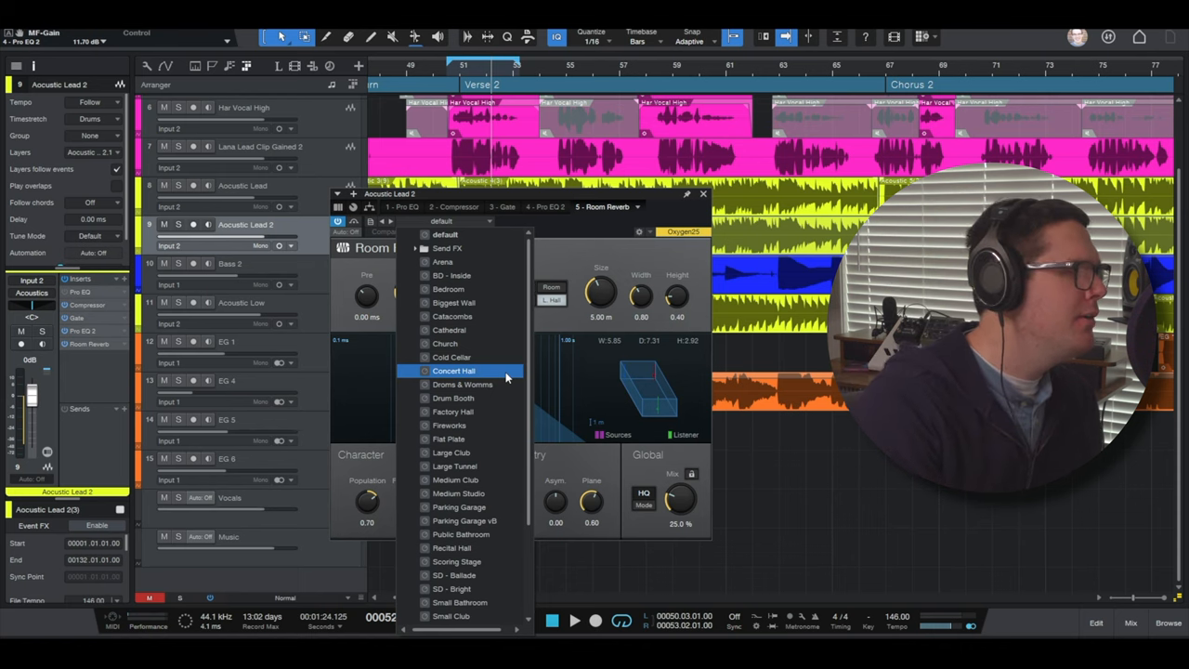
{"action": "left_click", "coordinate": [453, 371]}
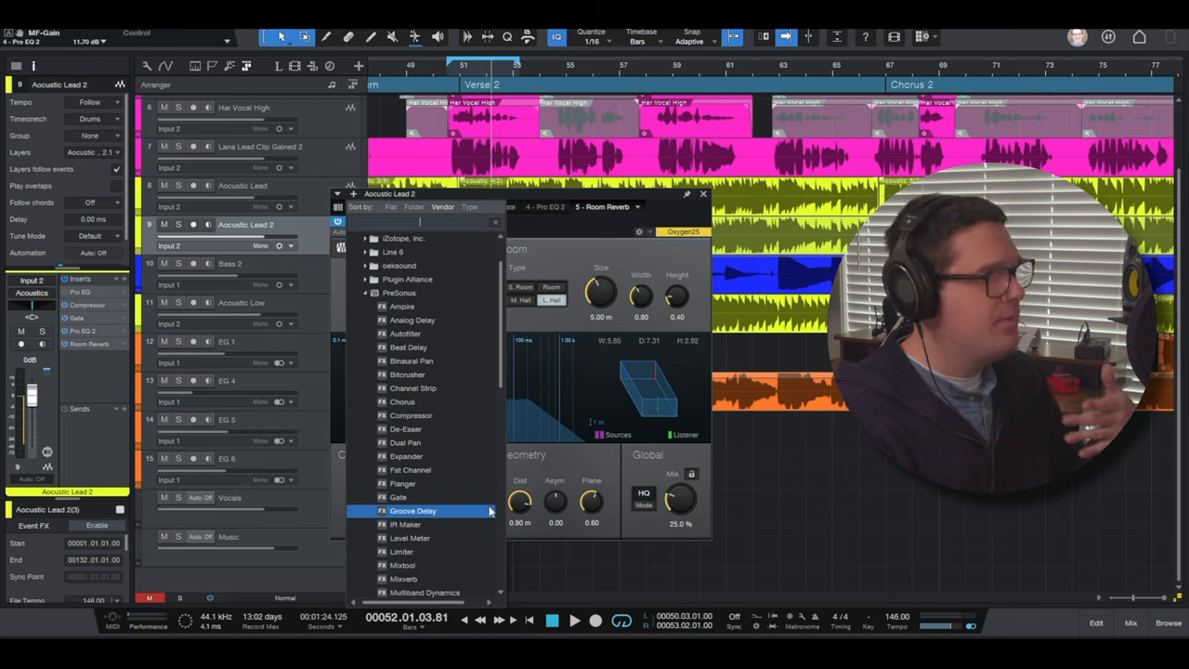
Insert PreSonus VU Meter as the sixth insert and solo Acoustic Lead 2.
{"action": "scroll", "scroll_direction": "down", "scroll_amount": 3}
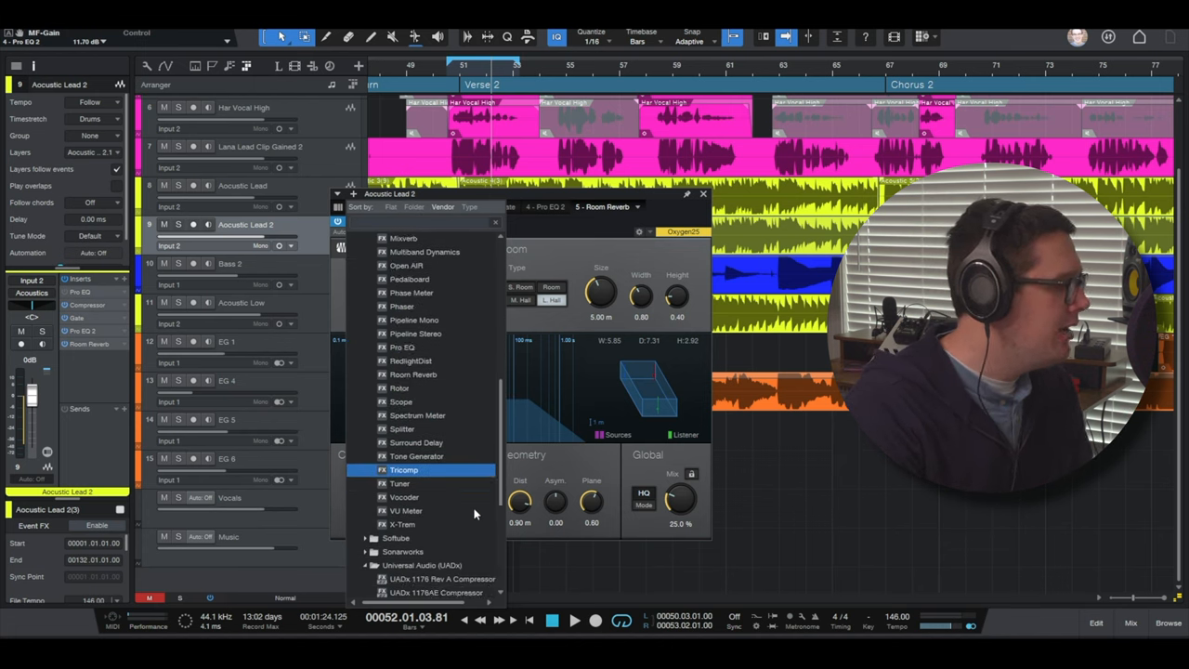
{"action": "left_click", "coordinate": [404, 510]}
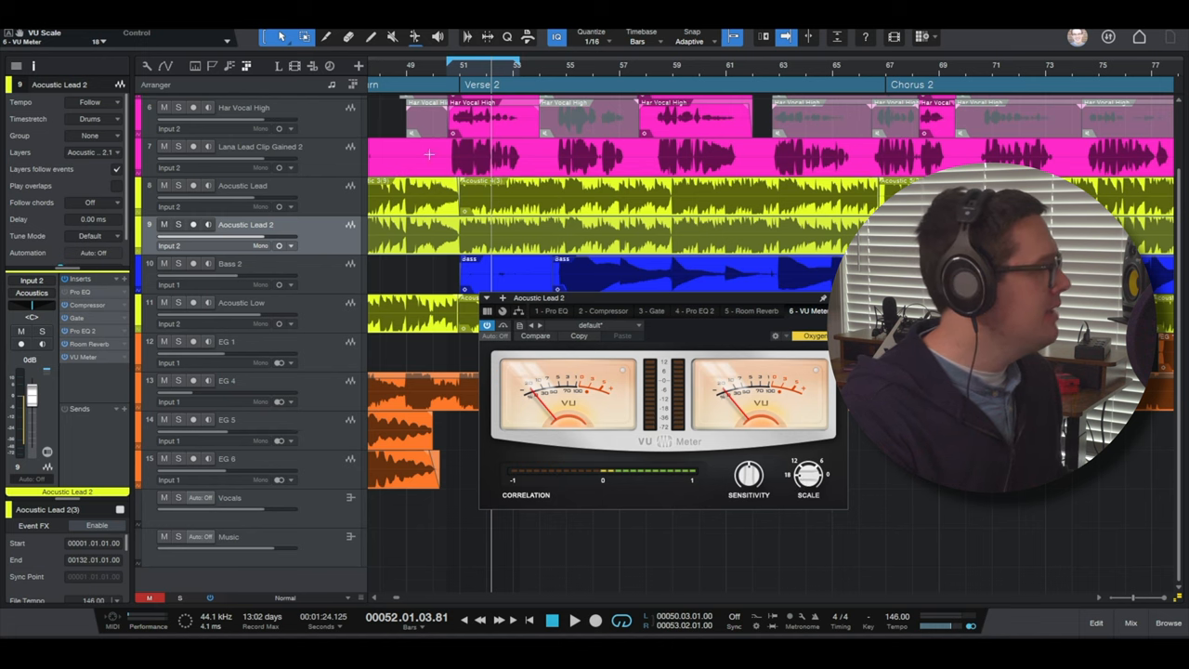
{"action": "left_click", "coordinate": [177, 223]}
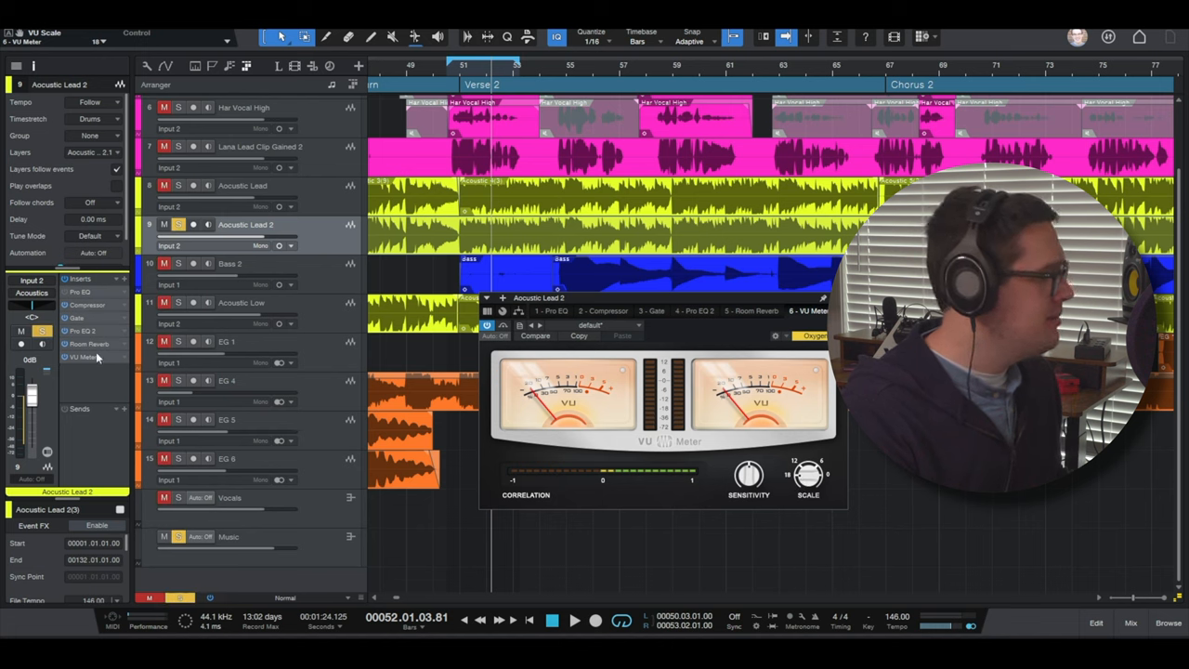